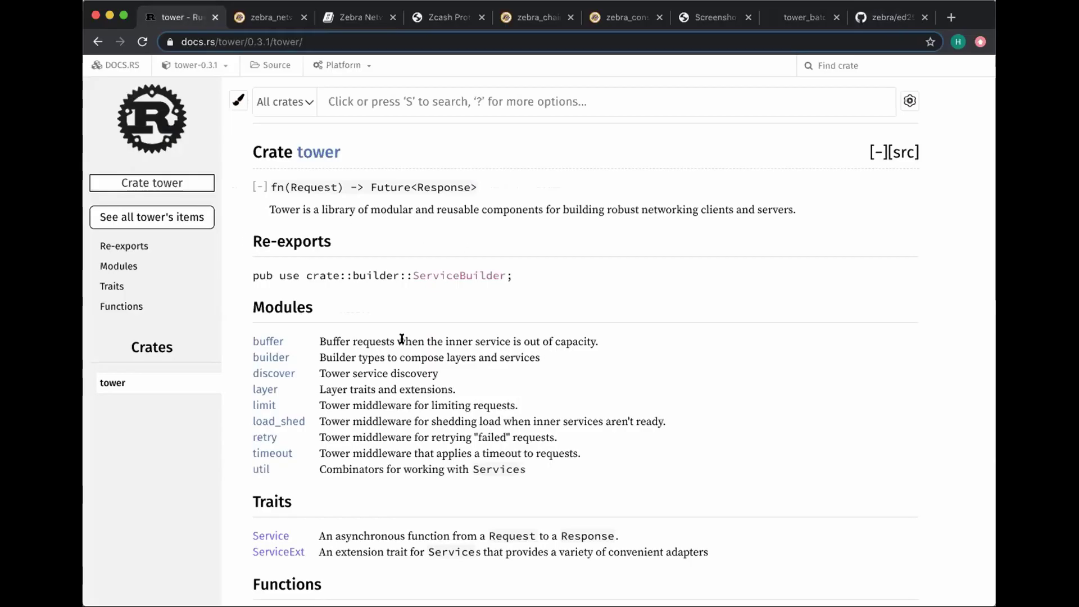
mouse_move(434, 153)
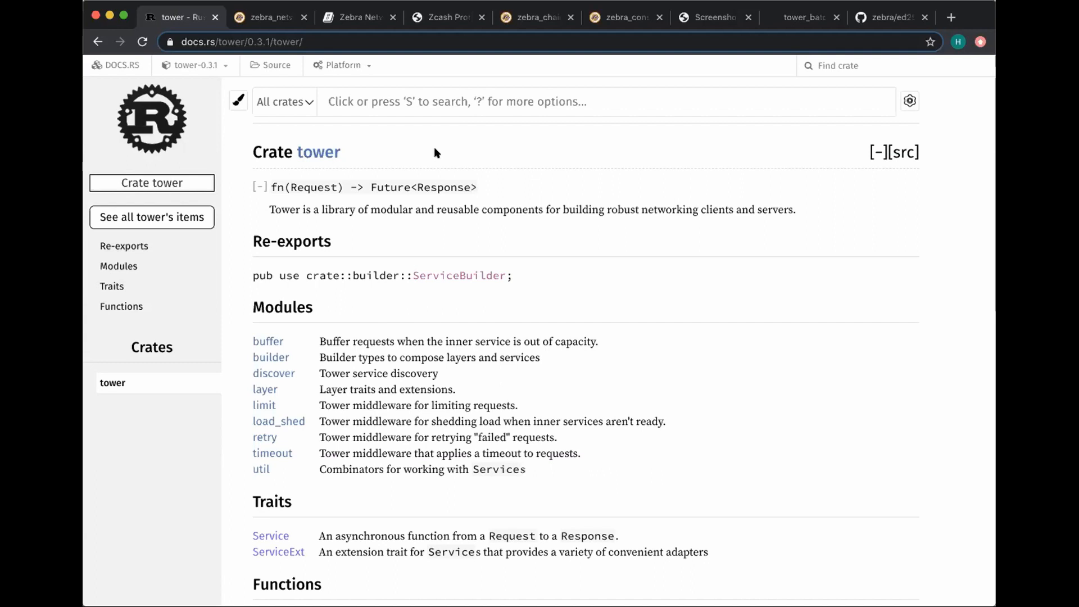
mouse_move(302, 403)
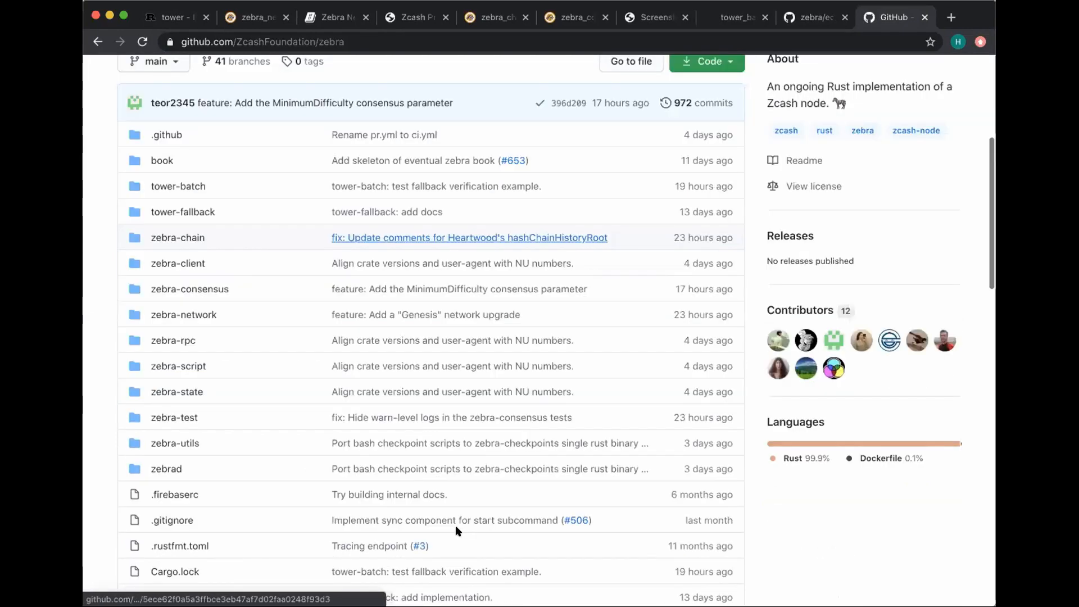
- Scroll the Zebra repository file list down to the README and back up
scroll(down, 3)
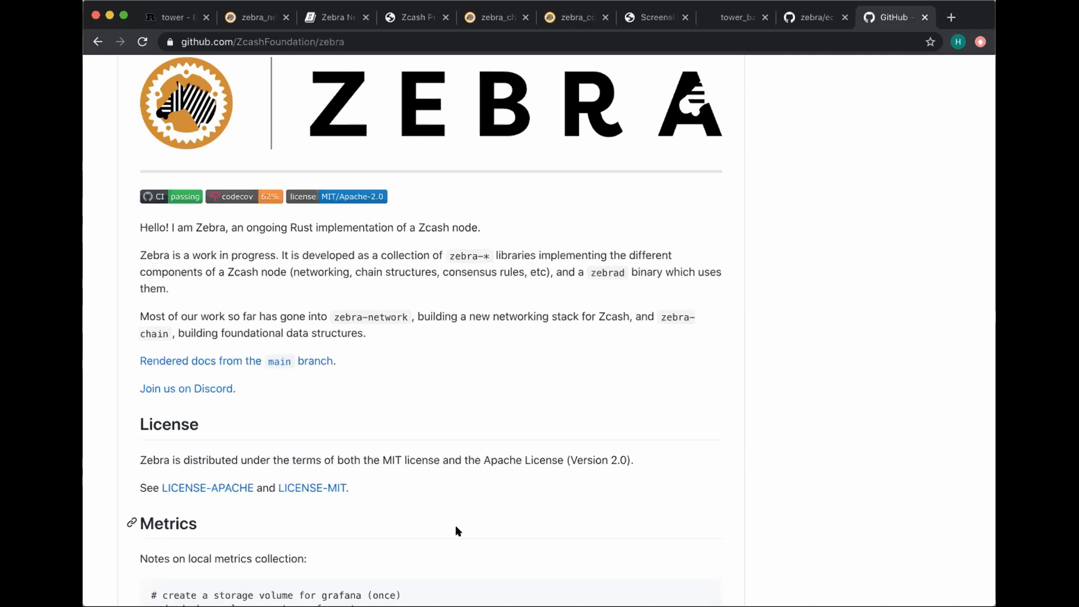
scroll(up, 3)
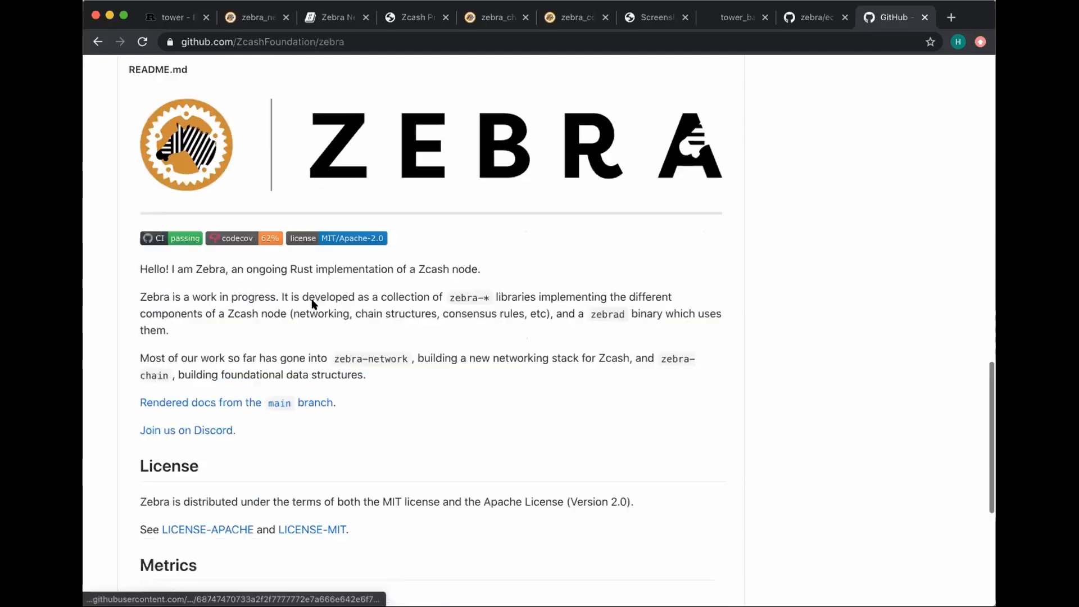
mouse_move(200, 402)
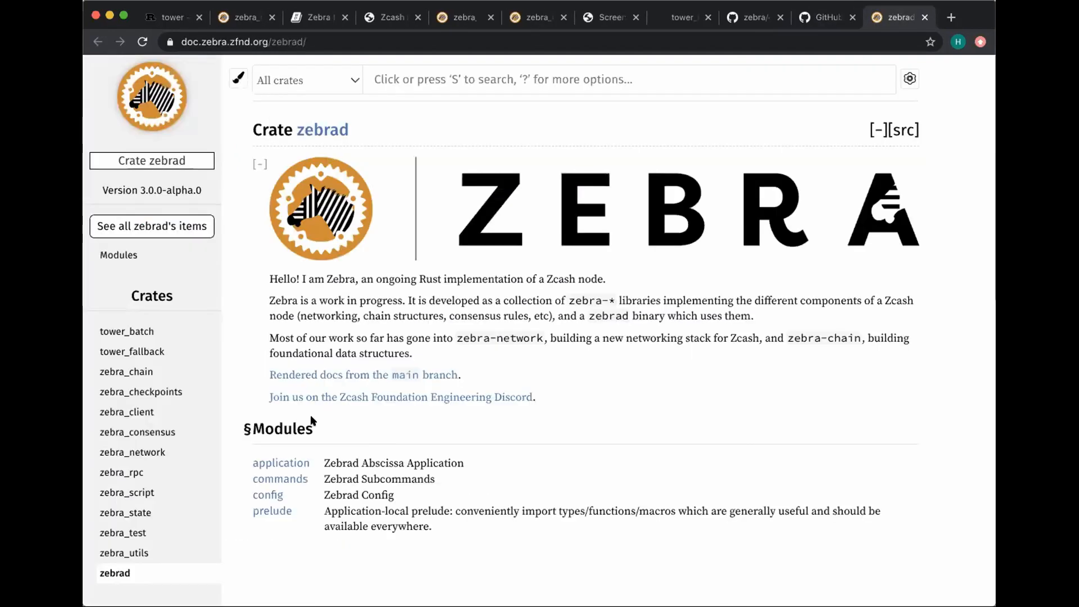
mouse_move(140, 391)
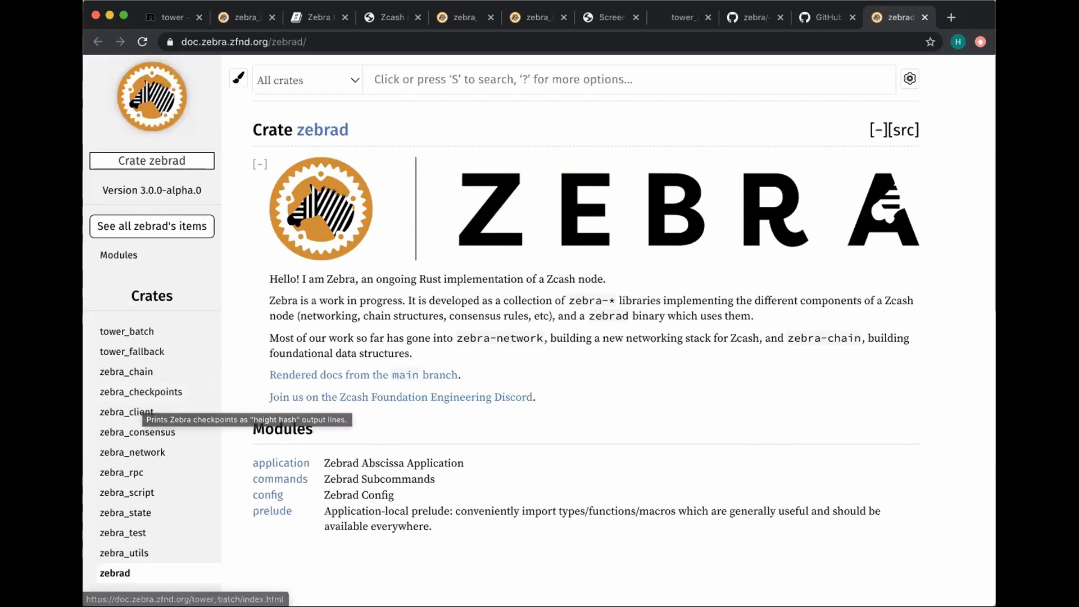
mouse_move(760, 109)
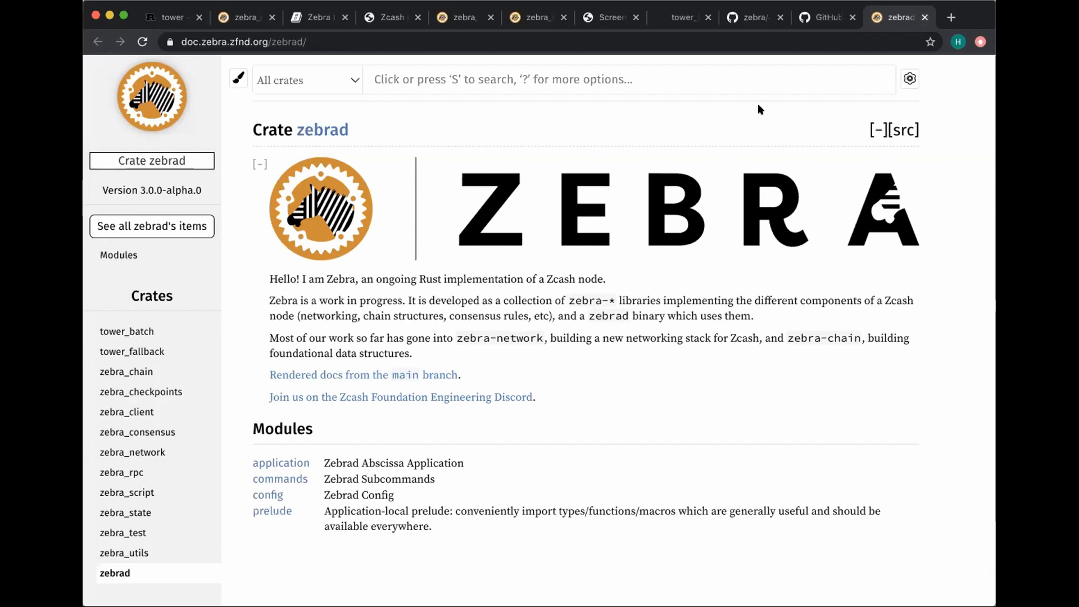
mouse_move(639, 152)
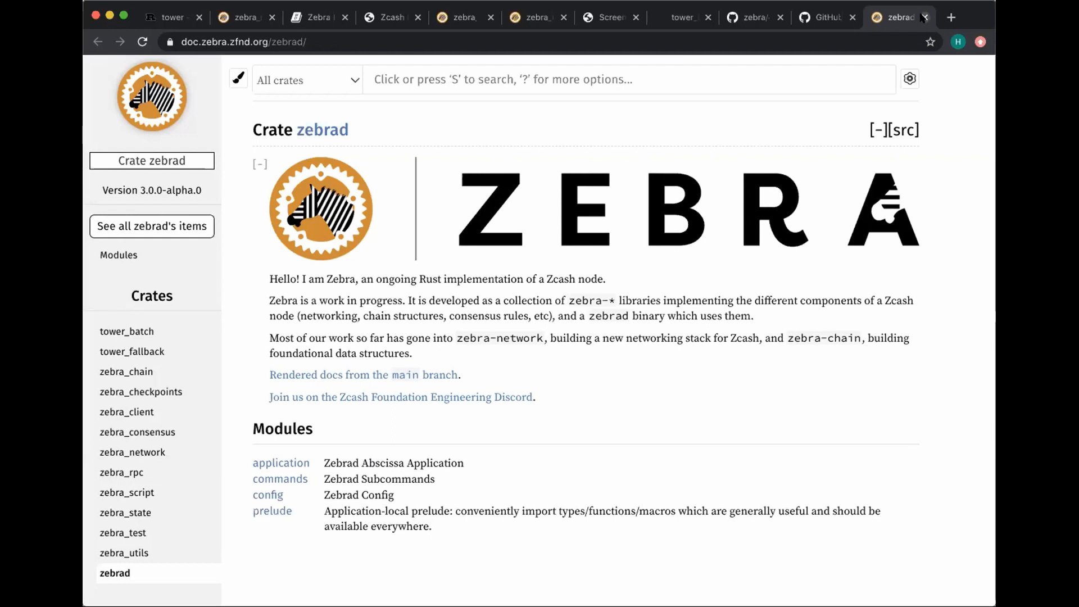
mouse_move(963, 33)
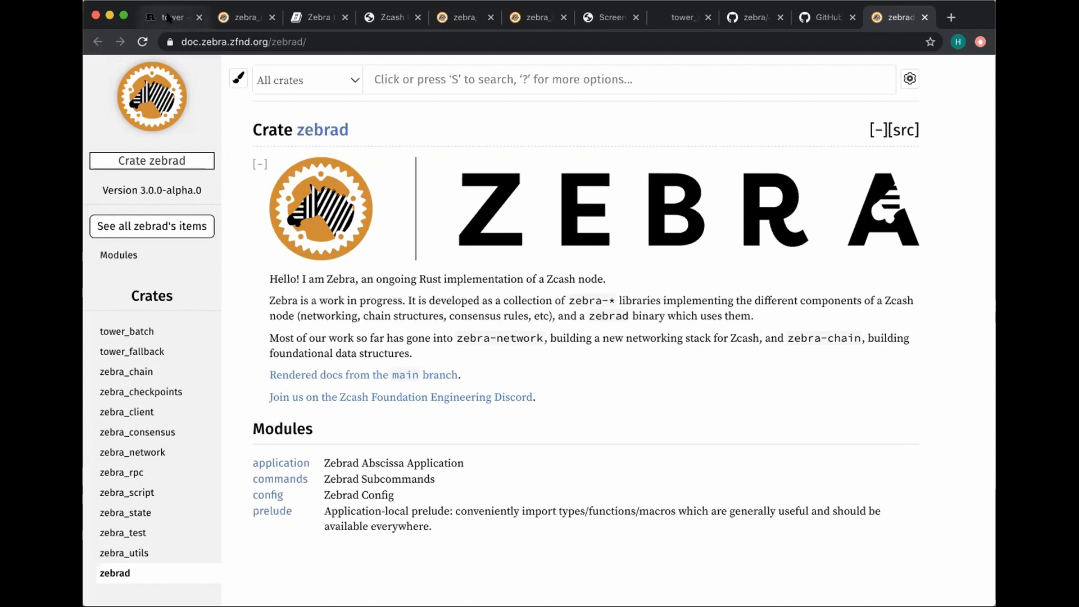
mouse_move(172, 17)
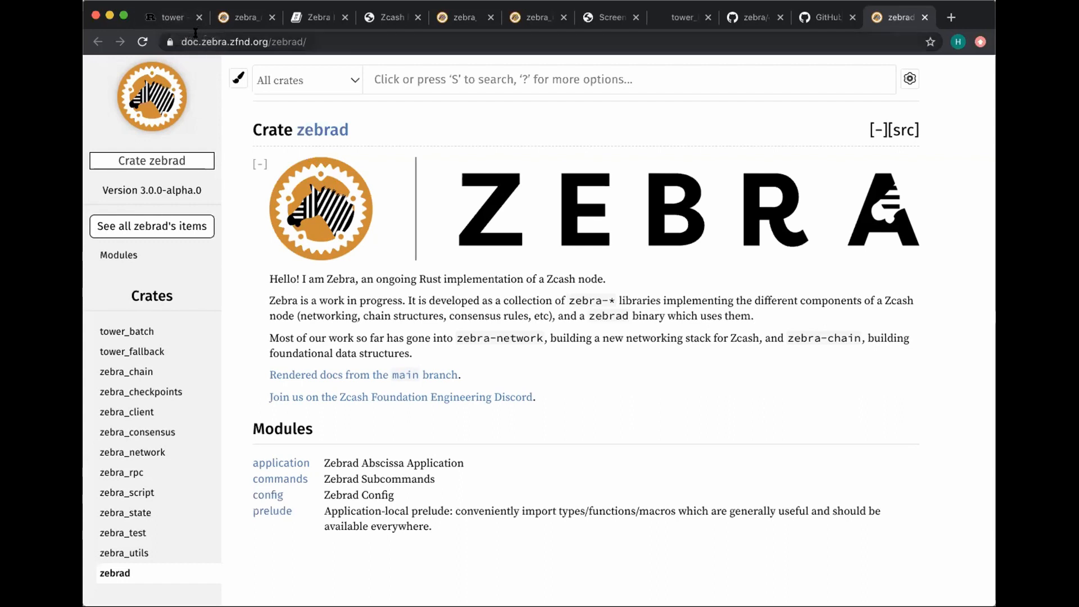
mouse_move(173, 17)
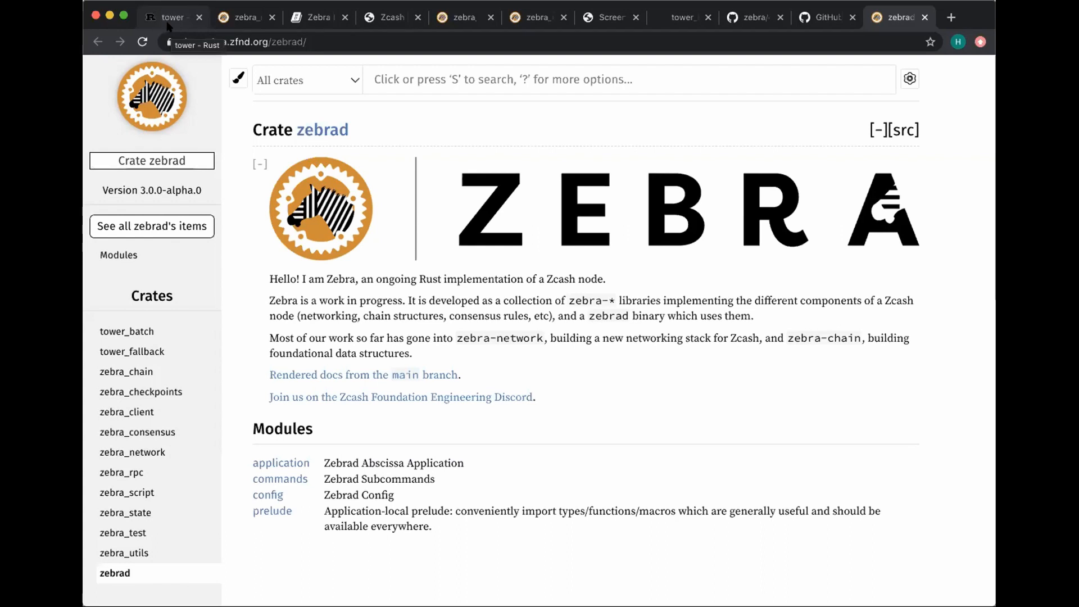
mouse_move(240, 17)
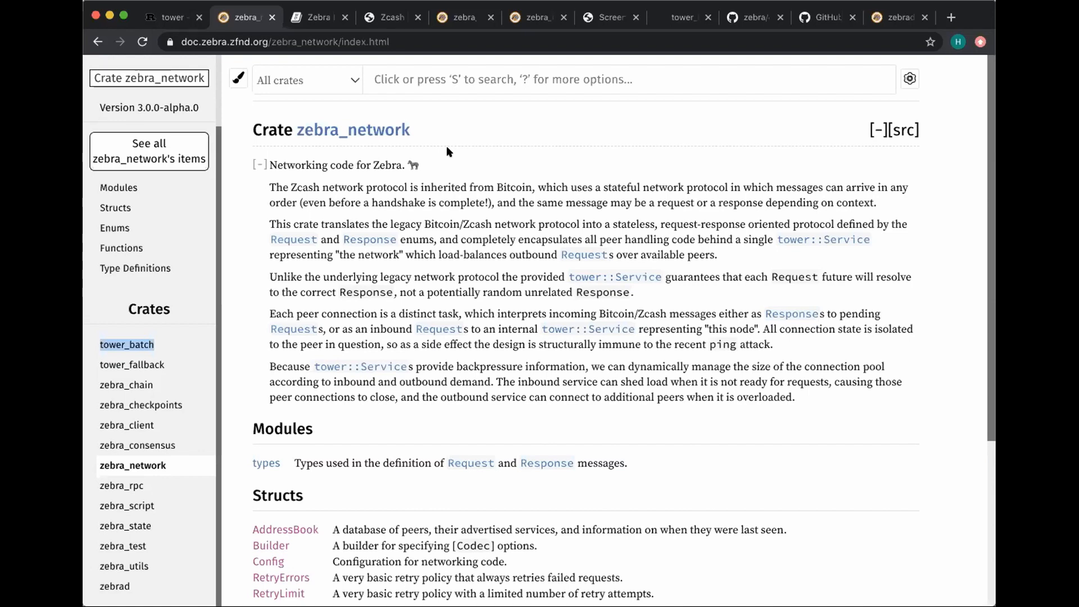
mouse_move(498, 457)
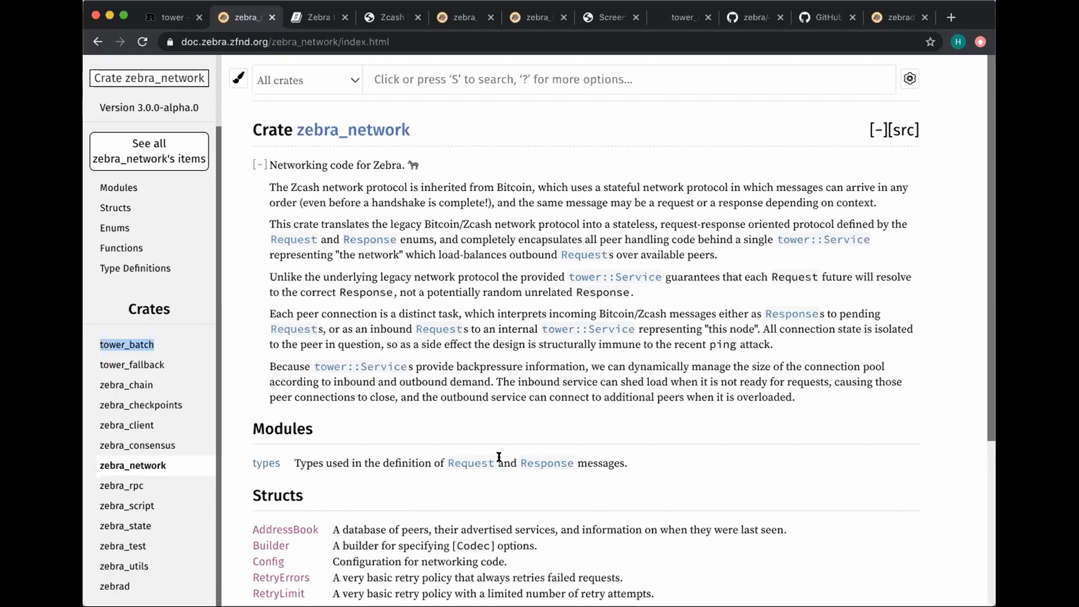
scroll(down, 3)
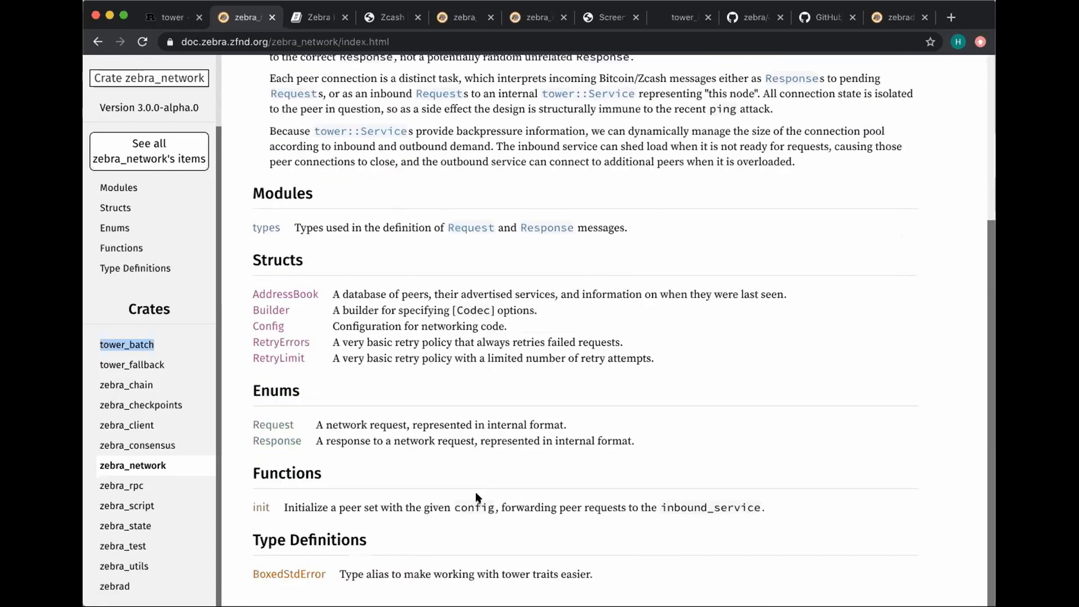
right_click(272, 425)
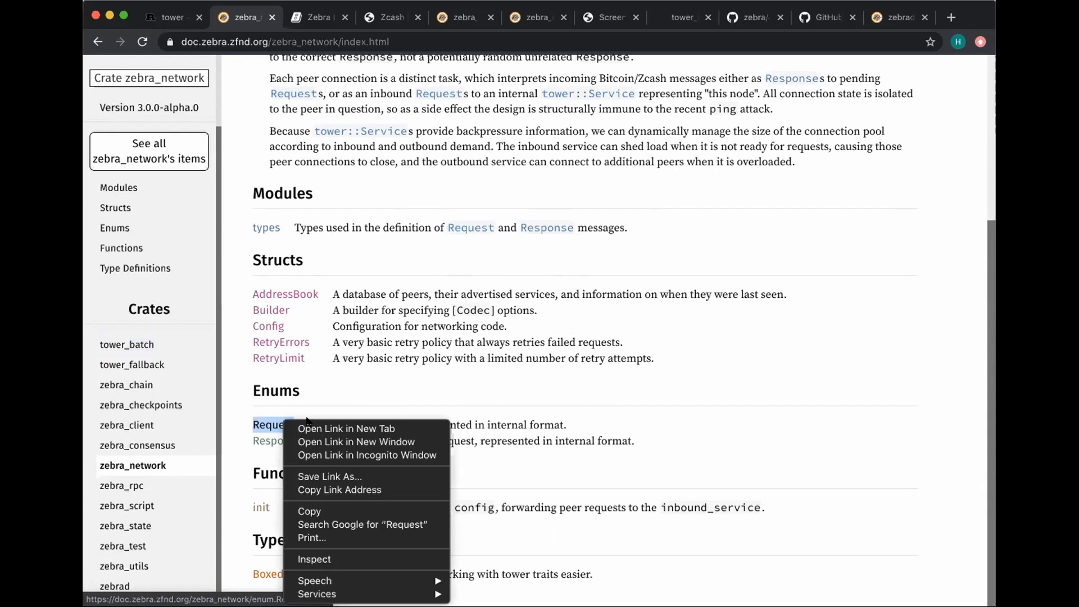
mouse_move(346, 429)
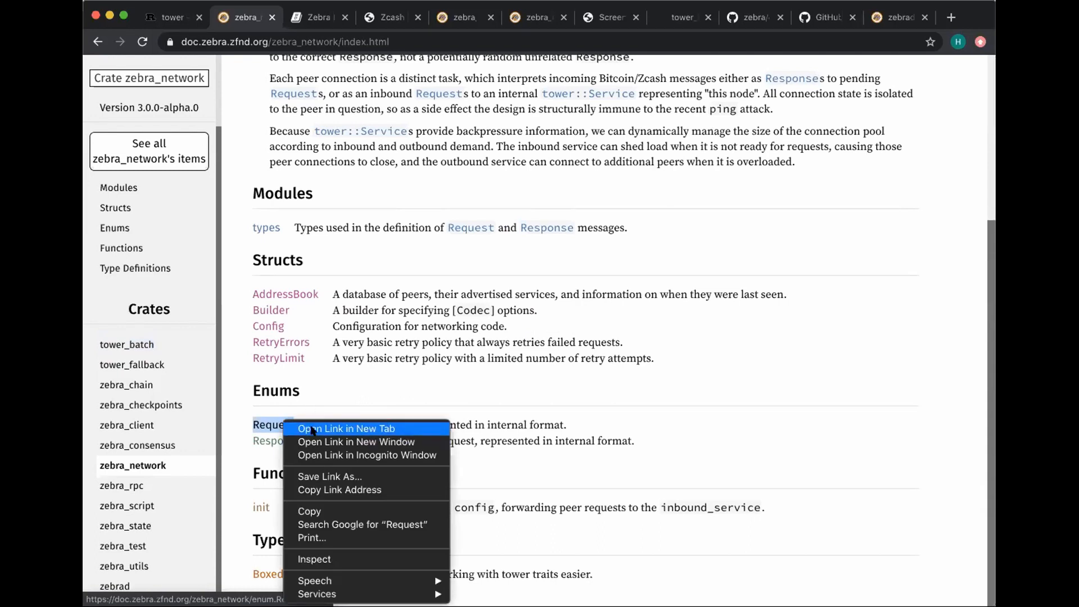
click(345, 428)
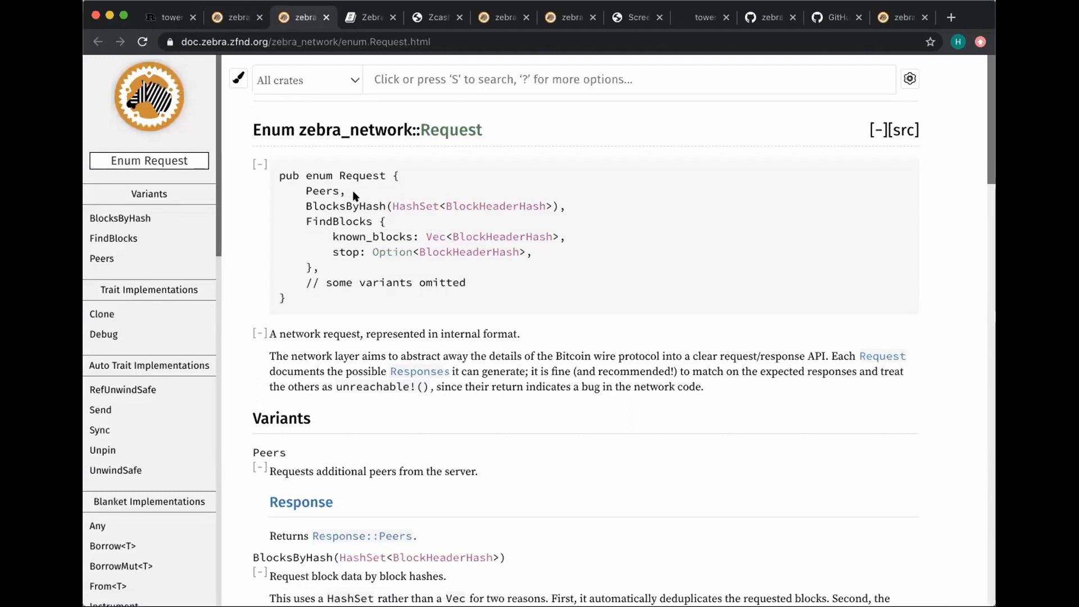
mouse_move(344, 205)
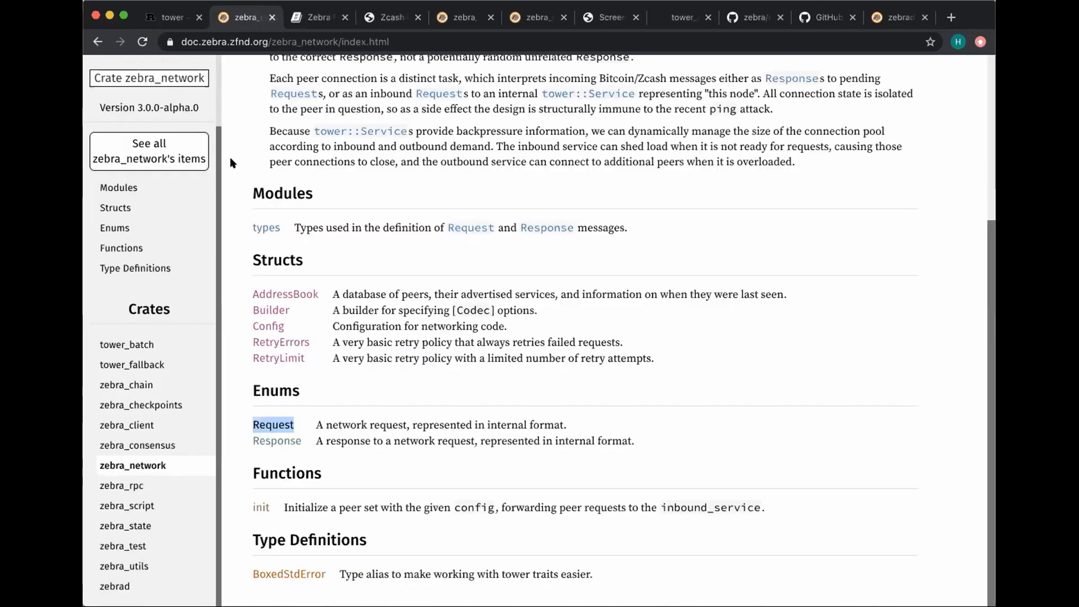
mouse_move(279, 435)
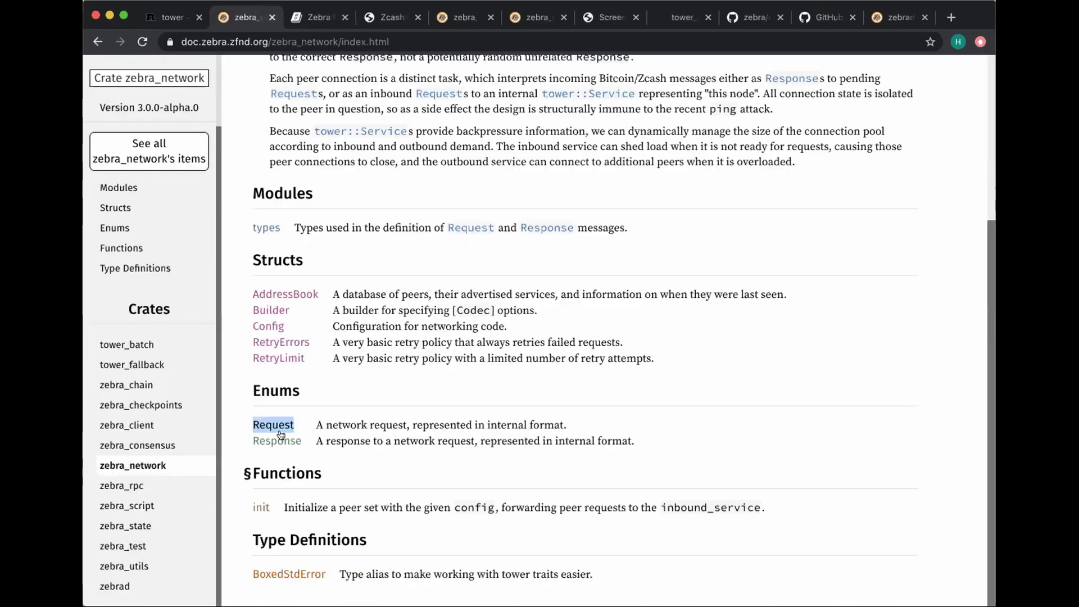
click(276, 441)
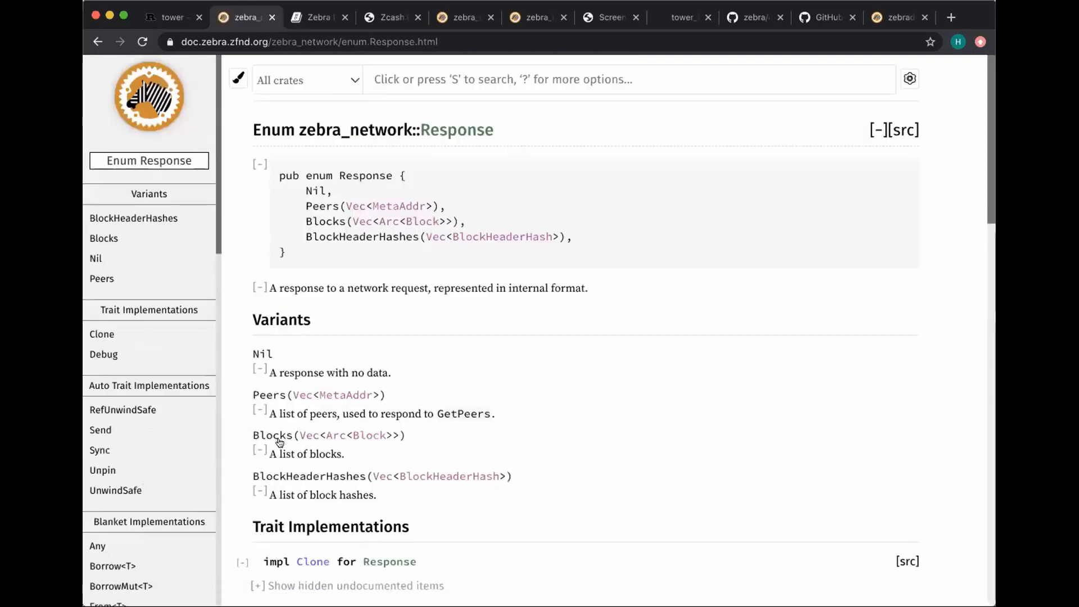
mouse_move(292, 61)
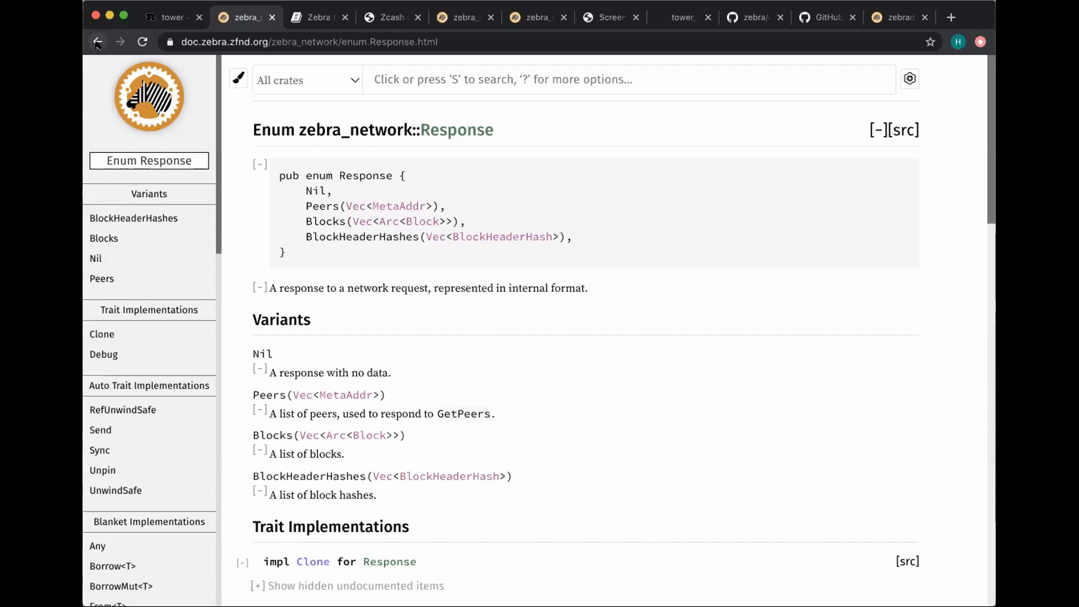
mouse_move(97, 41)
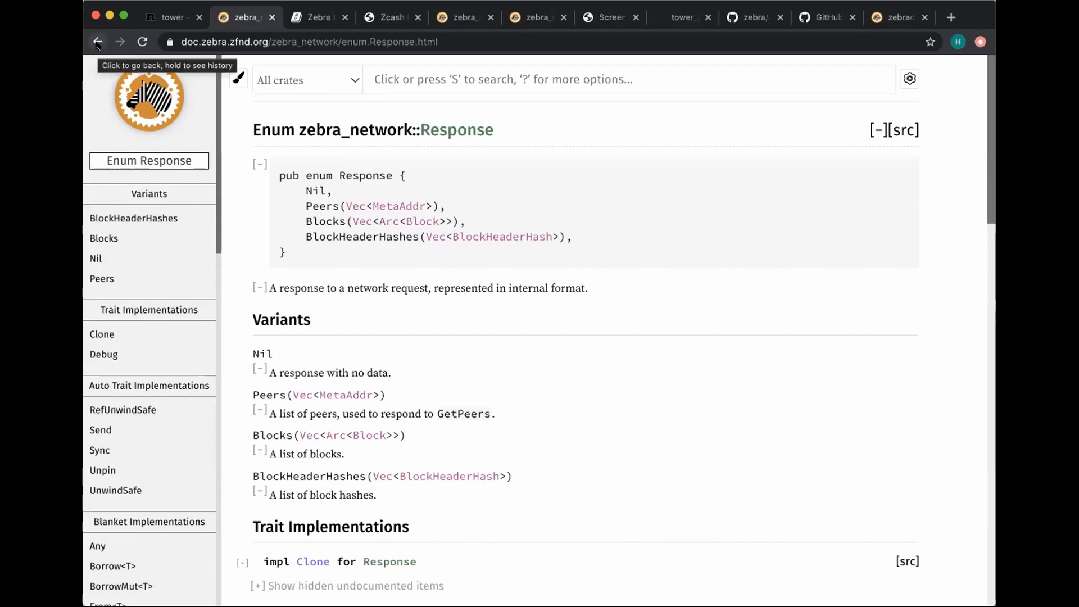
click(97, 41)
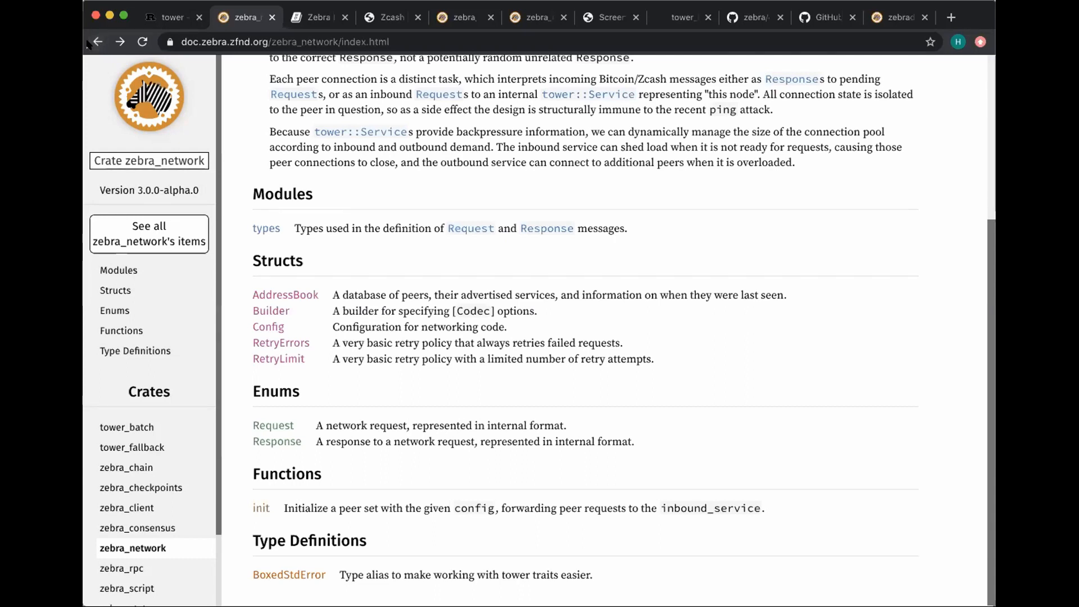
mouse_move(260, 52)
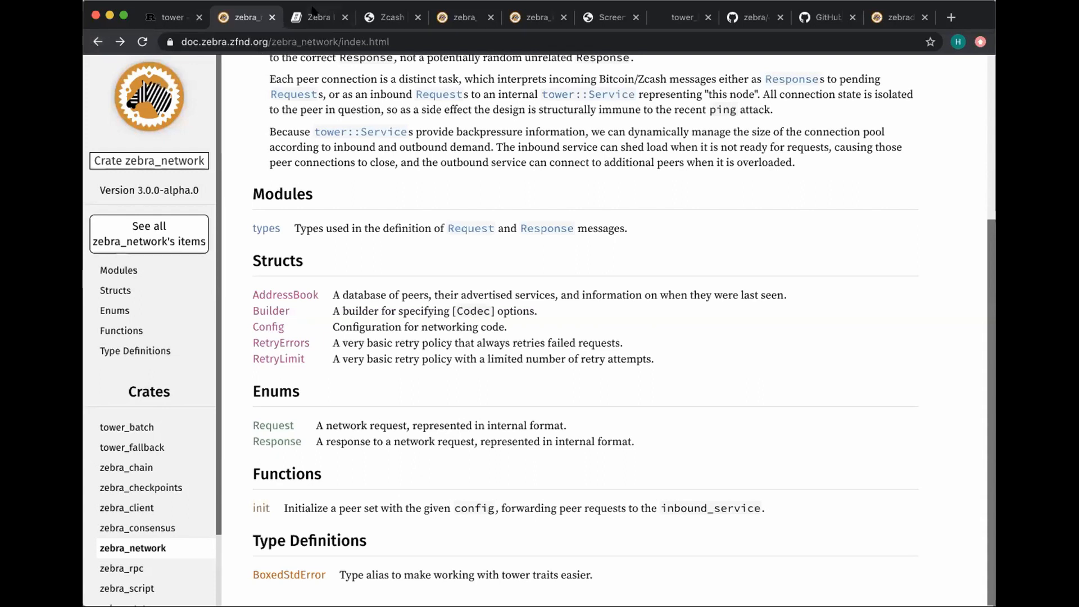
mouse_move(317, 17)
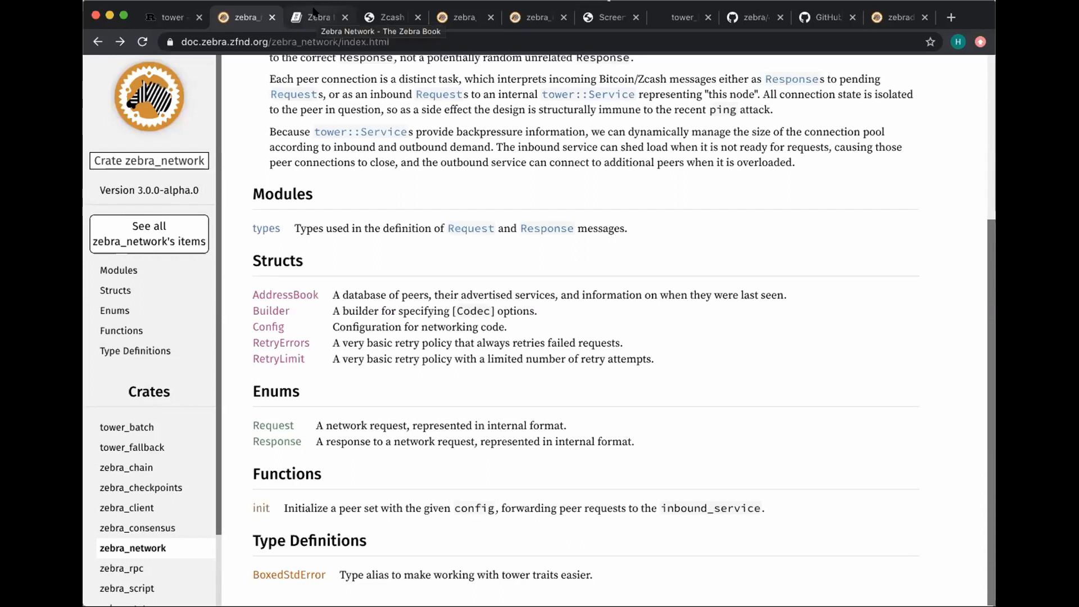
- Show the Zebra Book zebra-network diagram with PeerServers, PeerClients and PeerSet, scrolling through it
click(317, 17)
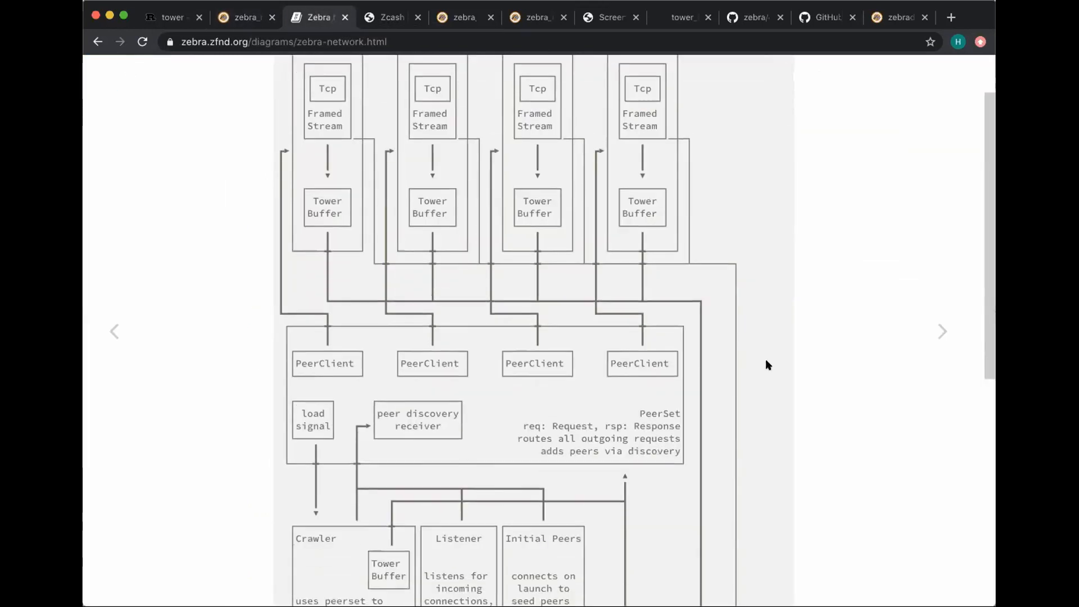
scroll(down, 3)
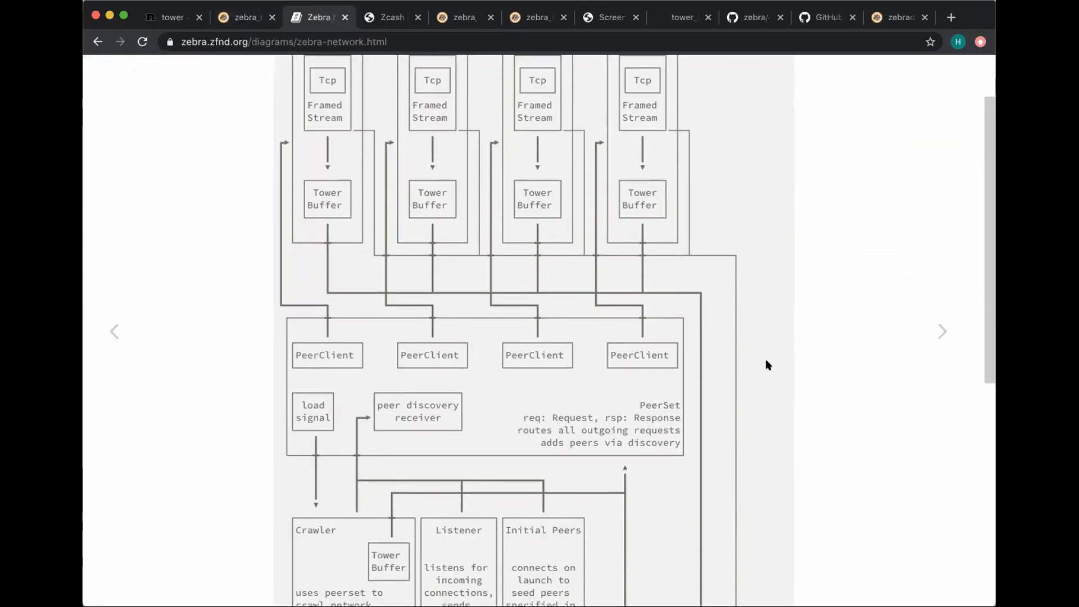
scroll(down, 3)
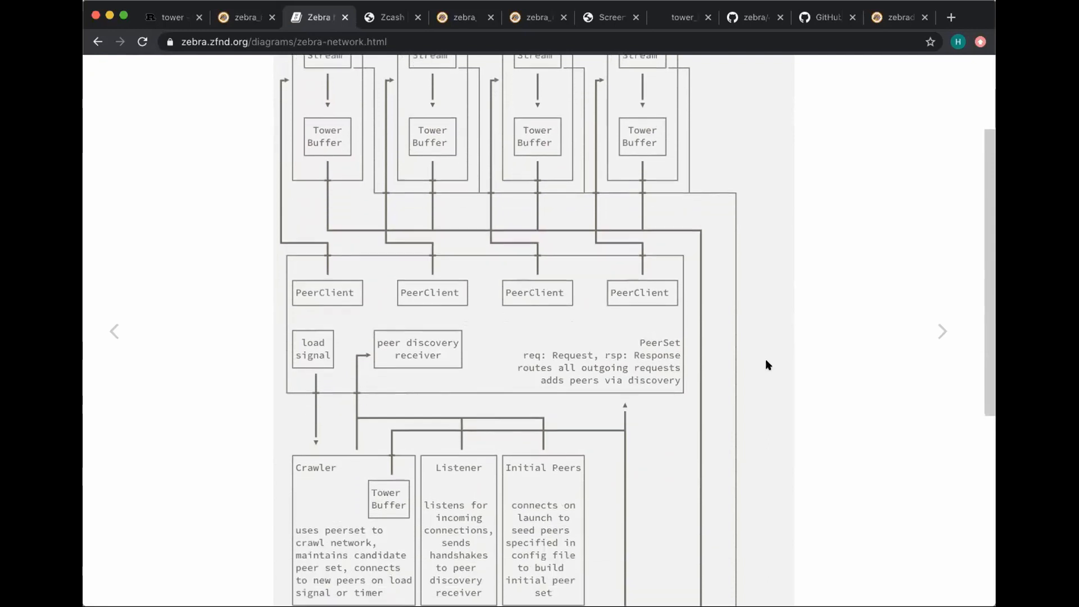
scroll(up, 3)
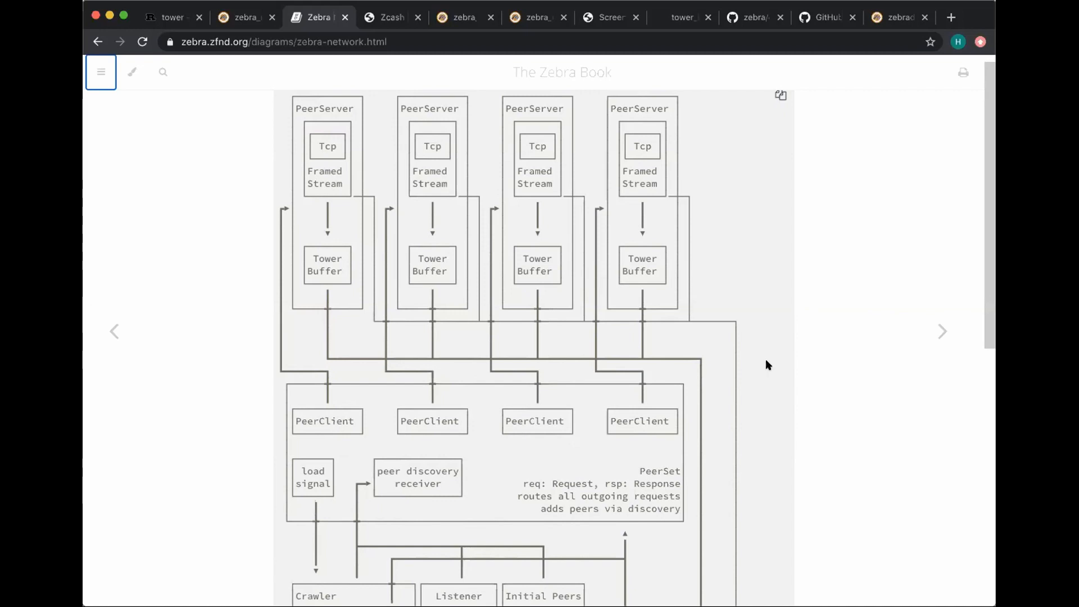
mouse_move(664, 450)
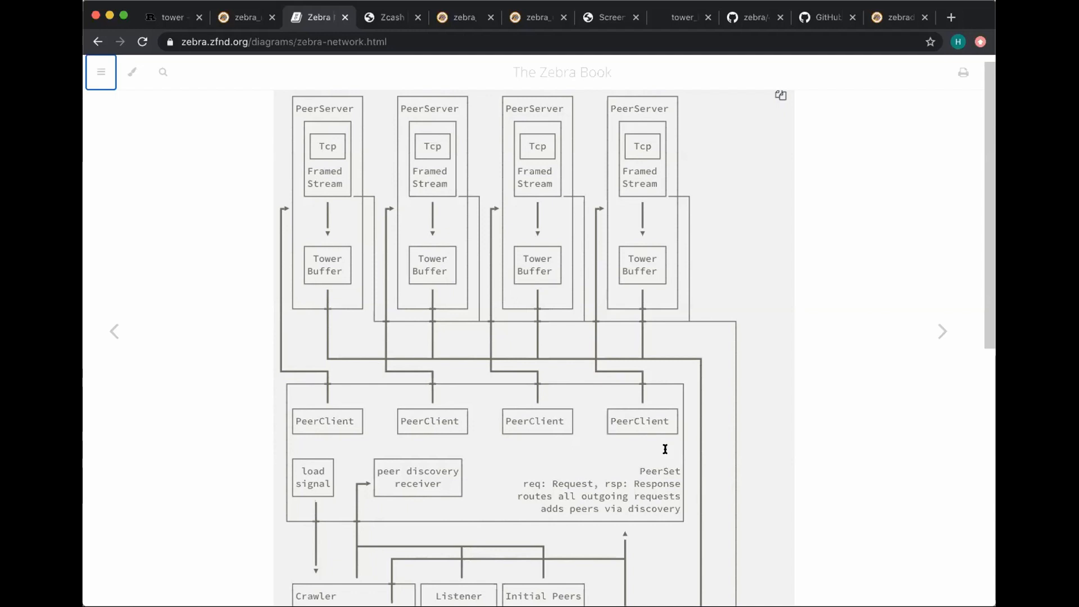
- Highlight the PeerSet label and move down to the Crawler, Listener and exposed API sections
double_click(659, 471)
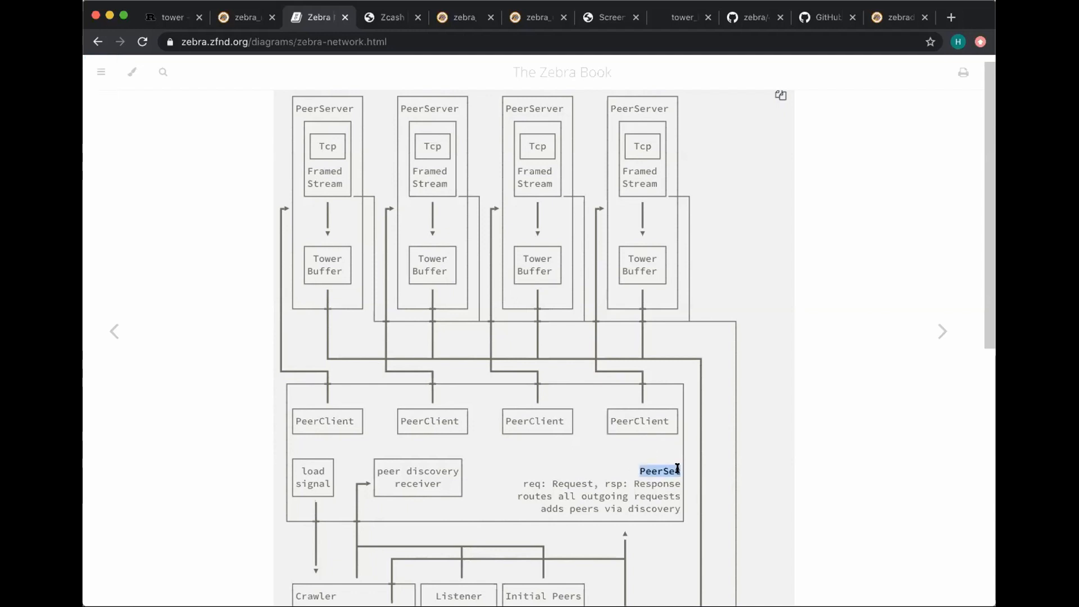
scroll(down, 3)
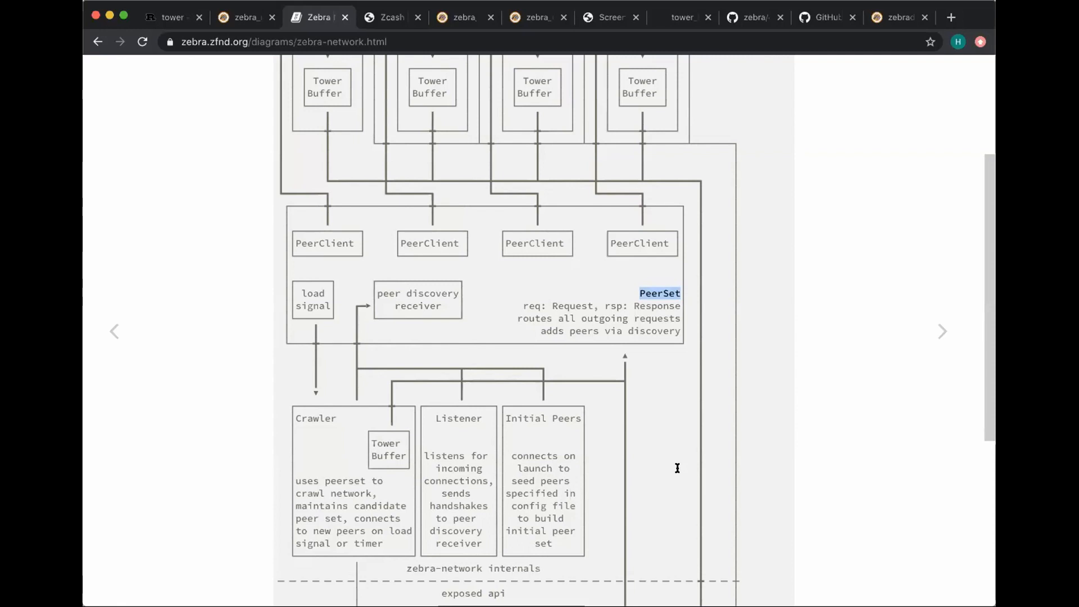
scroll(down, 3)
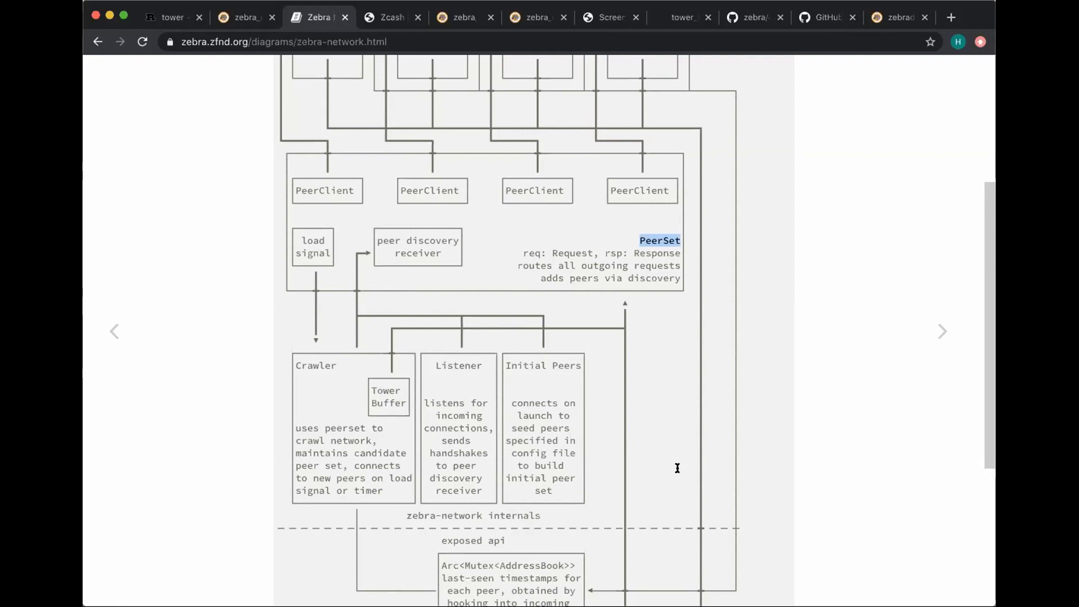
mouse_move(294, 57)
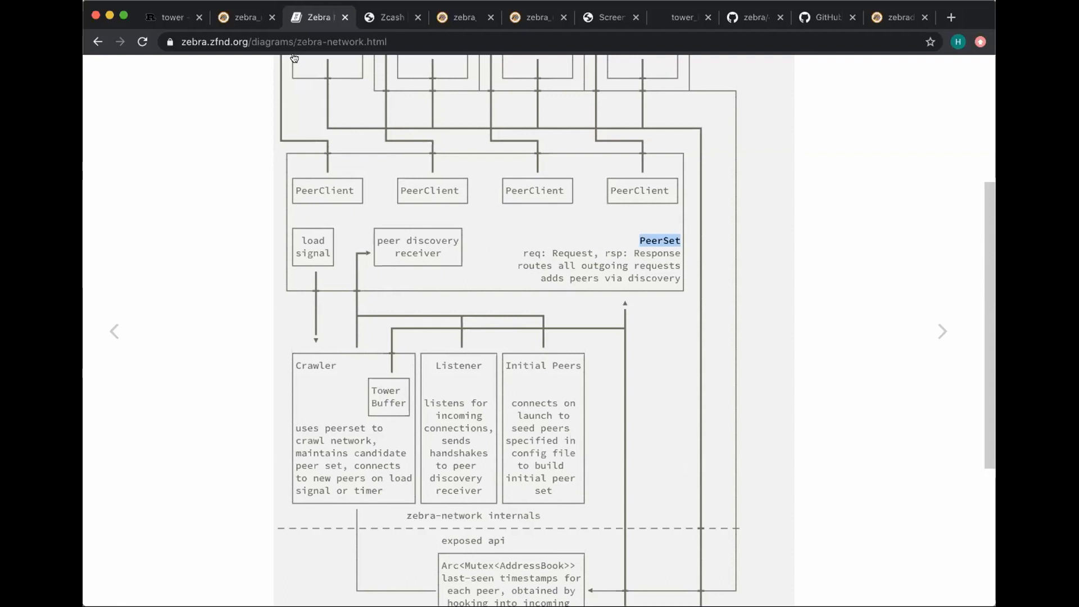
- Return to the zebra_network crate index and point at the init function in Functions
click(240, 16)
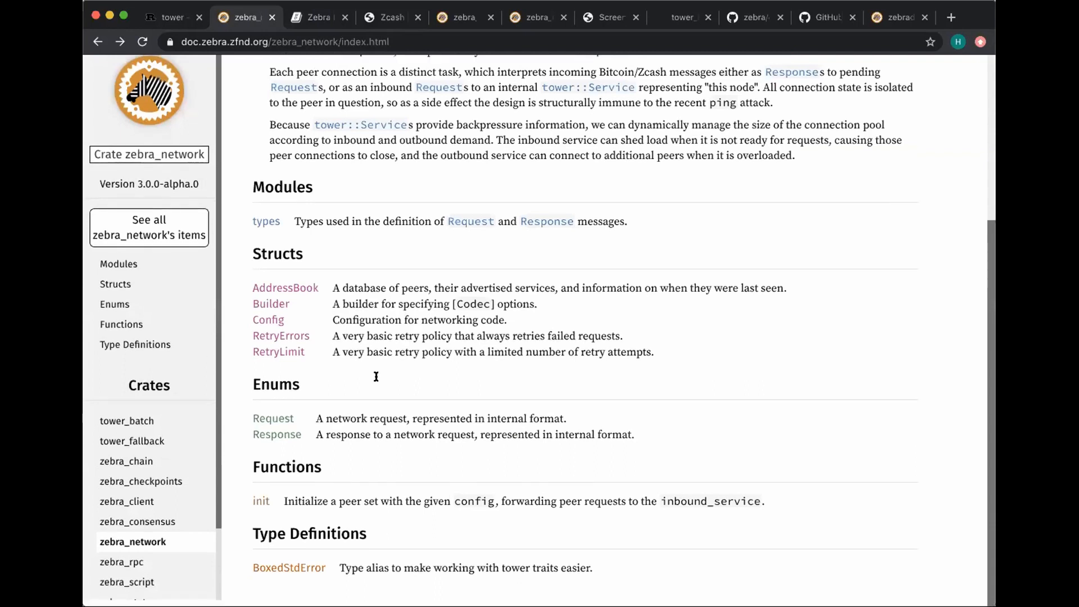
scroll(up, 3)
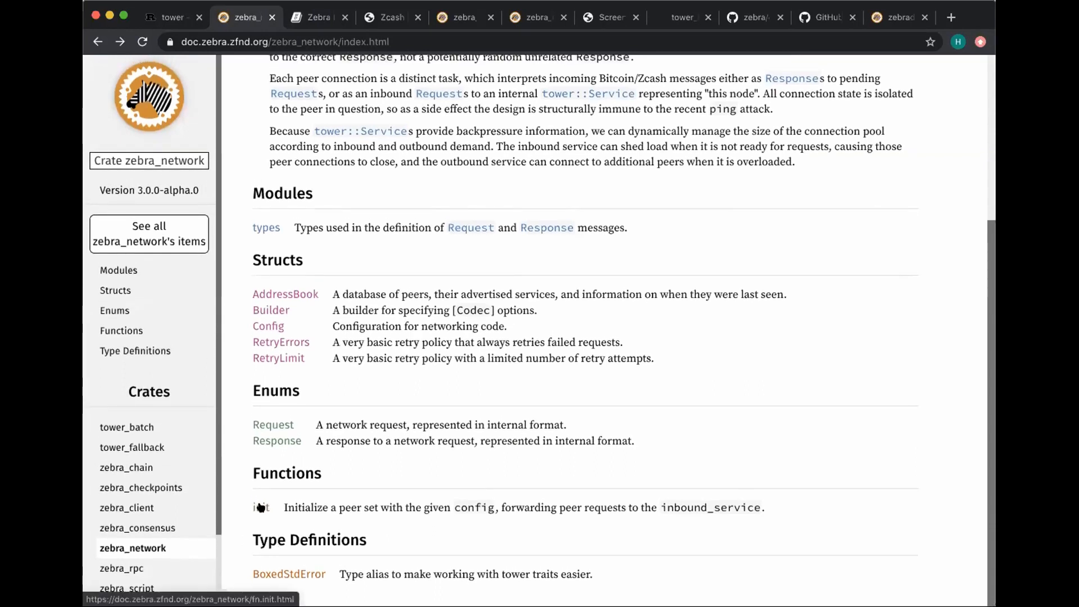
mouse_move(261, 507)
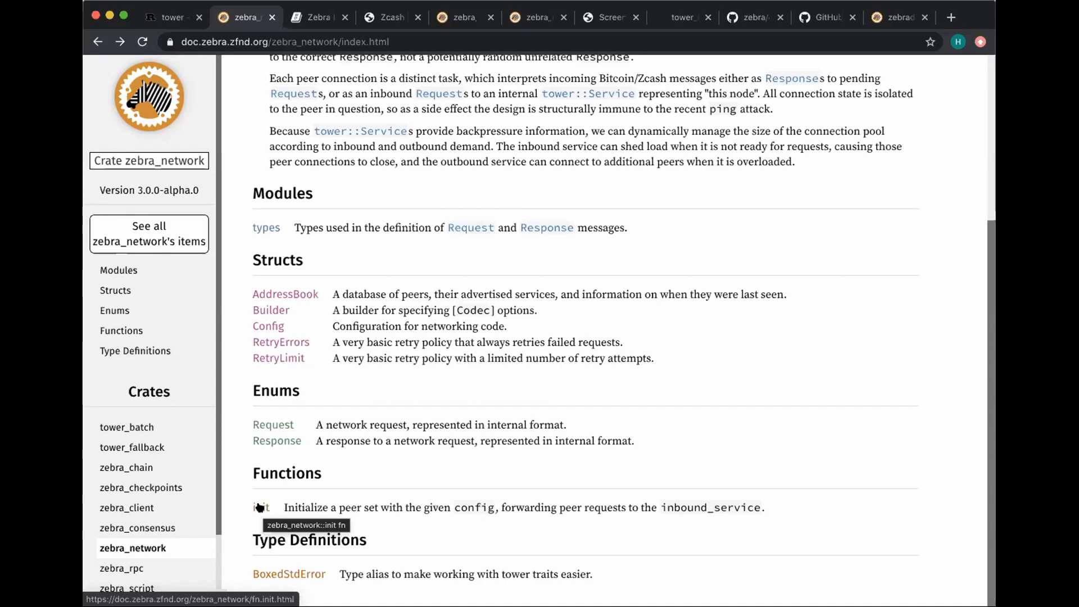
mouse_move(260, 508)
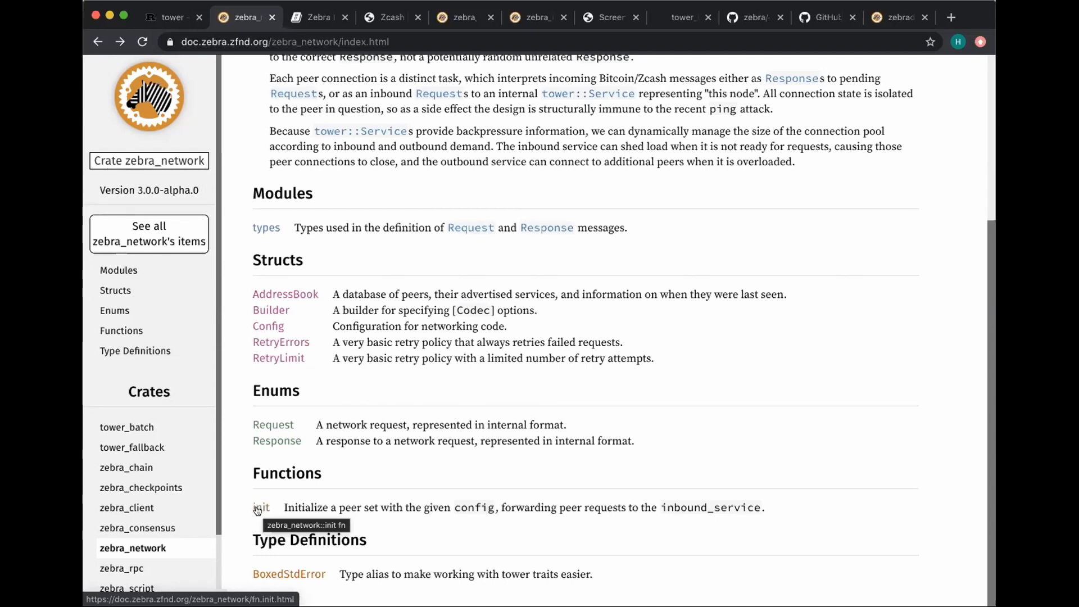
click(261, 506)
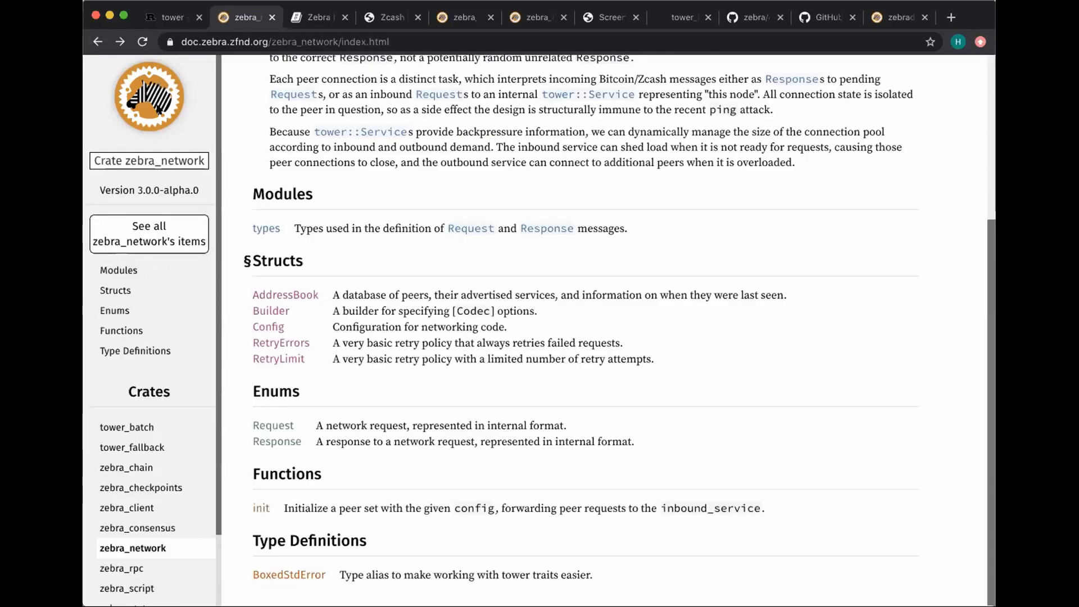
mouse_move(336, 271)
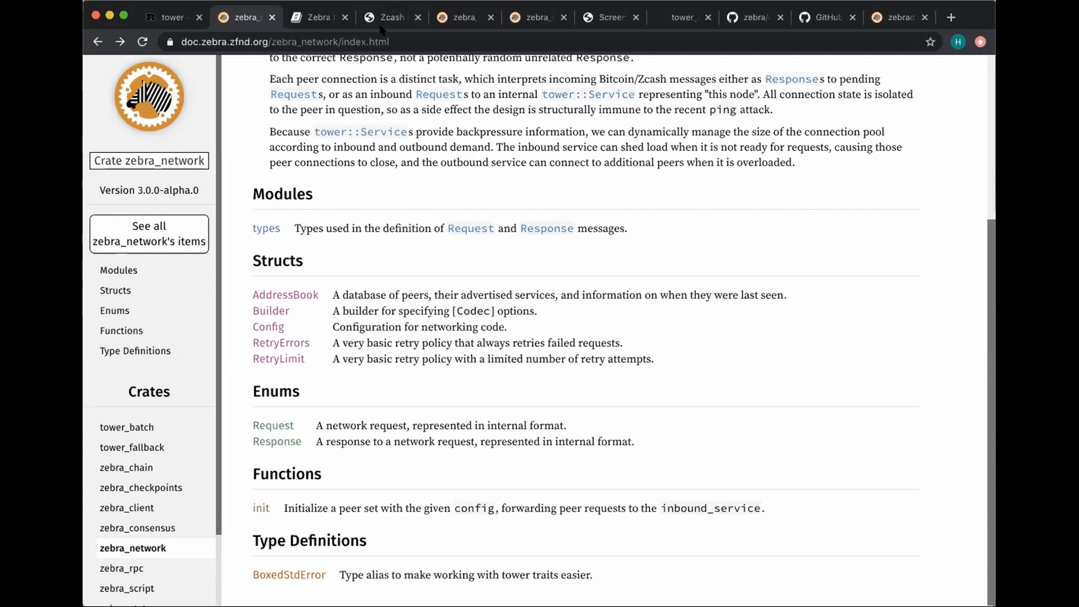
mouse_move(388, 17)
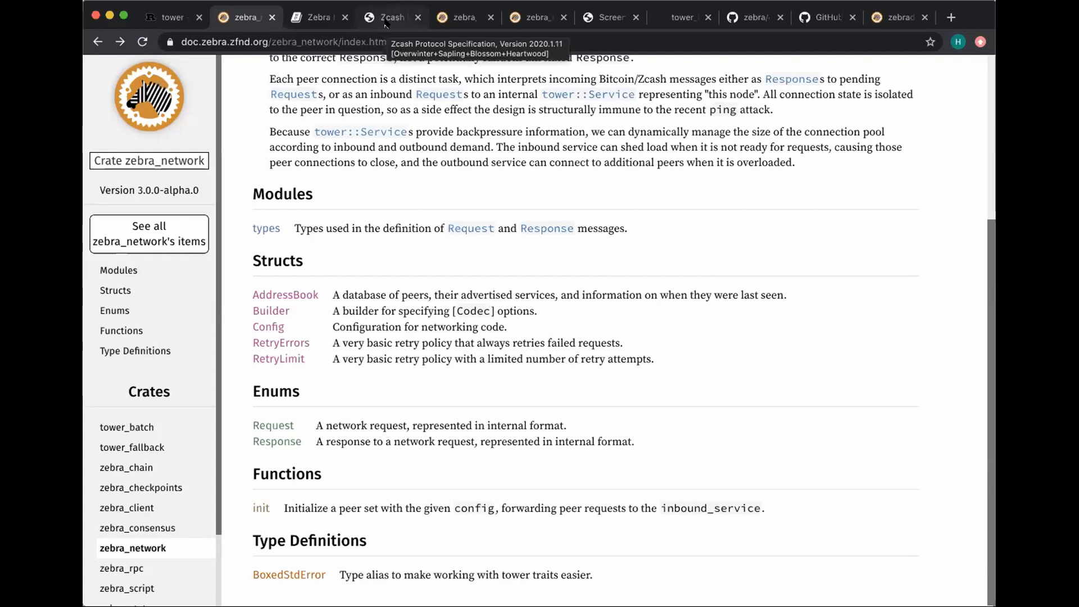
- Bring the protocol.pdf transaction encoding table on page 82 into view
click(390, 17)
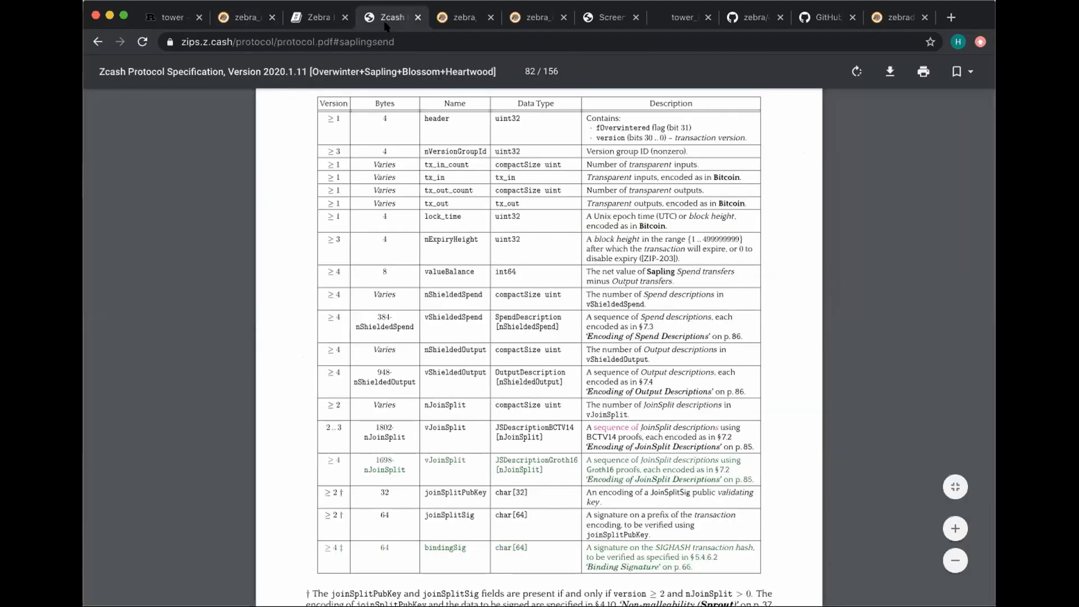
mouse_move(391, 94)
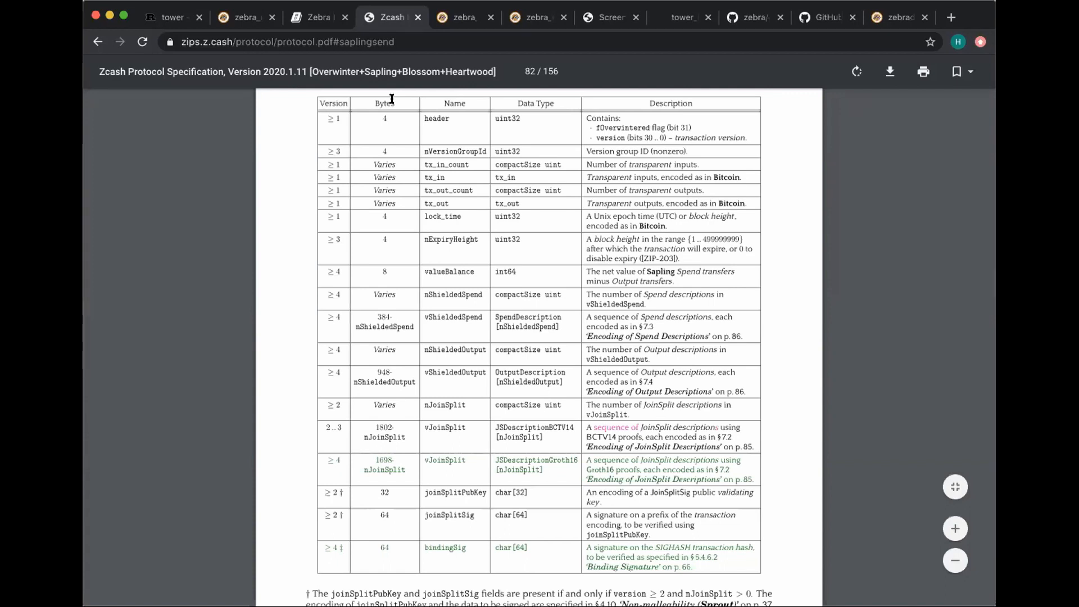
mouse_move(519, 223)
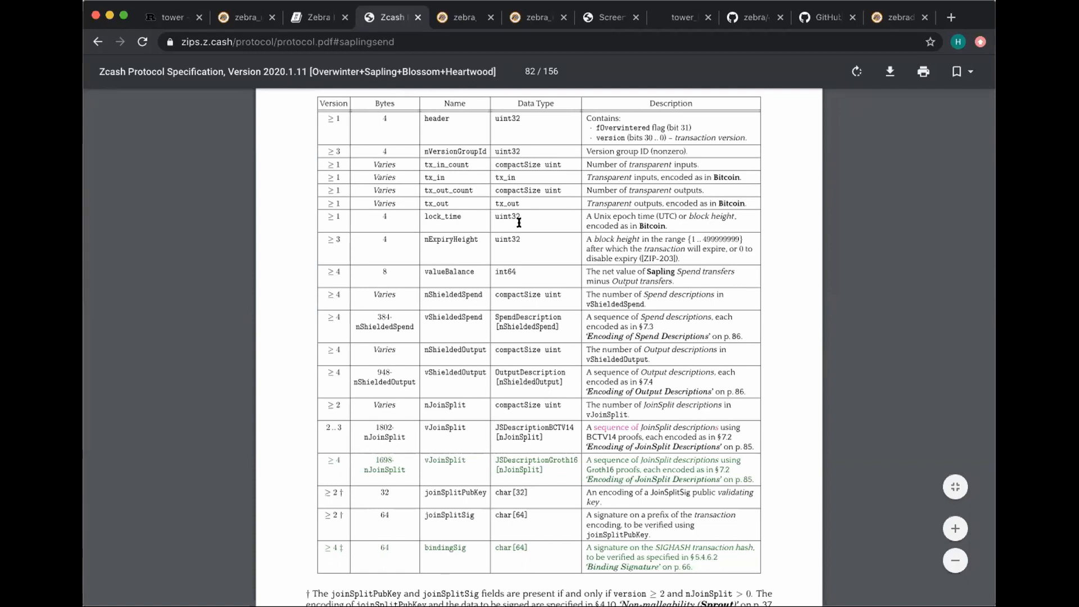
mouse_move(631, 385)
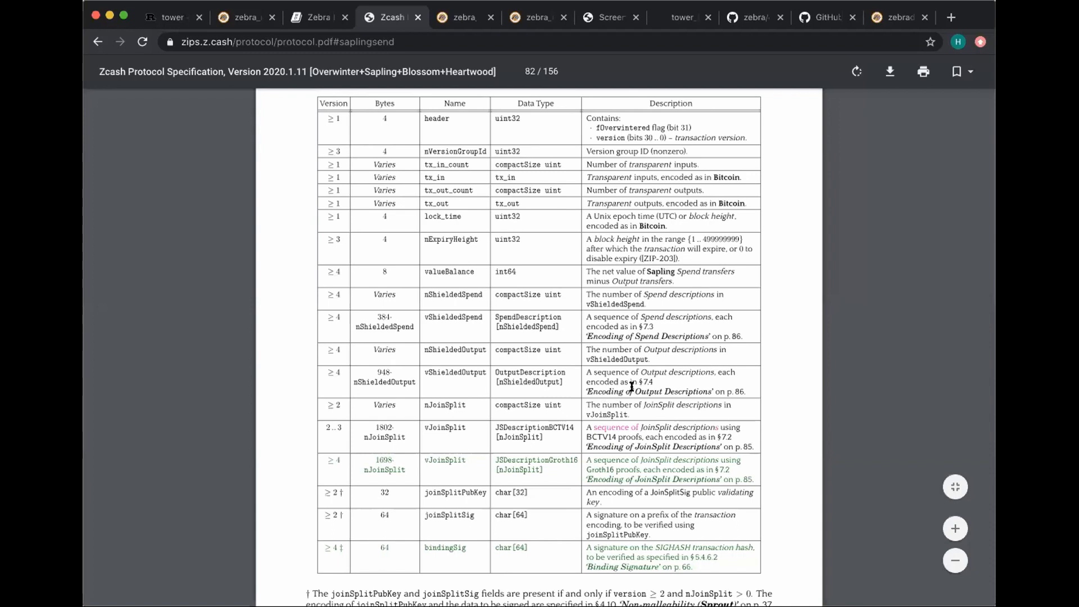
mouse_move(327, 428)
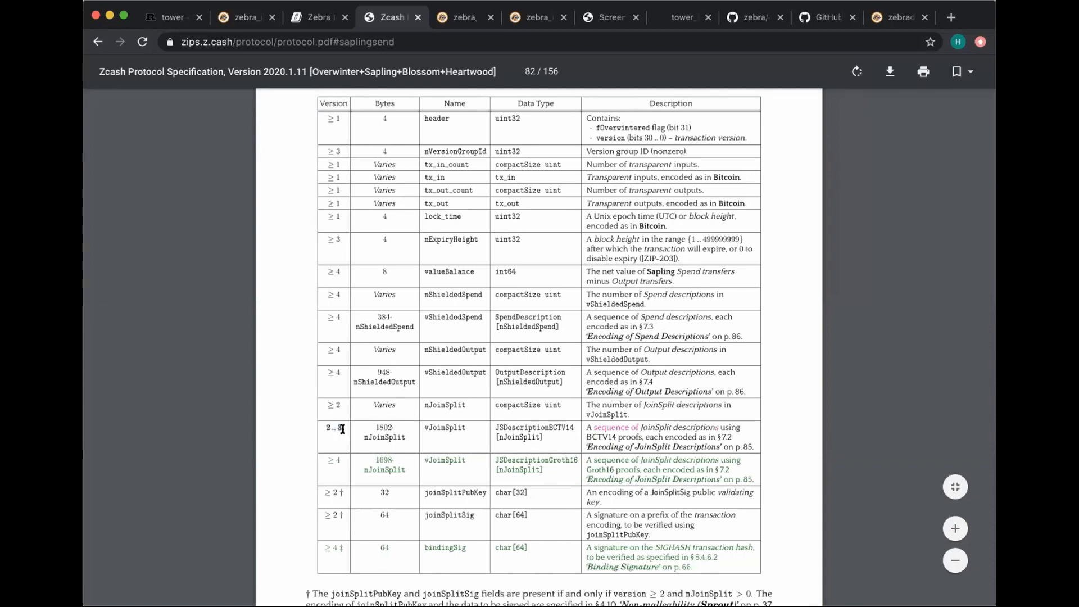
mouse_move(430, 445)
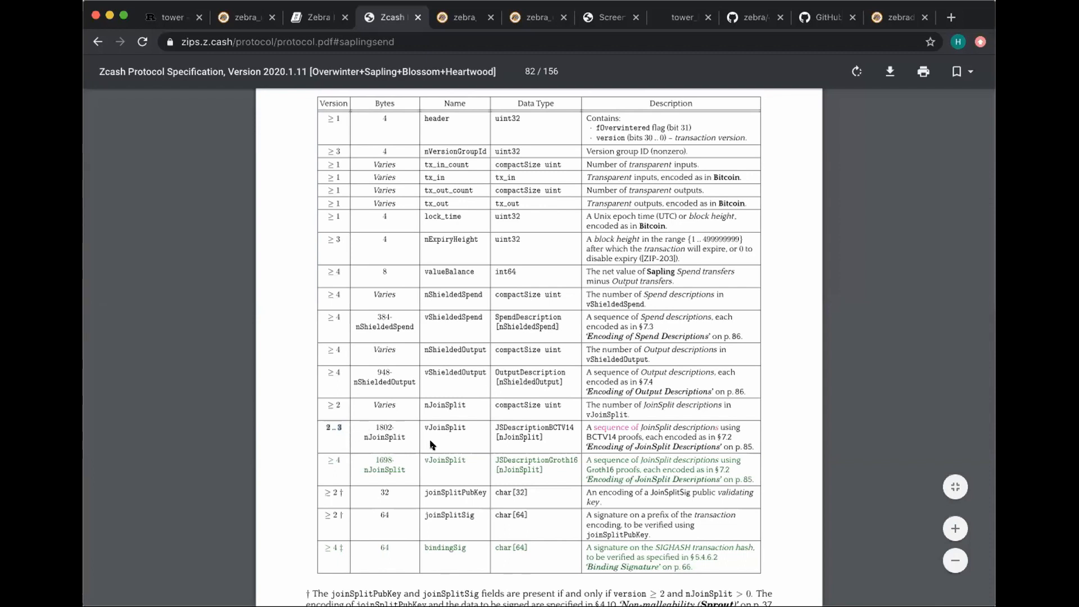
scroll(up, 3)
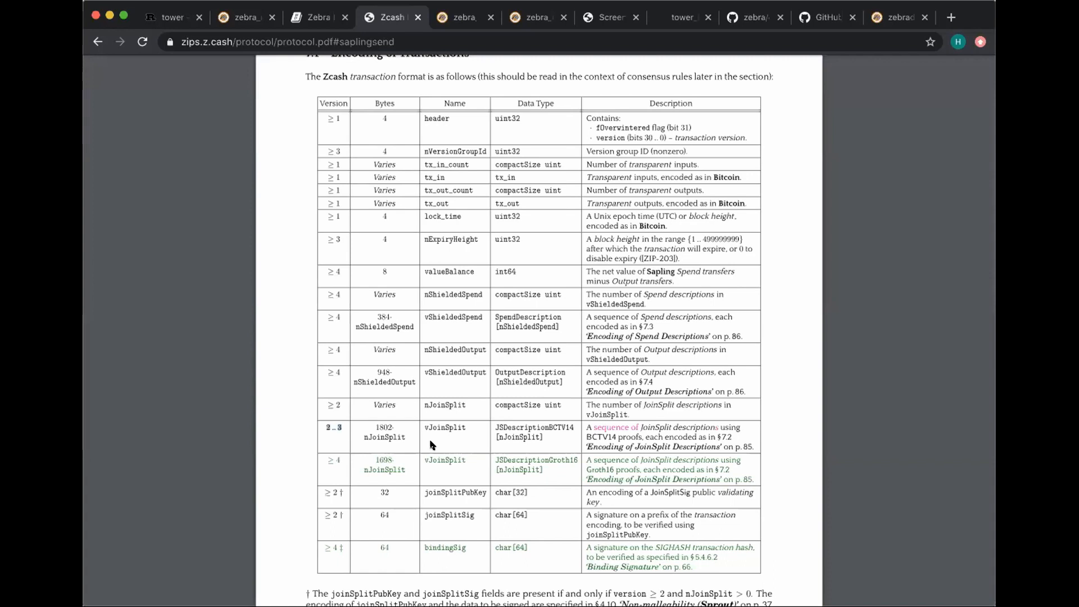
mouse_move(320, 427)
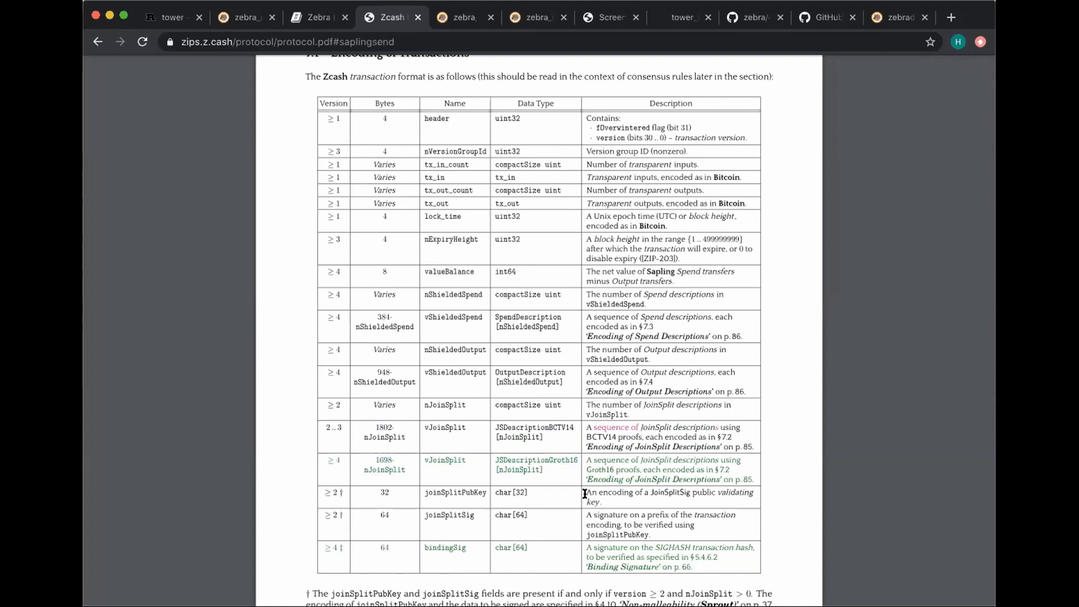
scroll(down, 3)
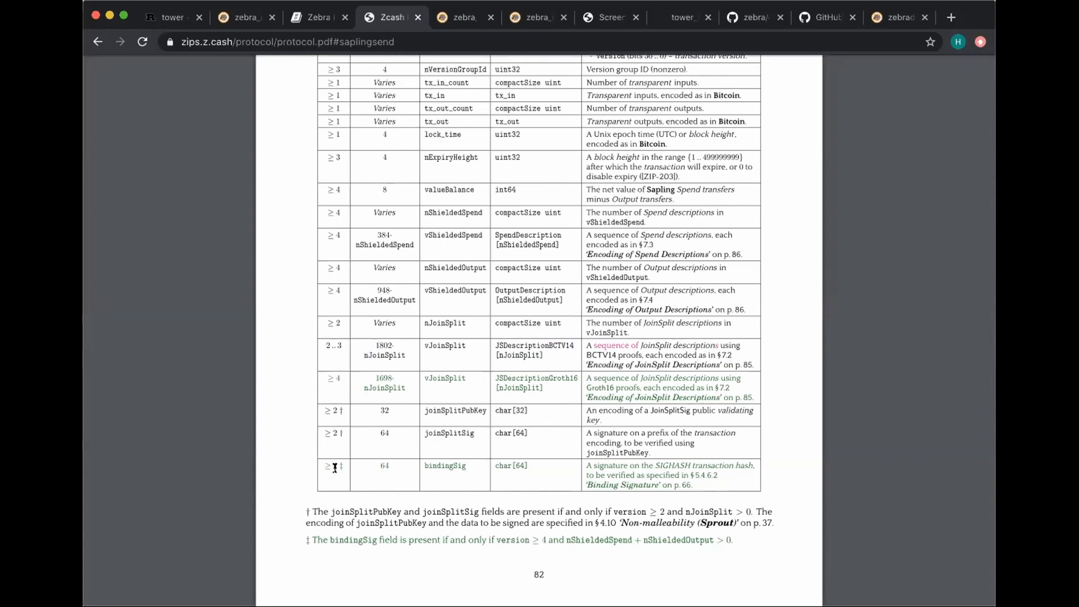
scroll(down, 3)
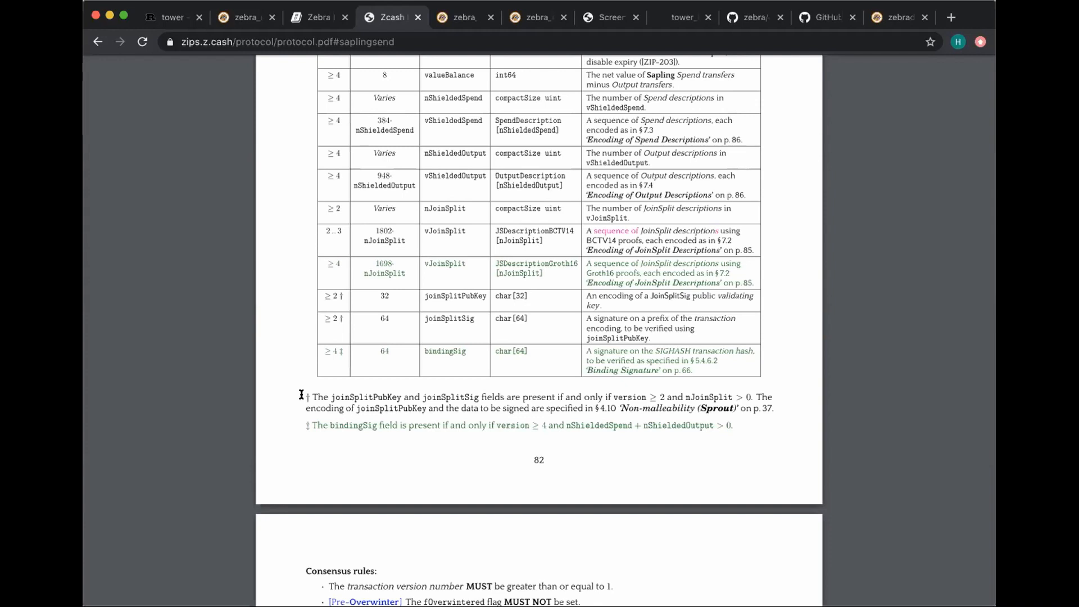
scroll(up, 3)
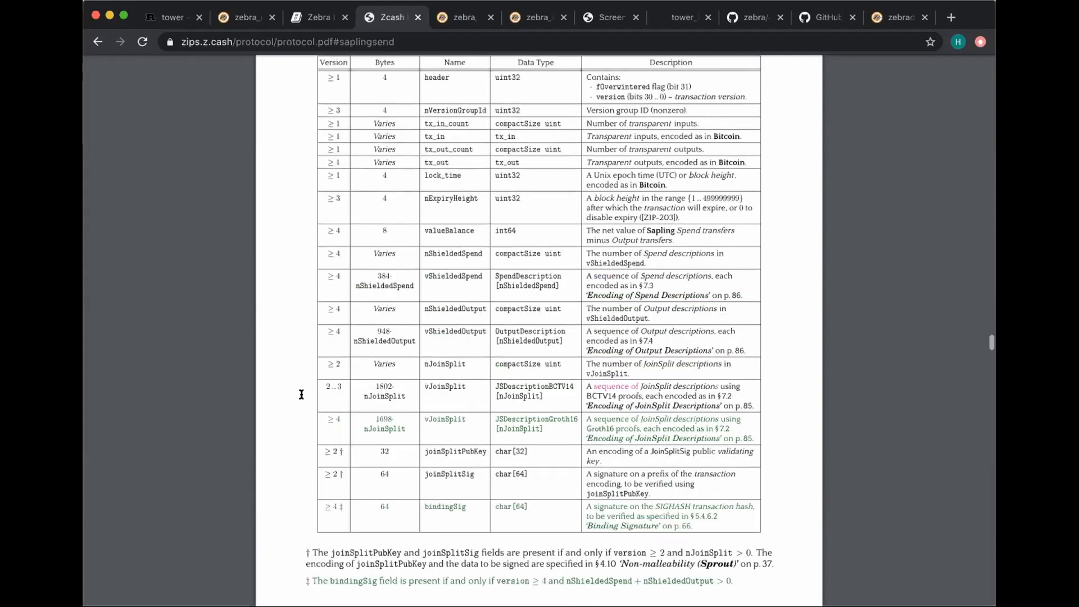
scroll(up, 3)
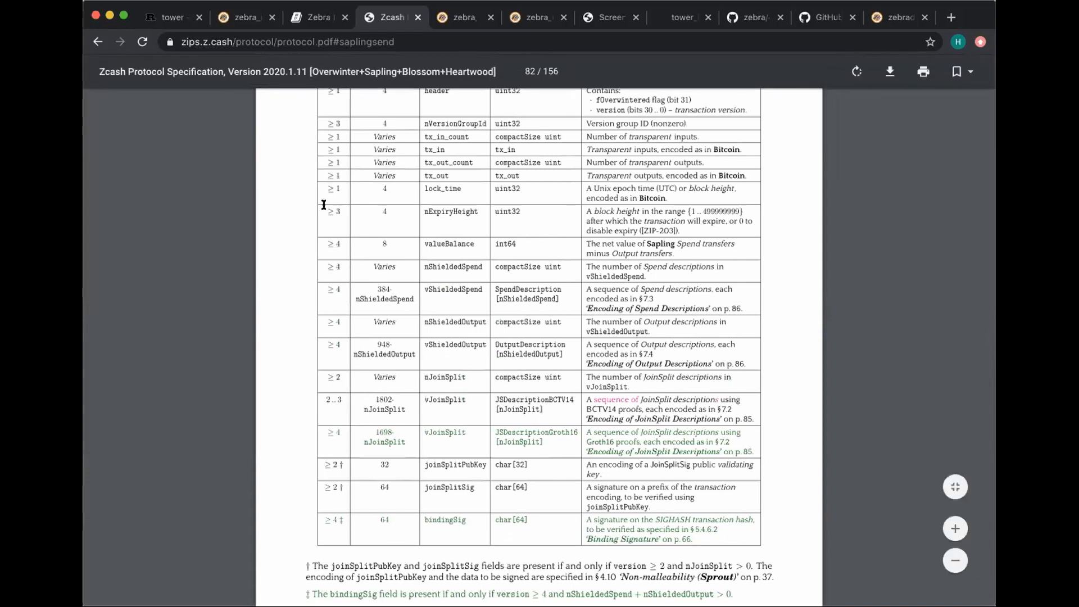
mouse_move(334, 253)
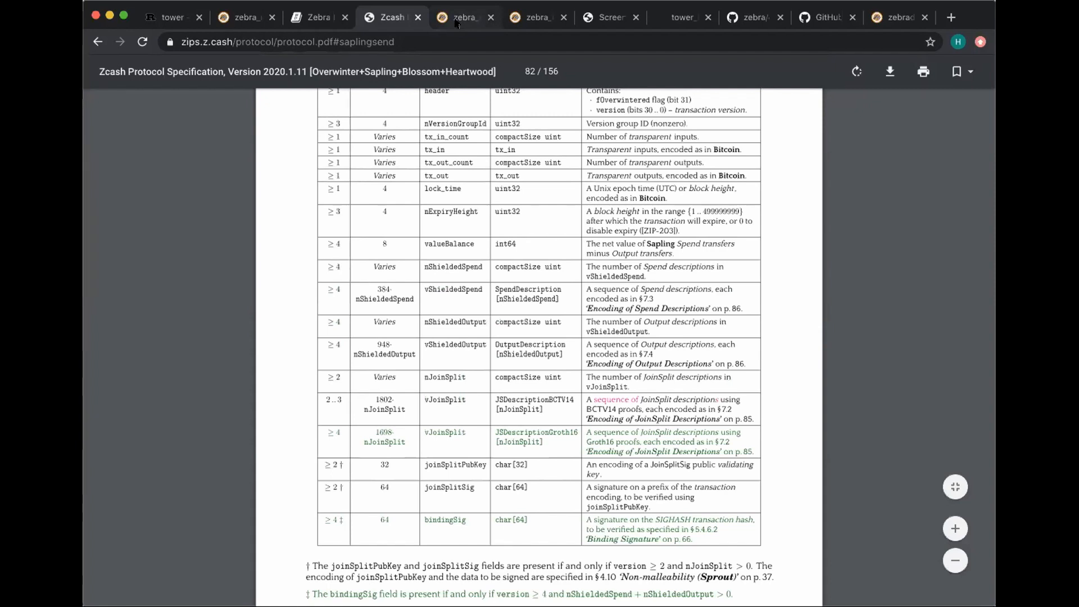
- Show the zebra_chain Transaction enum docs with its V1 to V4 variants
click(465, 16)
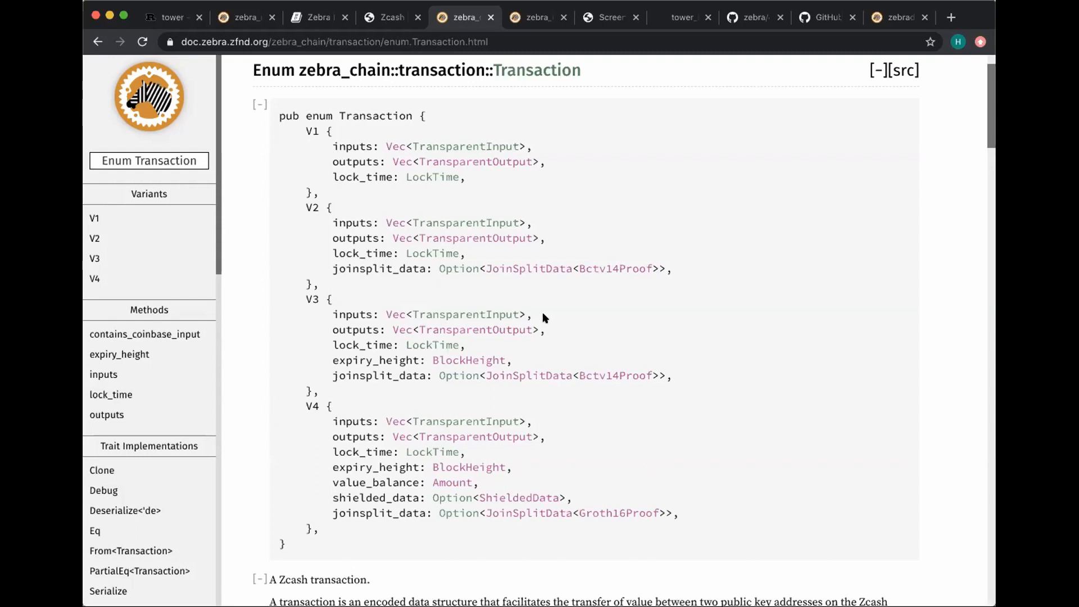
mouse_move(369, 512)
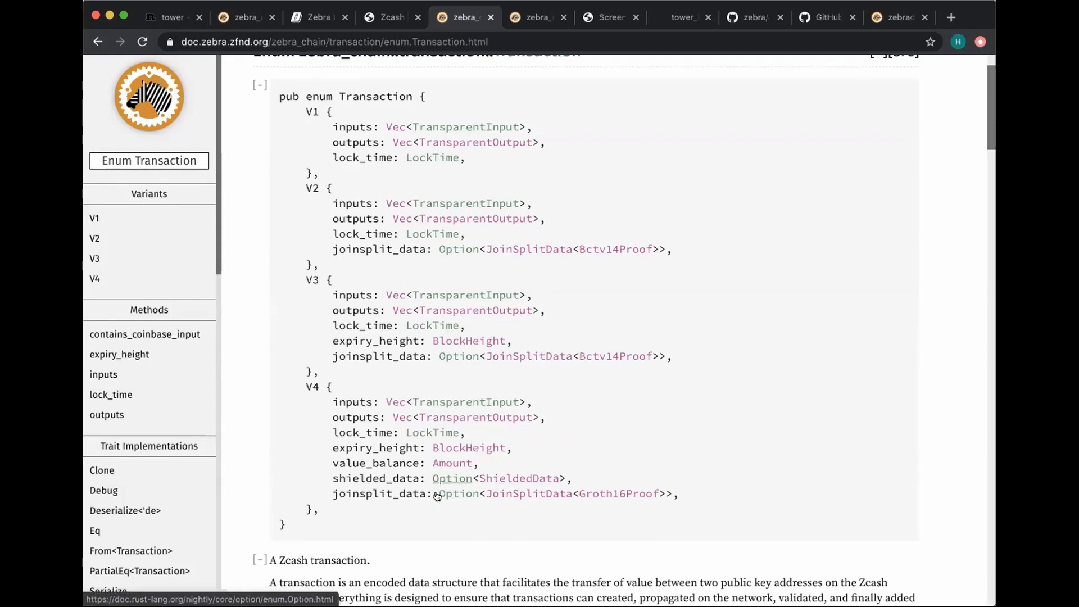
scroll(down, 3)
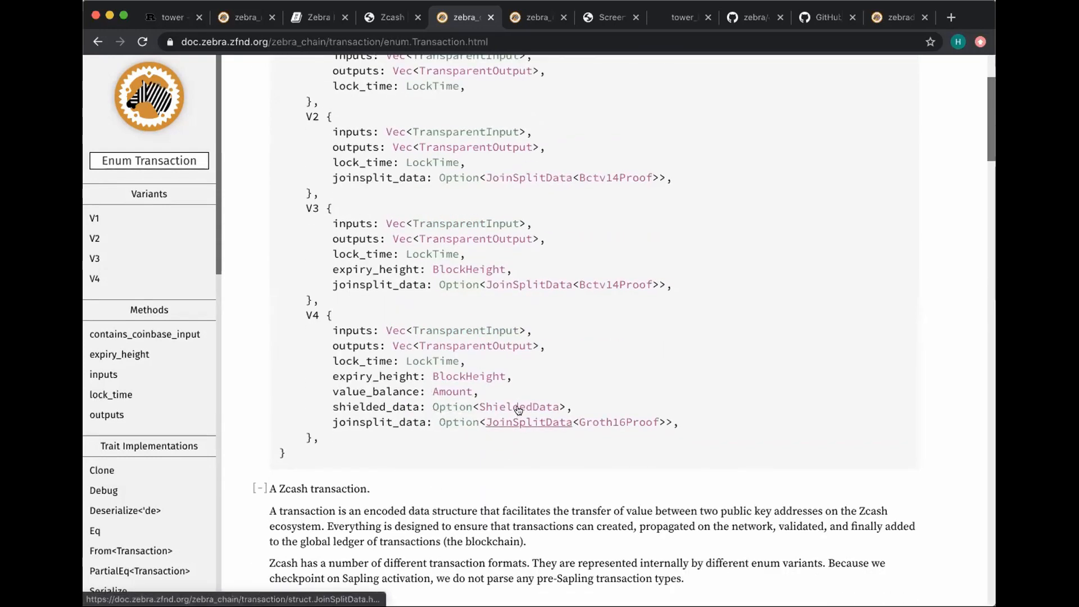
- Open the ShieldedData struct docs in a new tab and view its fields
right_click(519, 405)
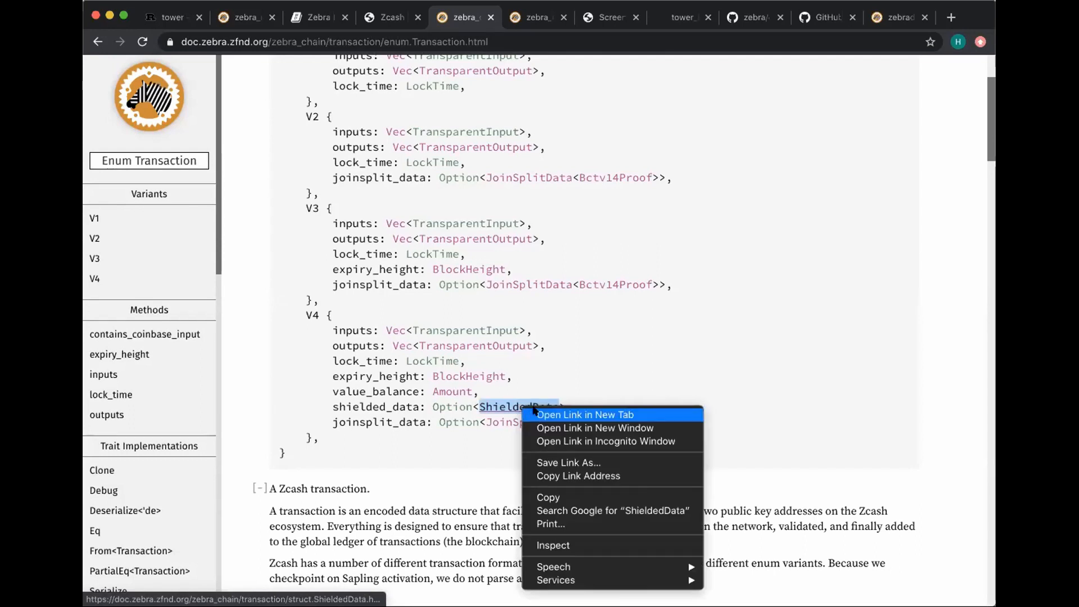
click(584, 414)
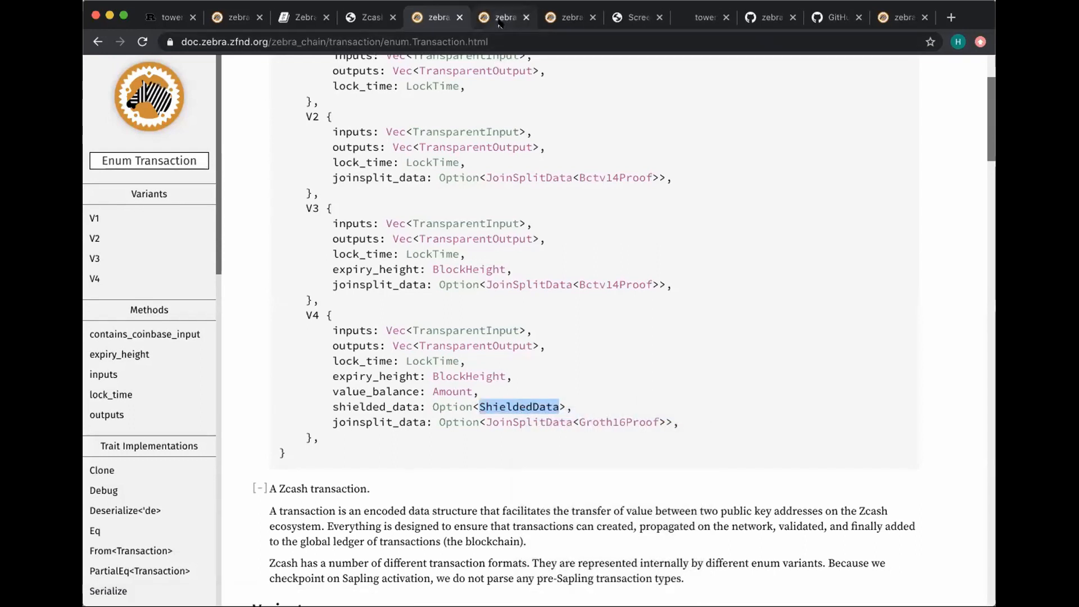
click(518, 407)
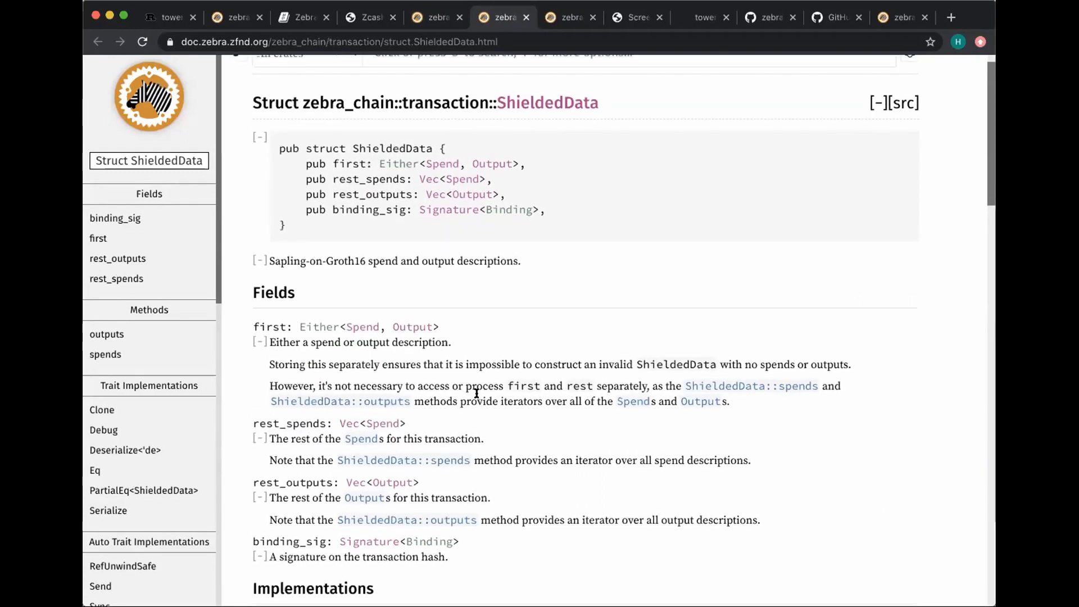
mouse_move(480, 374)
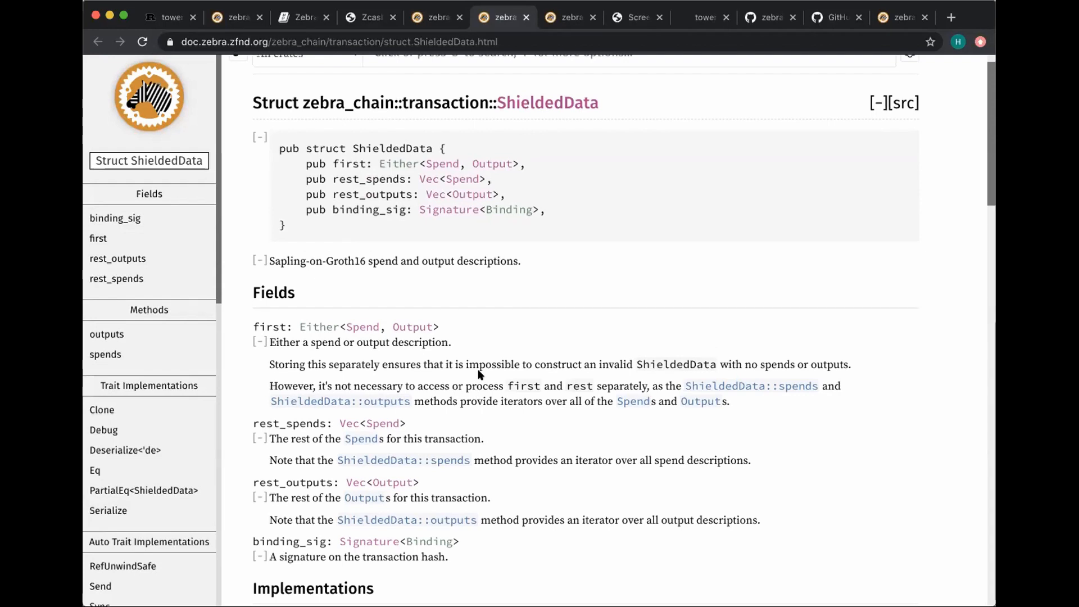
mouse_move(488, 349)
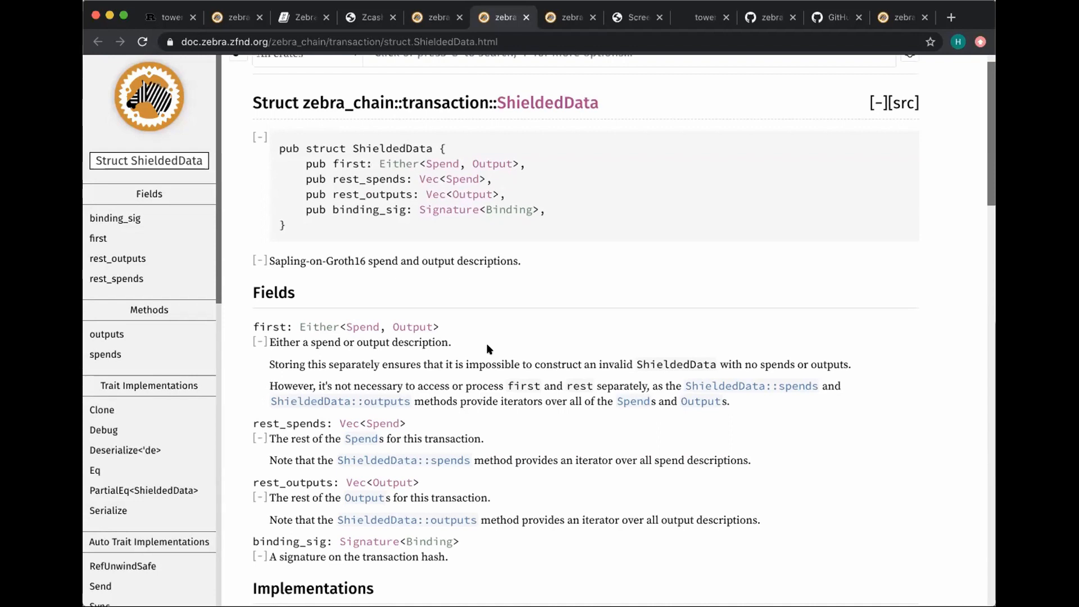
mouse_move(455, 276)
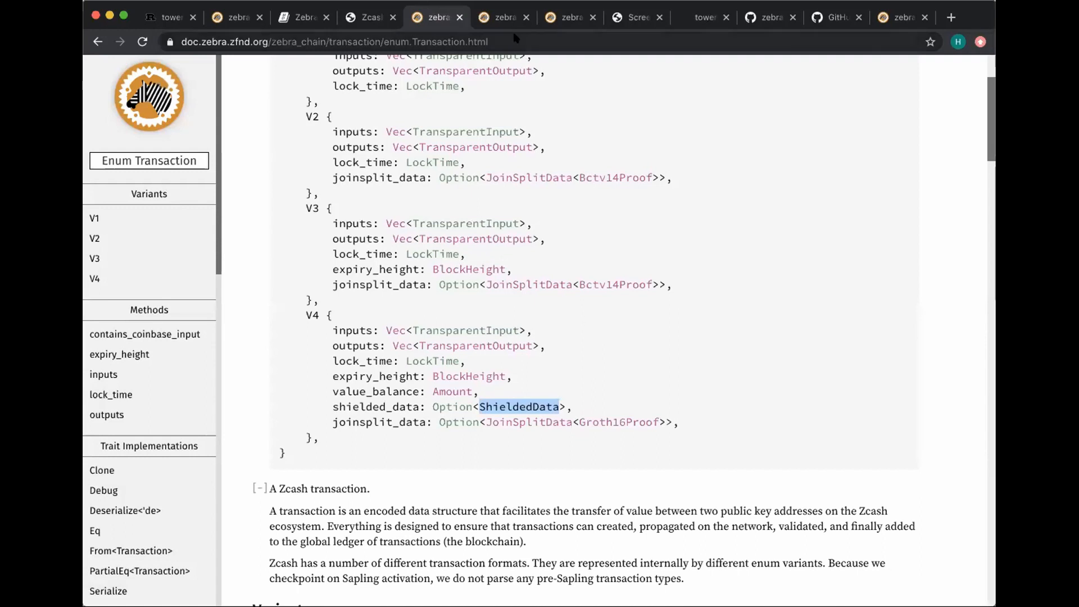
- Close the extra ShieldedData tab, returning to the Transaction enum page
click(594, 17)
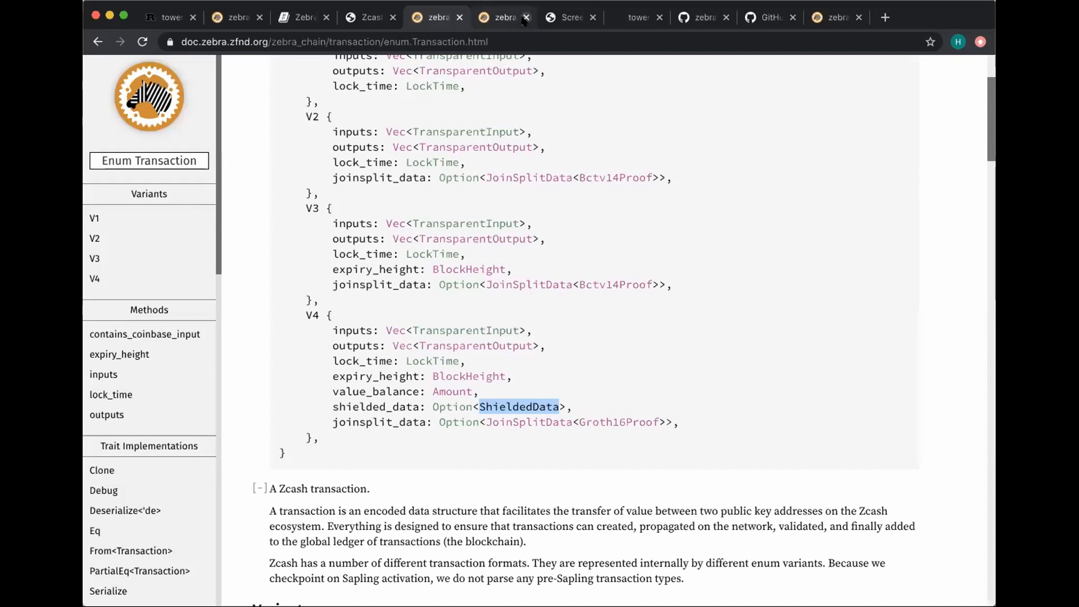
mouse_move(473, 60)
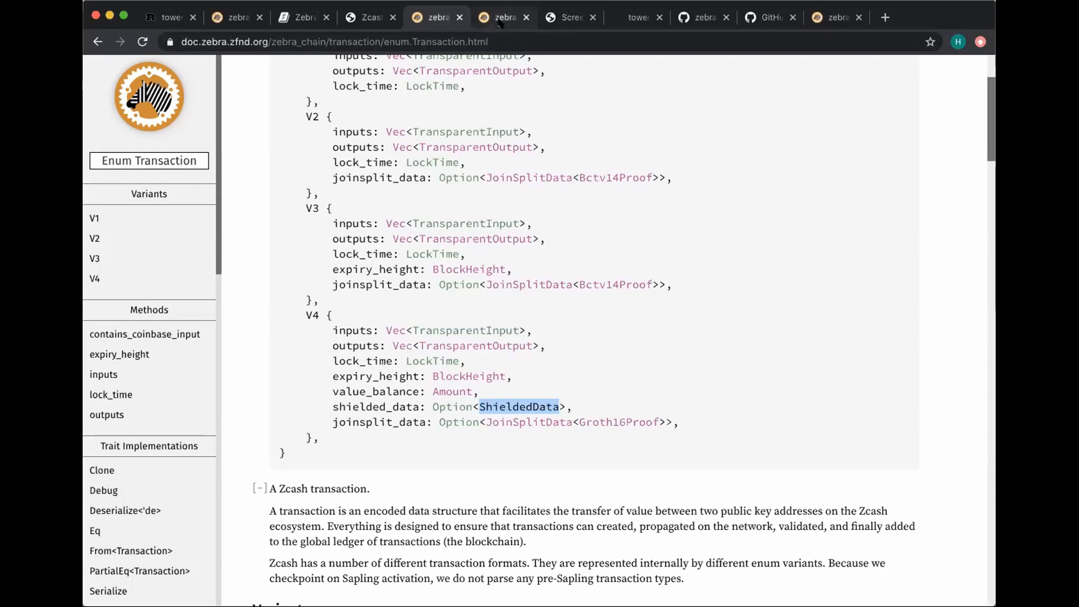
mouse_move(502, 17)
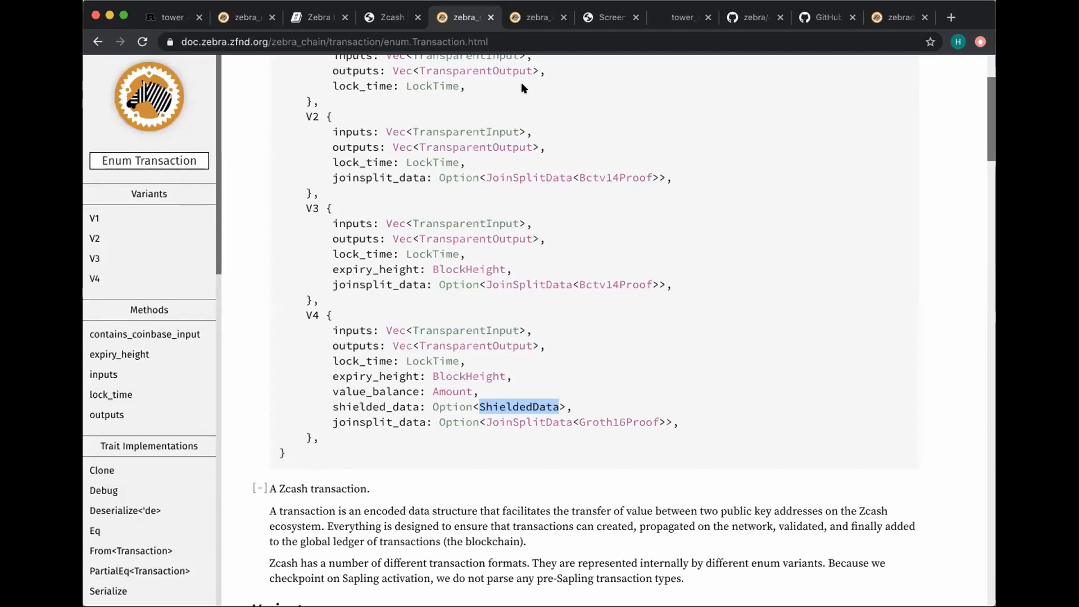
- View CheckpointVerifier's Trait Implementations and collapse the impl Service details
click(537, 17)
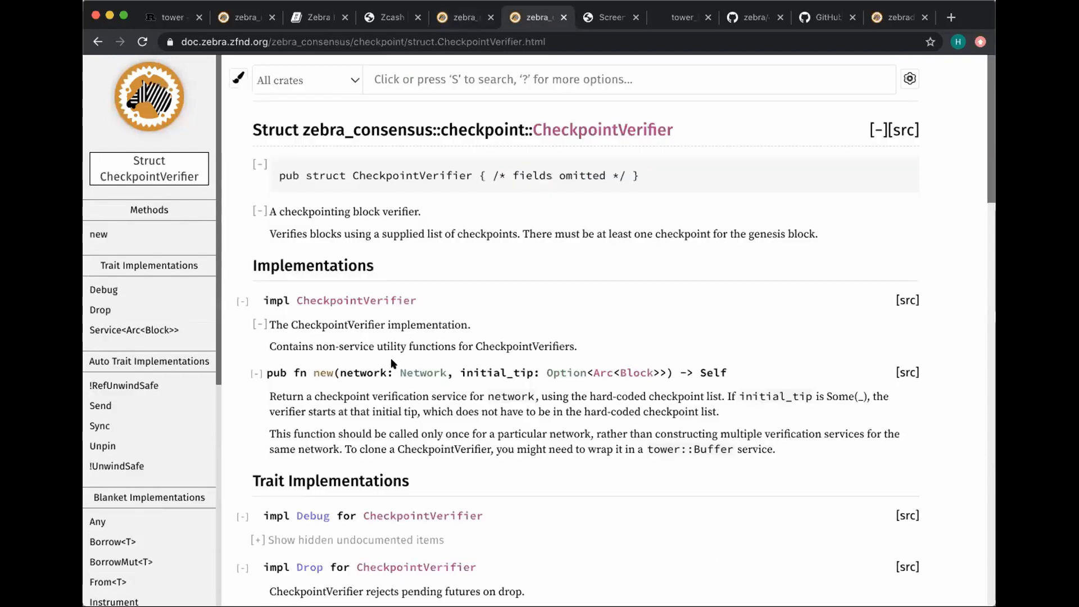
scroll(down, 3)
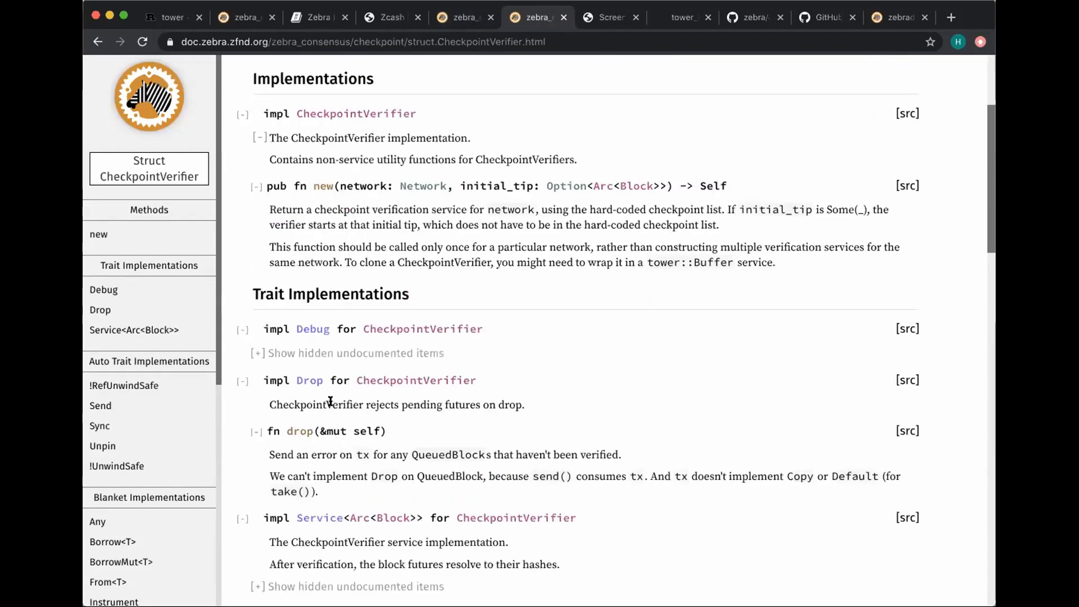
scroll(down, 3)
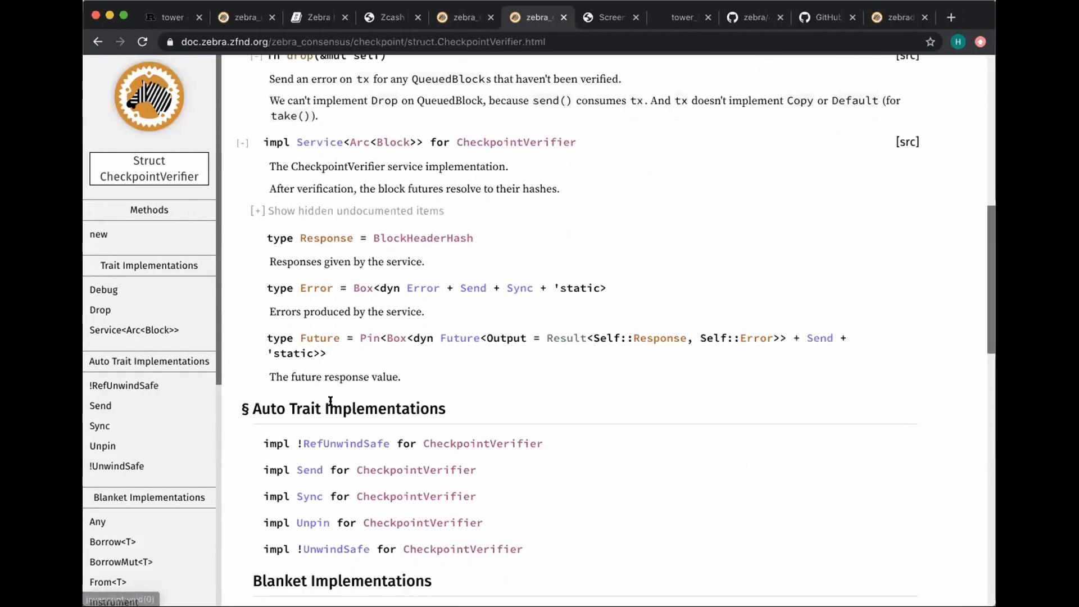
scroll(down, 3)
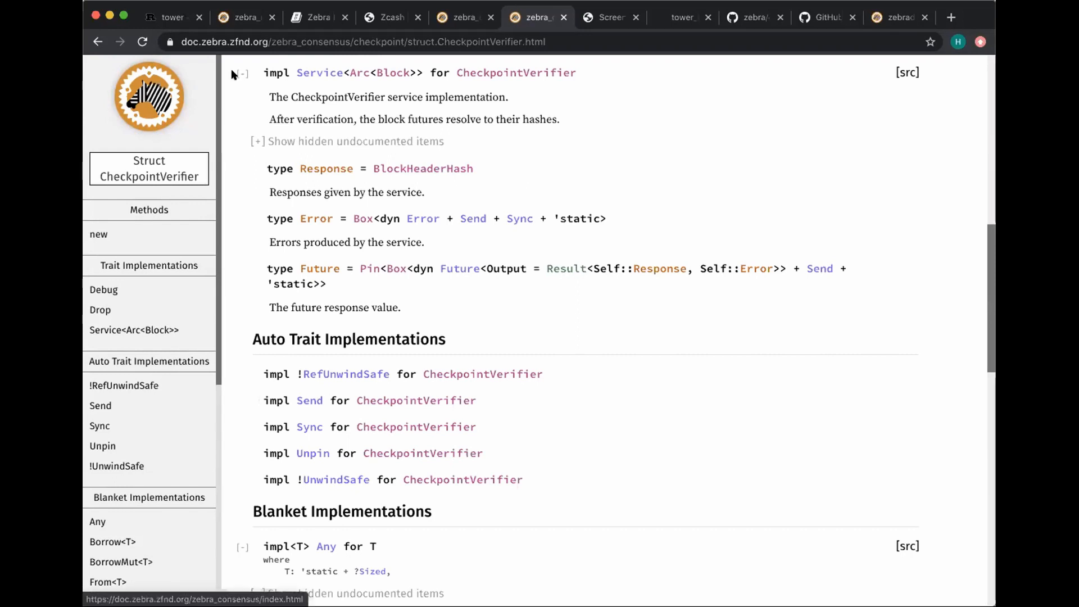
click(240, 72)
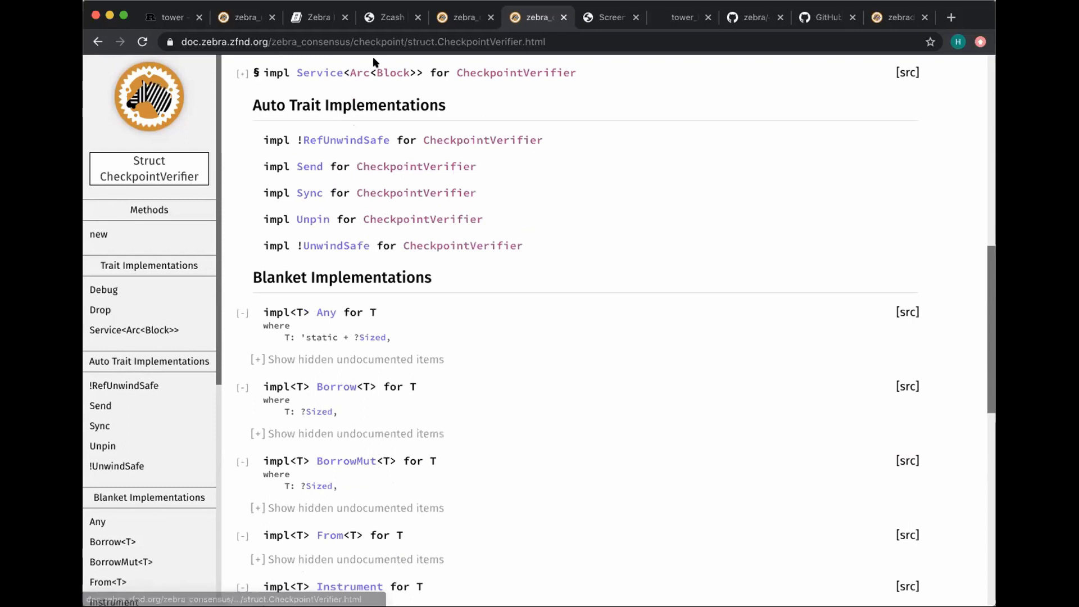
- Re-expand impl Service to reveal poll_ready and call, then show the Grafana sync dashboard screenshot
click(240, 73)
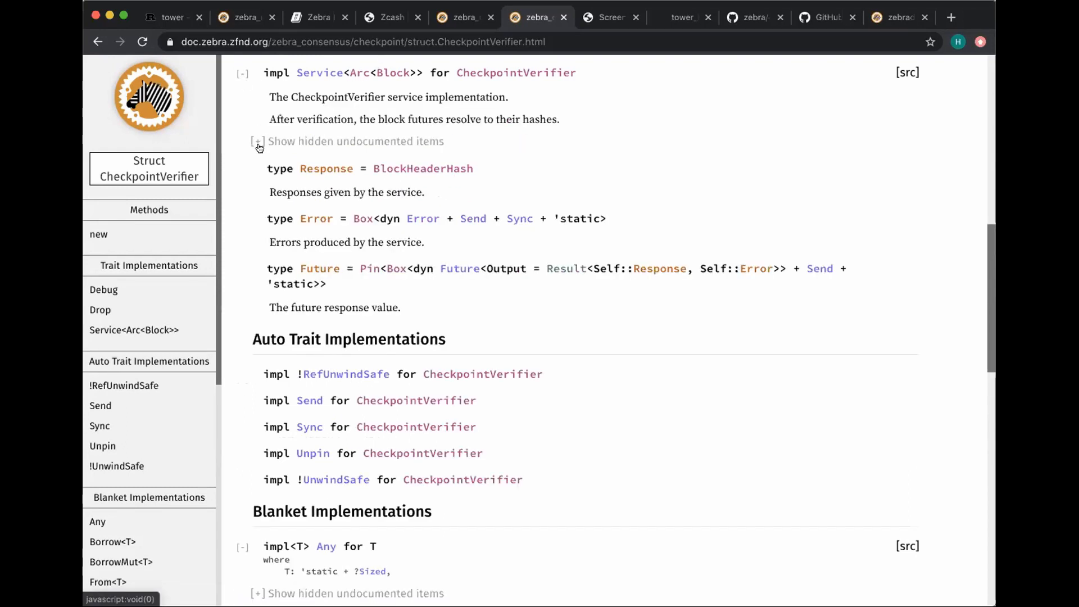
click(258, 142)
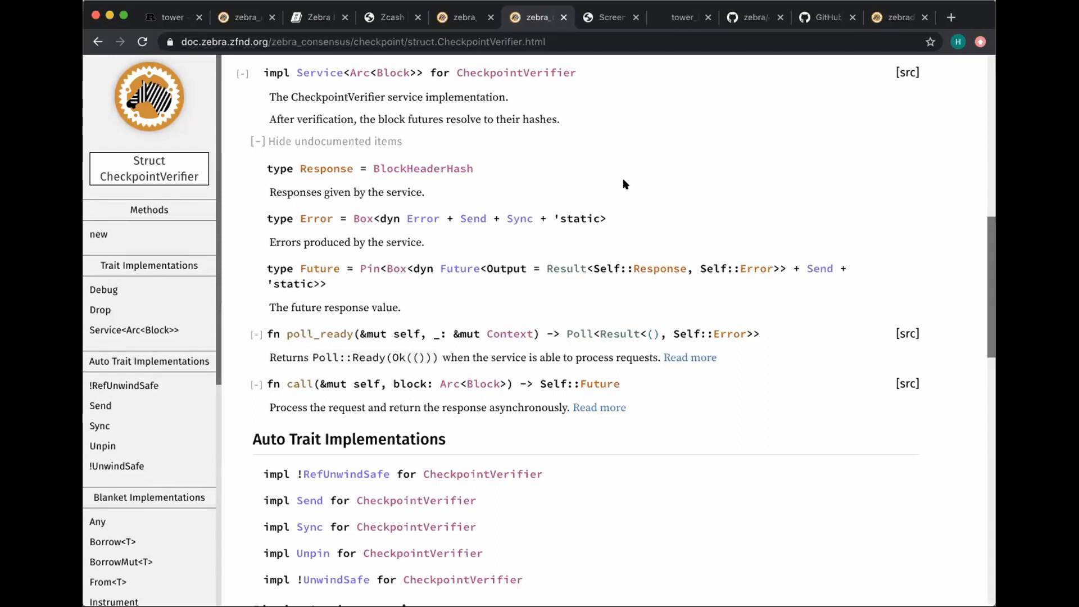
mouse_move(612, 172)
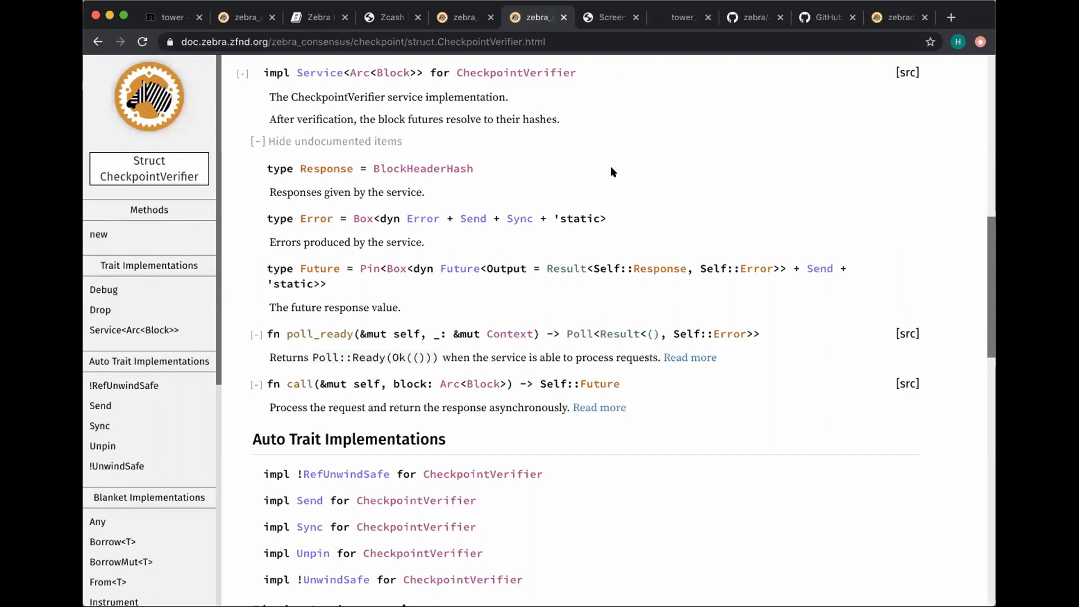
mouse_move(624, 89)
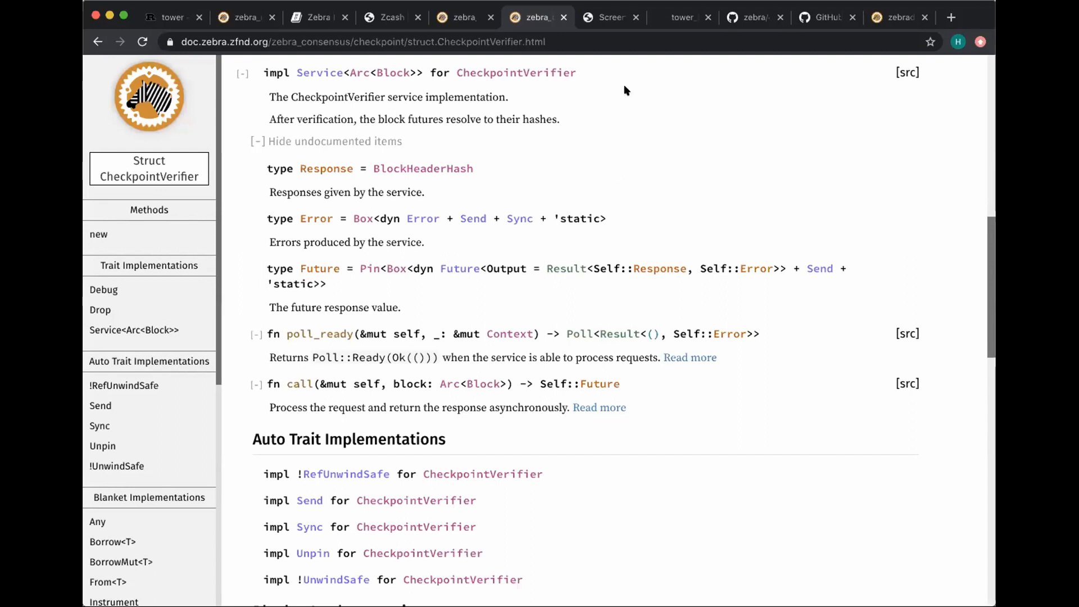
mouse_move(832, 6)
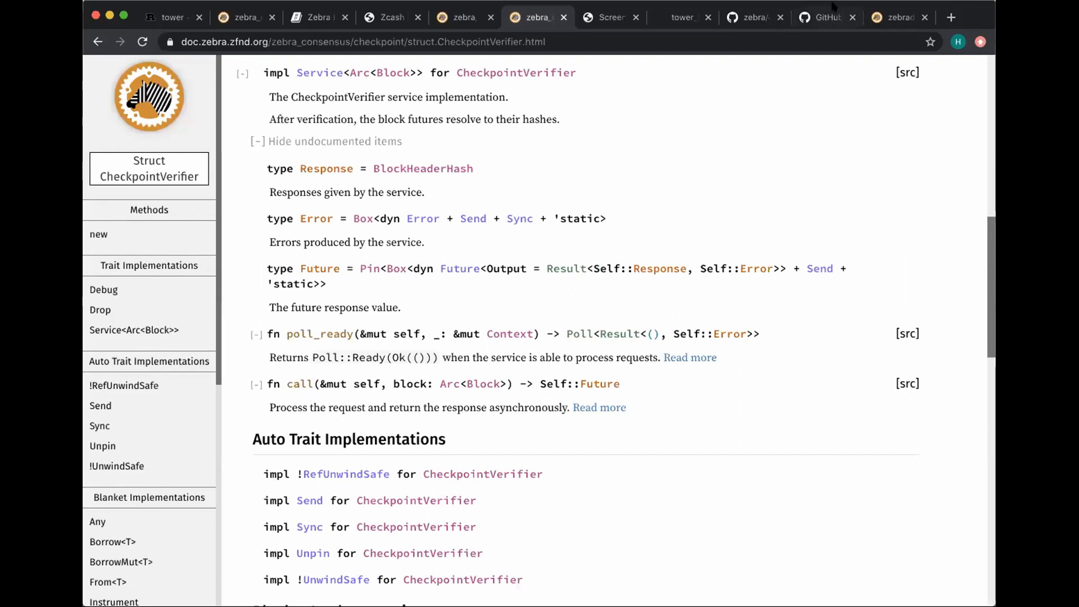
mouse_move(407, 176)
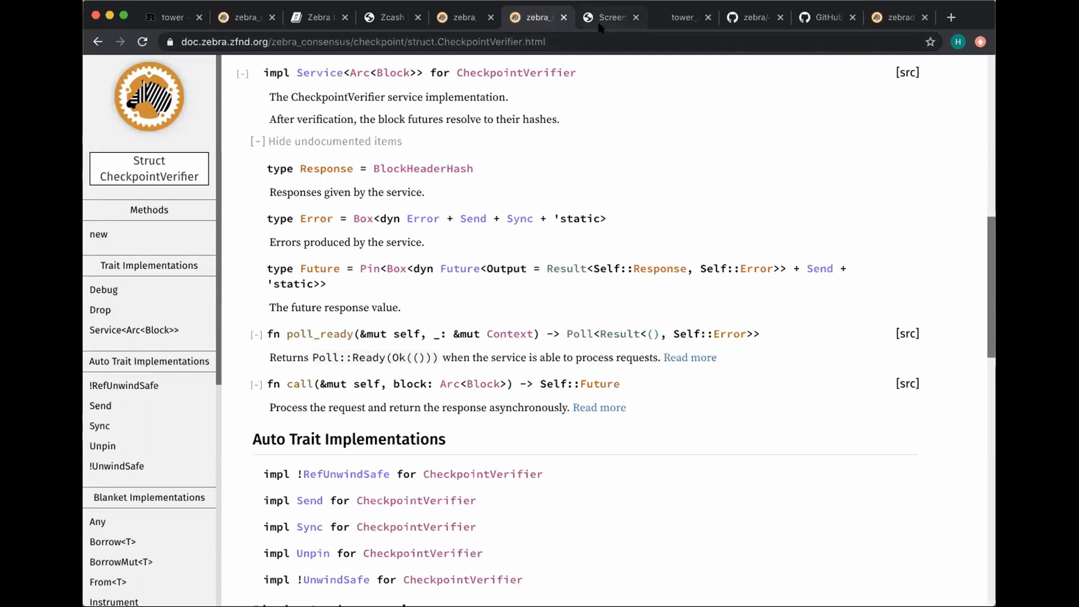
click(607, 17)
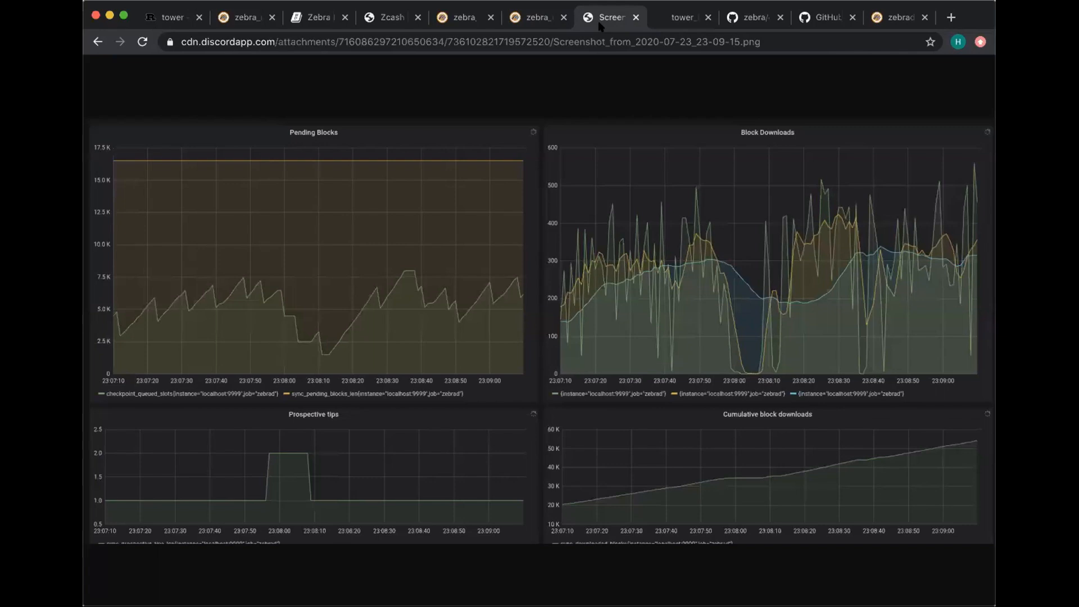
mouse_move(535, 88)
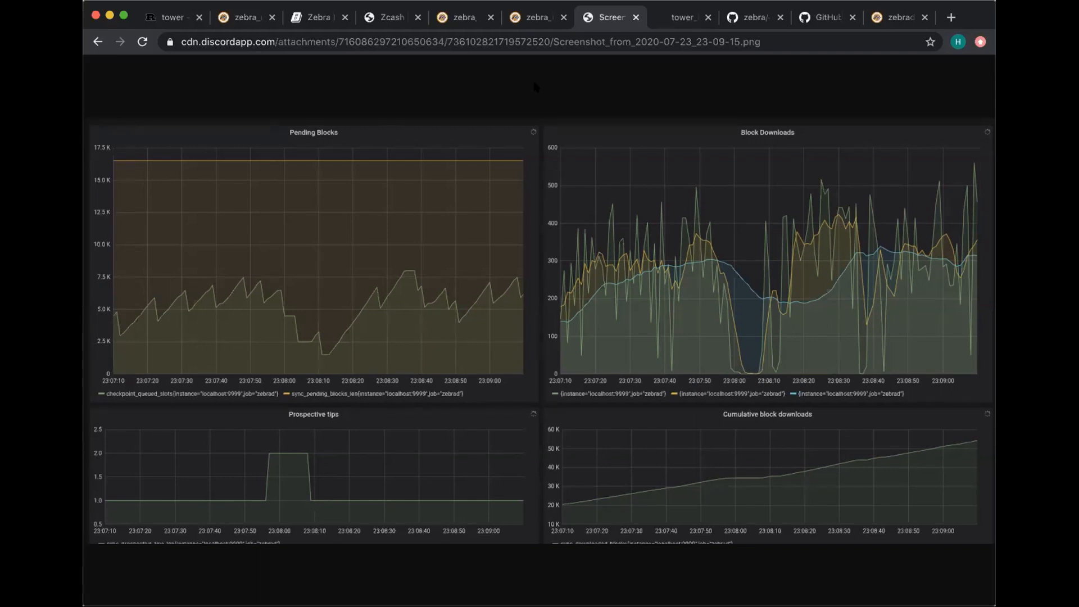
mouse_move(434, 221)
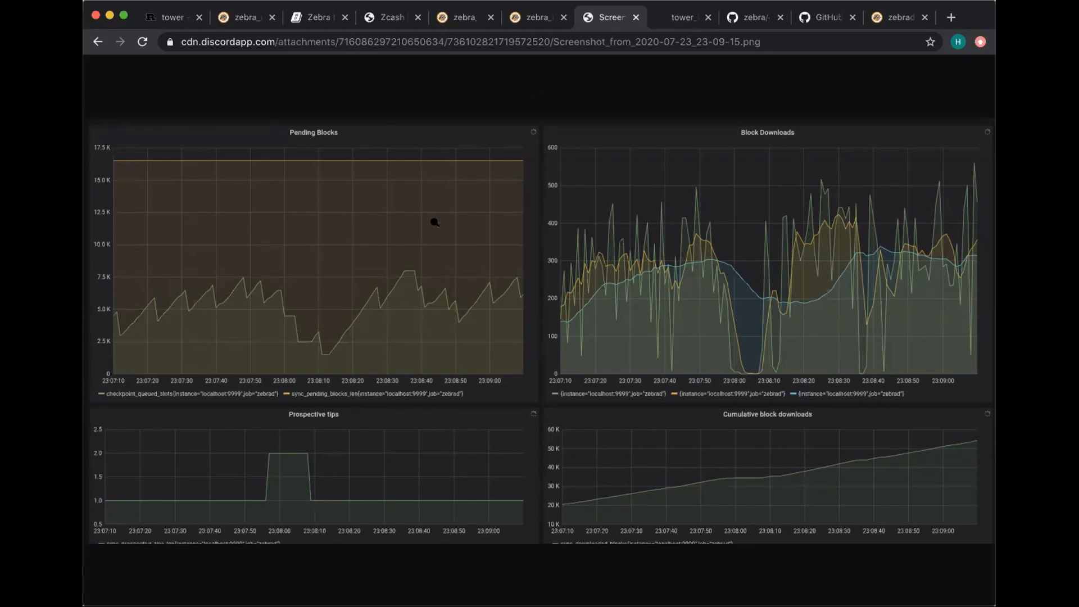
mouse_move(631, 188)
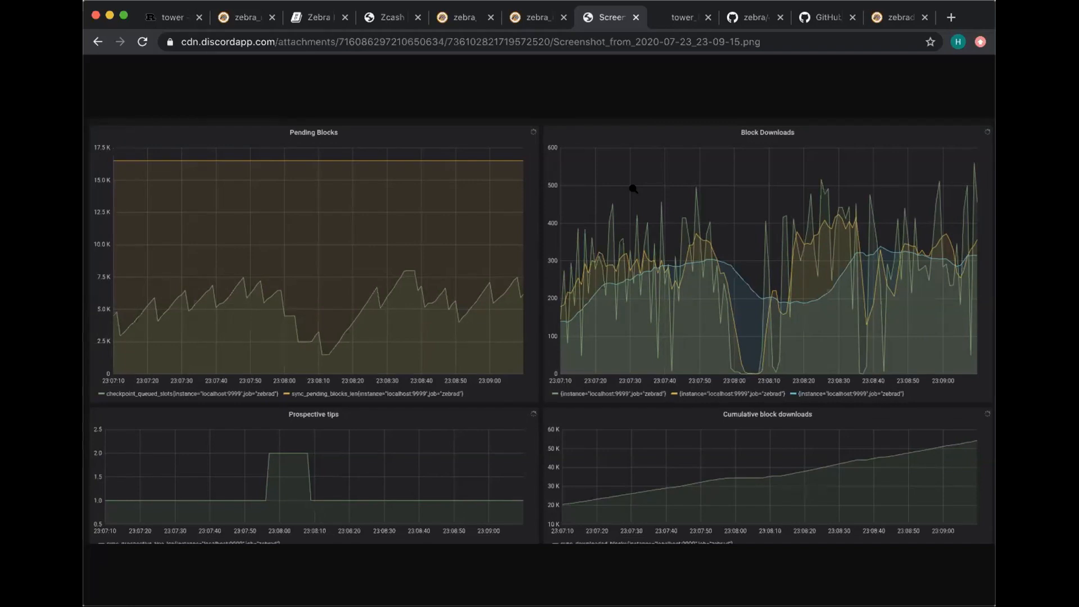
mouse_move(968, 10)
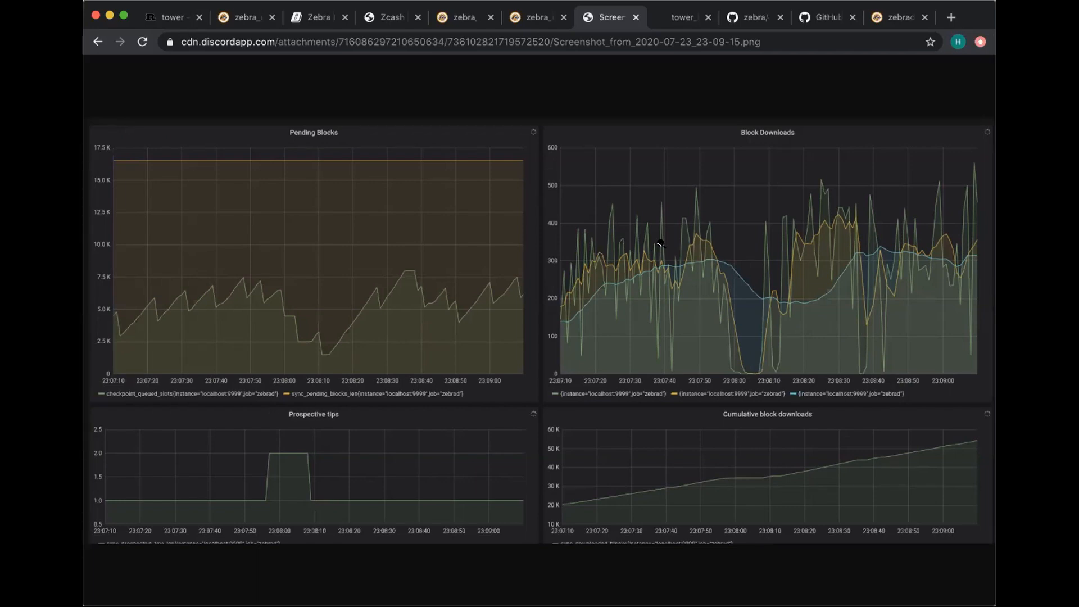
mouse_move(695, 60)
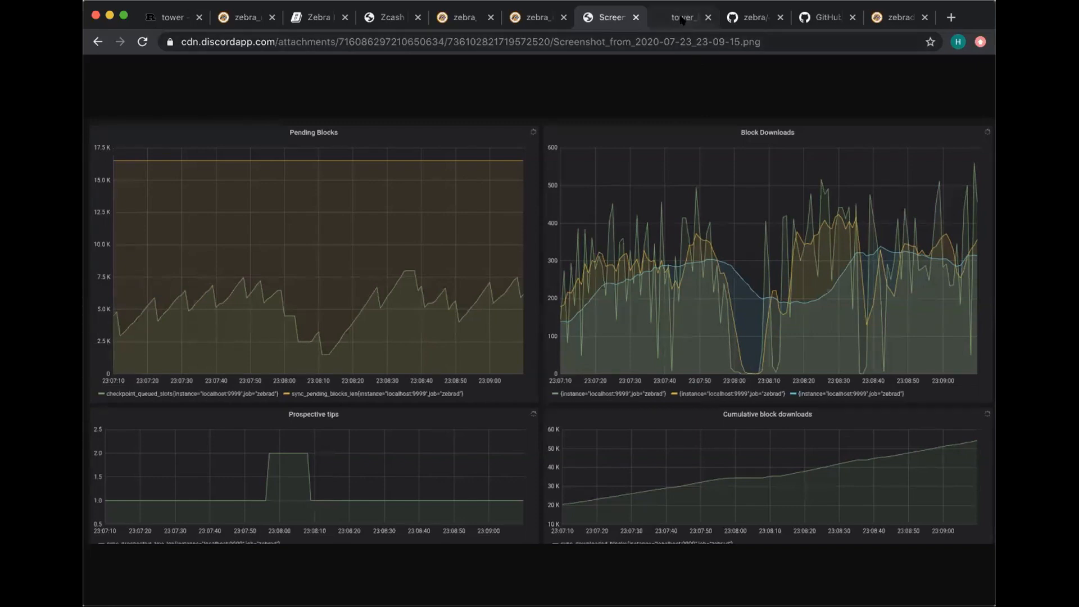
mouse_move(684, 17)
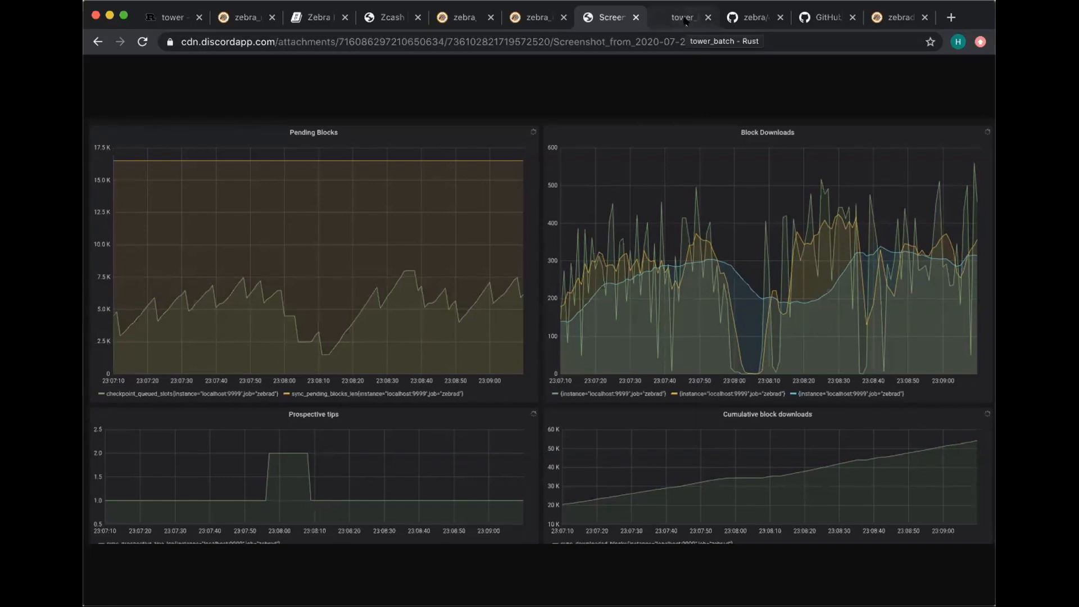
- Switch to the tower_batch crate documentation in Chrome
click(682, 16)
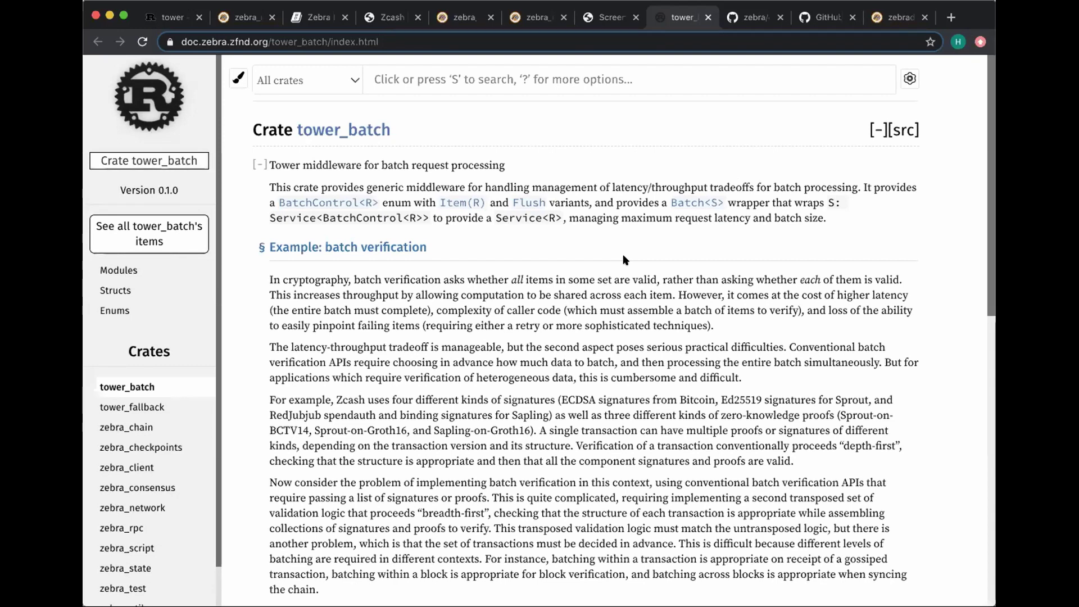
- Scroll through the tower_batch Modules and Structs lists, then move on to the Zebra ed25519 tests on GitHub
scroll(down, 3)
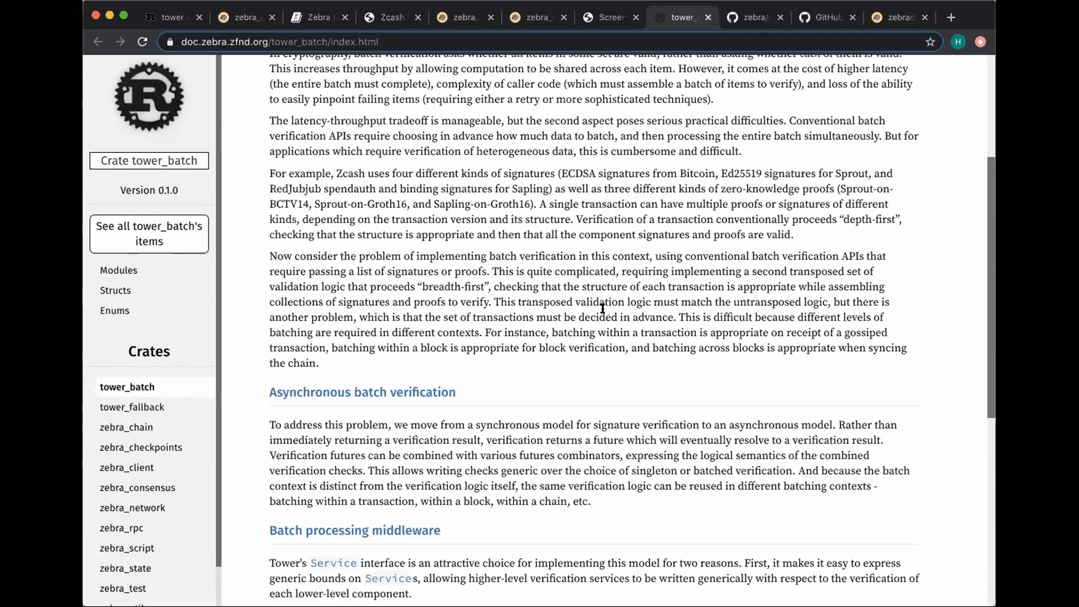
scroll(down, 3)
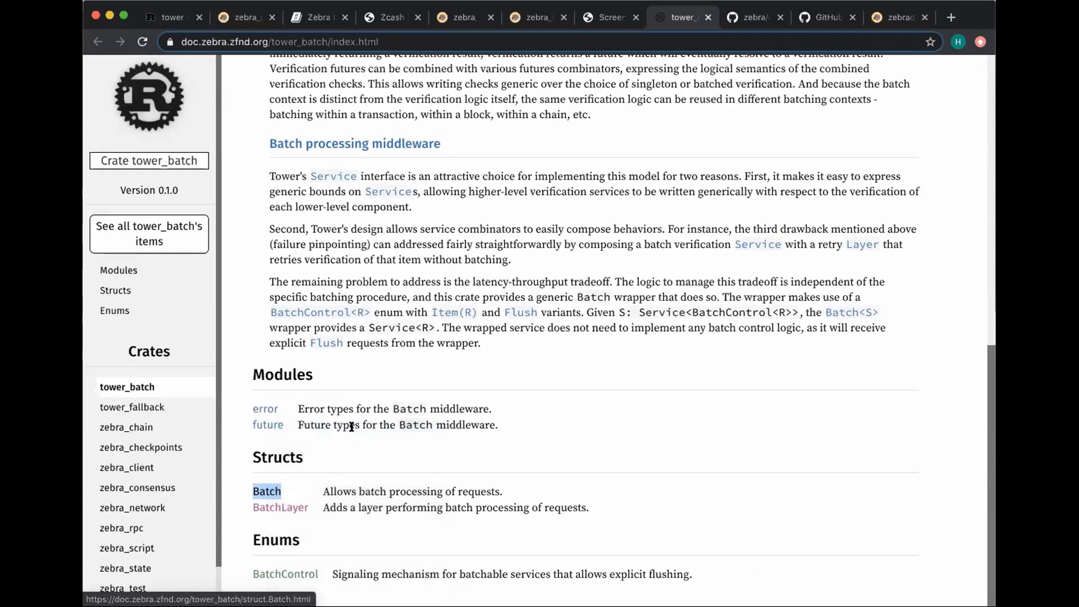
scroll(up, 3)
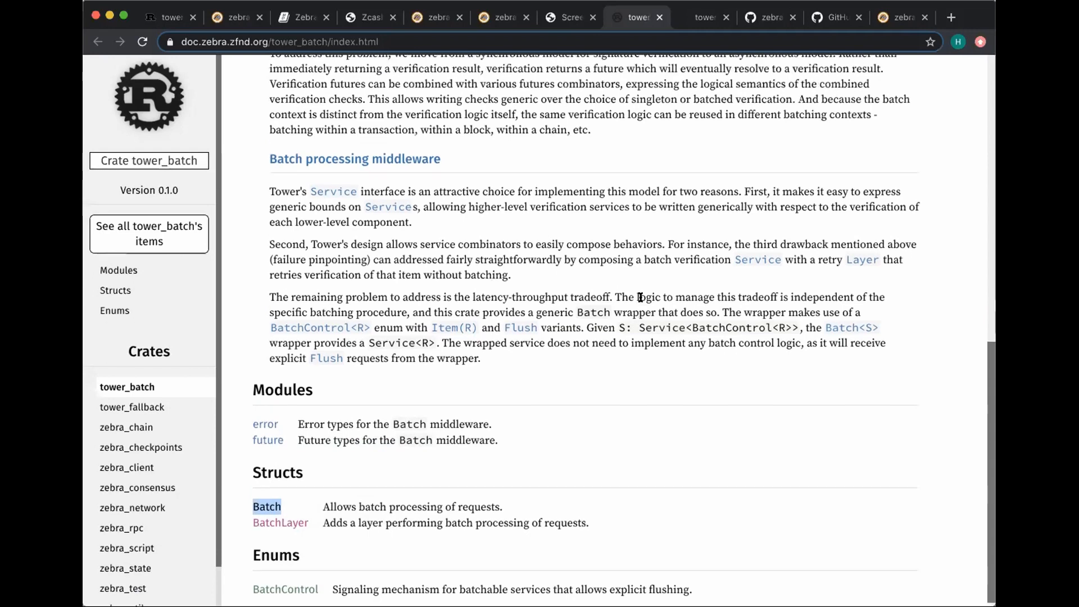
scroll(up, 3)
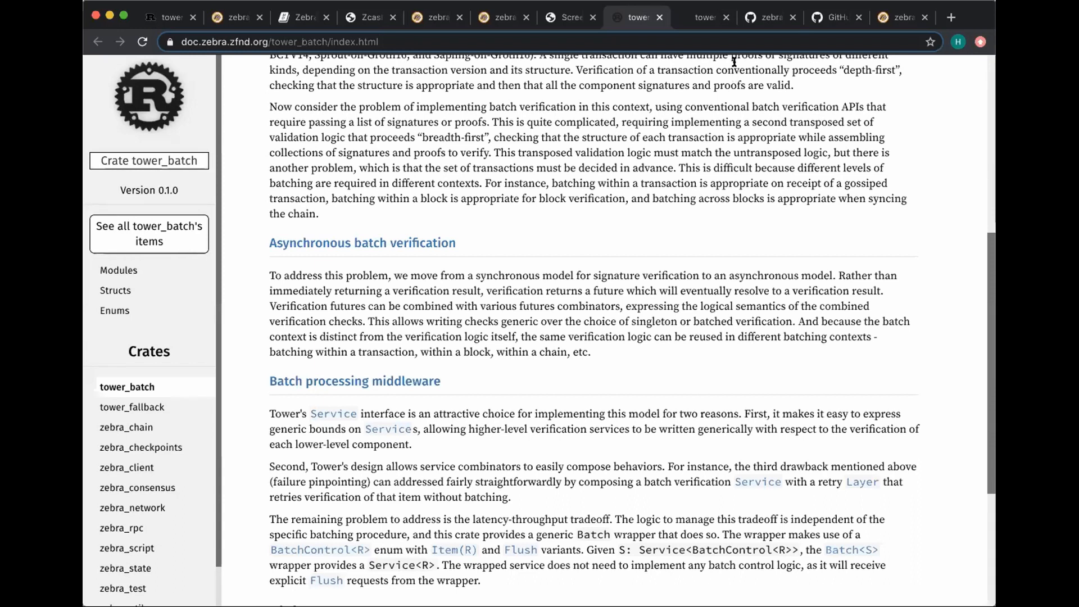
mouse_move(722, 32)
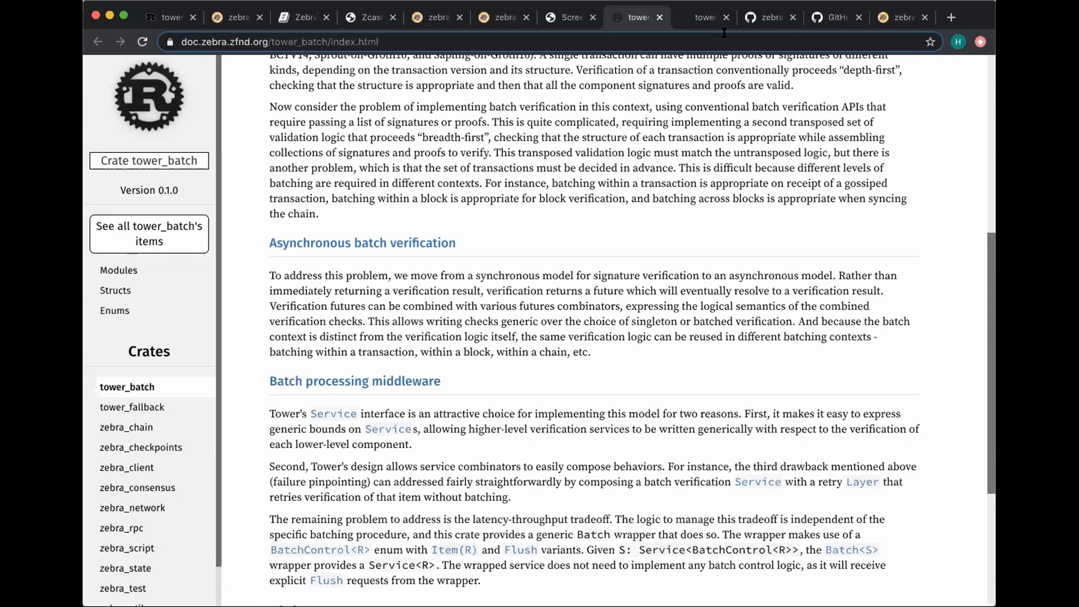
mouse_move(704, 17)
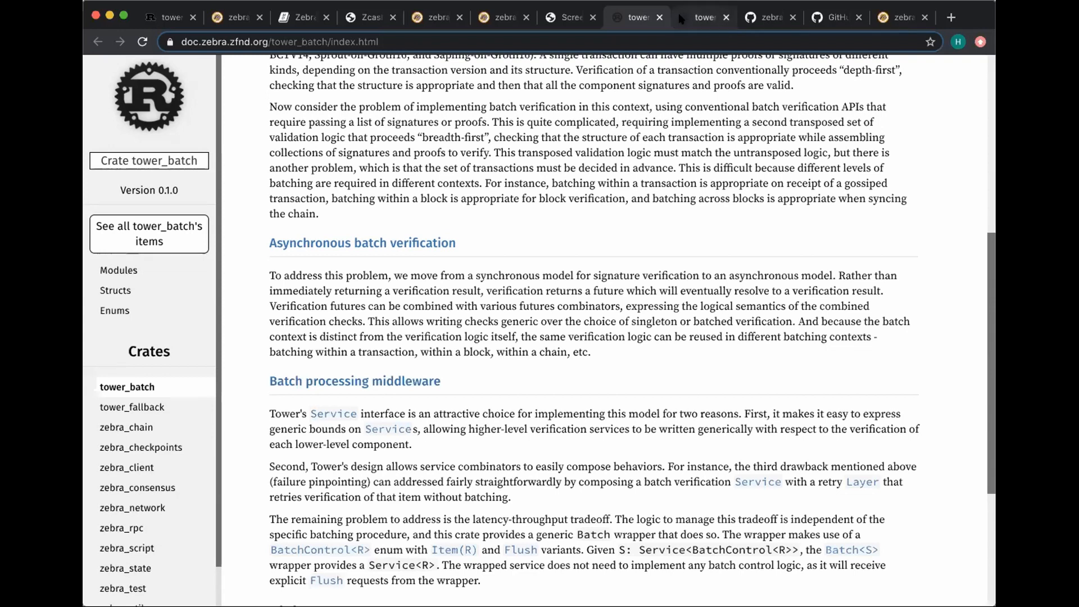
mouse_move(757, 17)
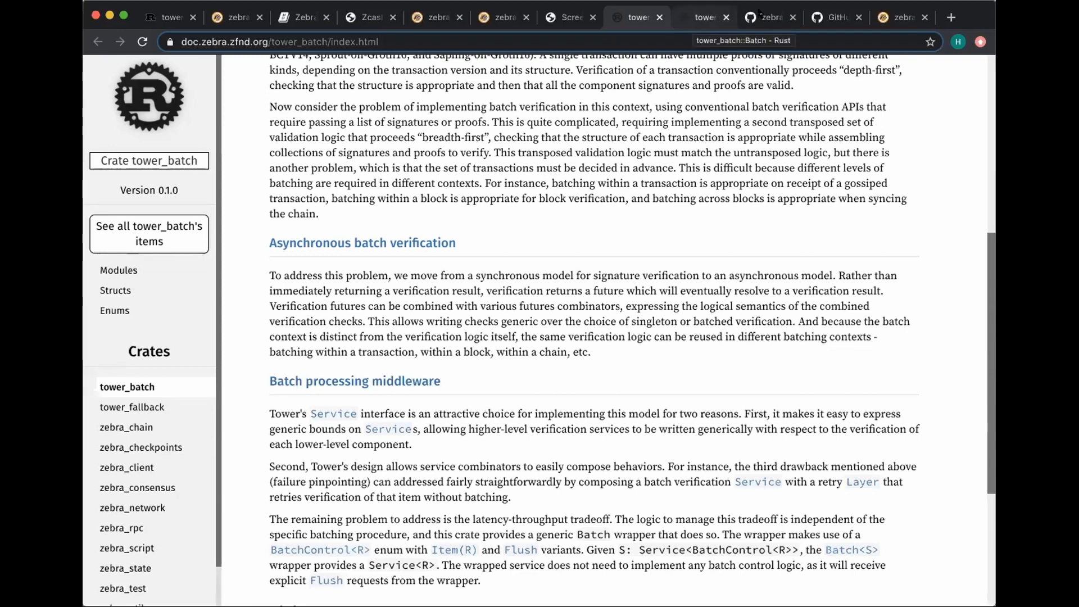
click(765, 17)
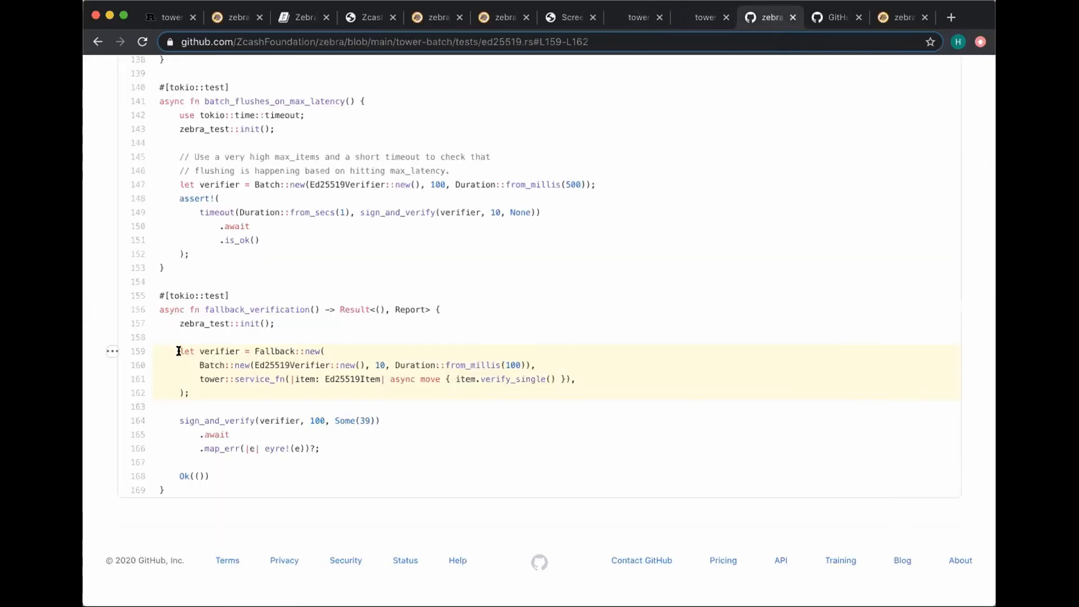
mouse_move(270, 374)
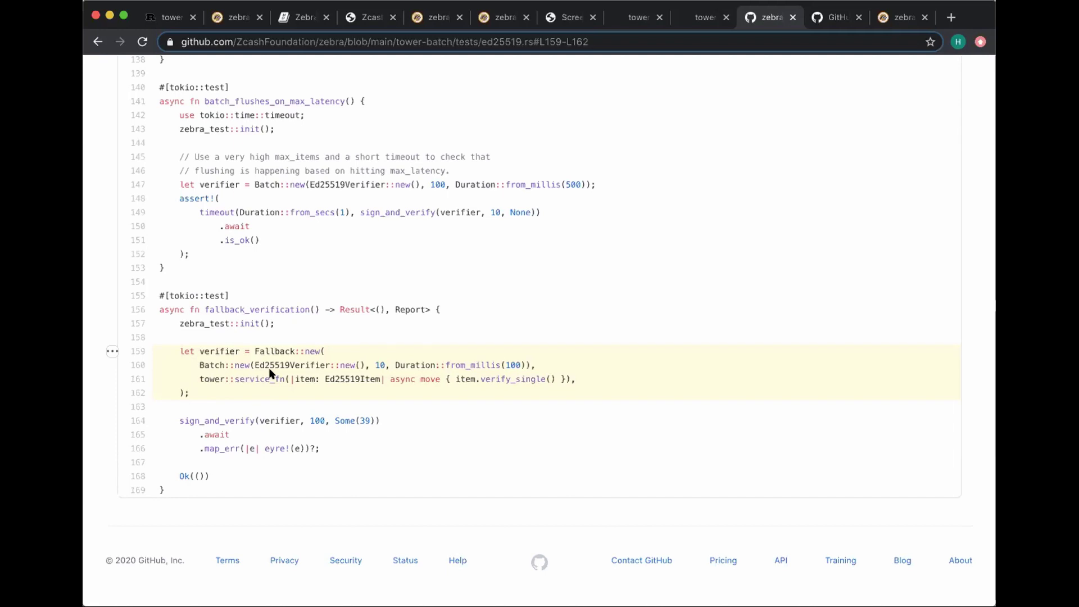
mouse_move(199, 385)
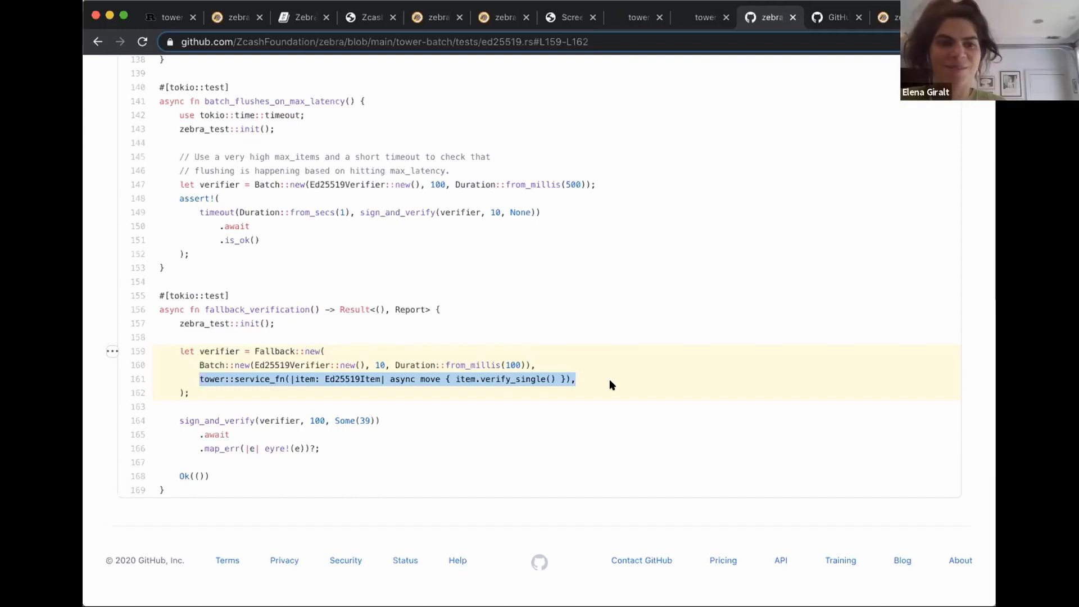
mouse_move(632, 66)
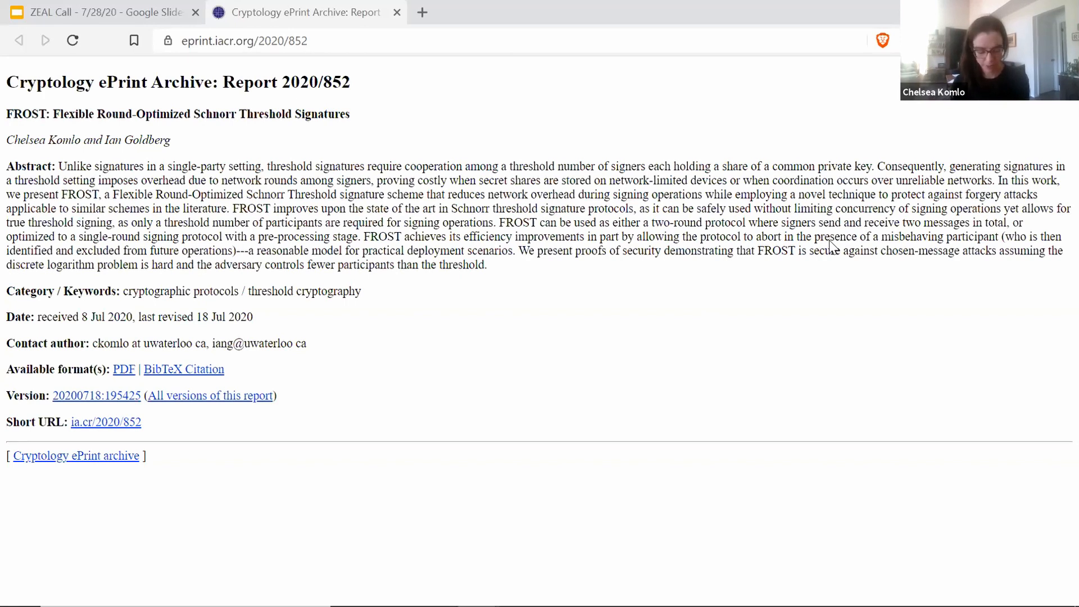
mouse_move(832, 384)
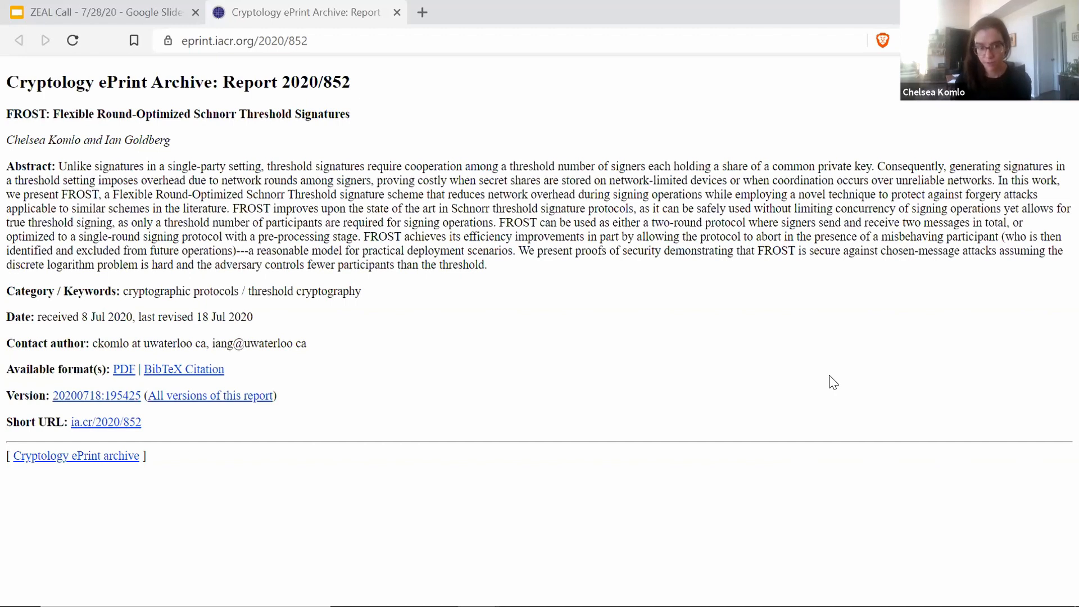
mouse_move(677, 424)
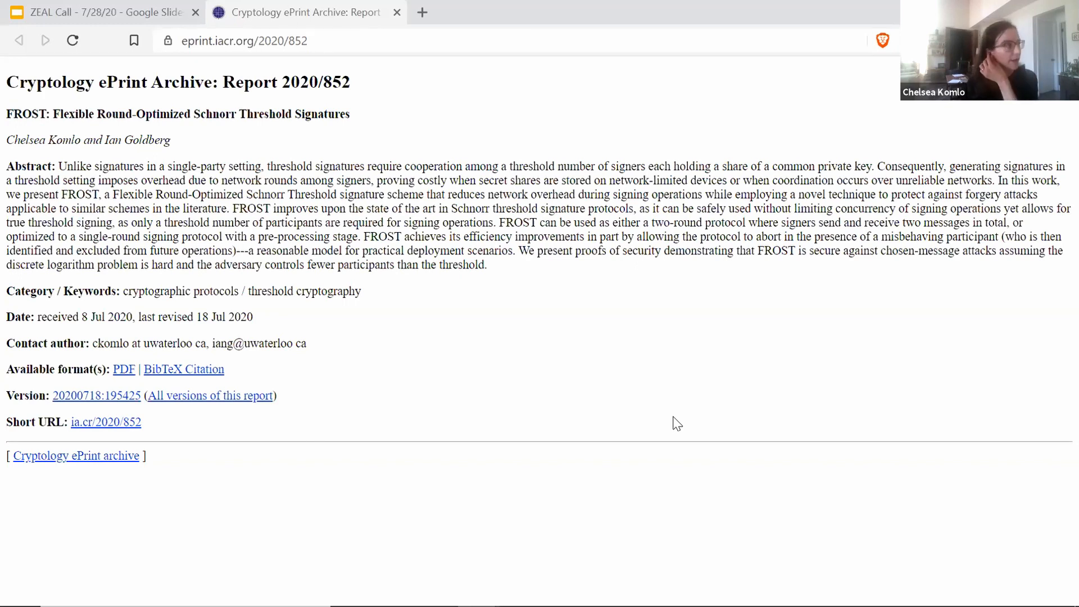
mouse_move(575, 502)
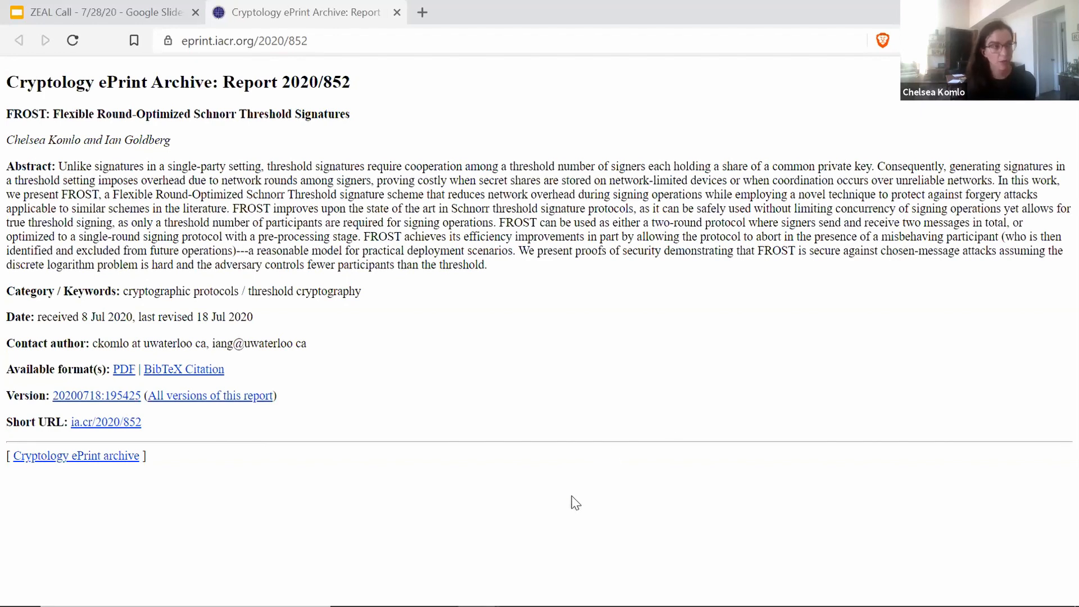
mouse_move(322, 478)
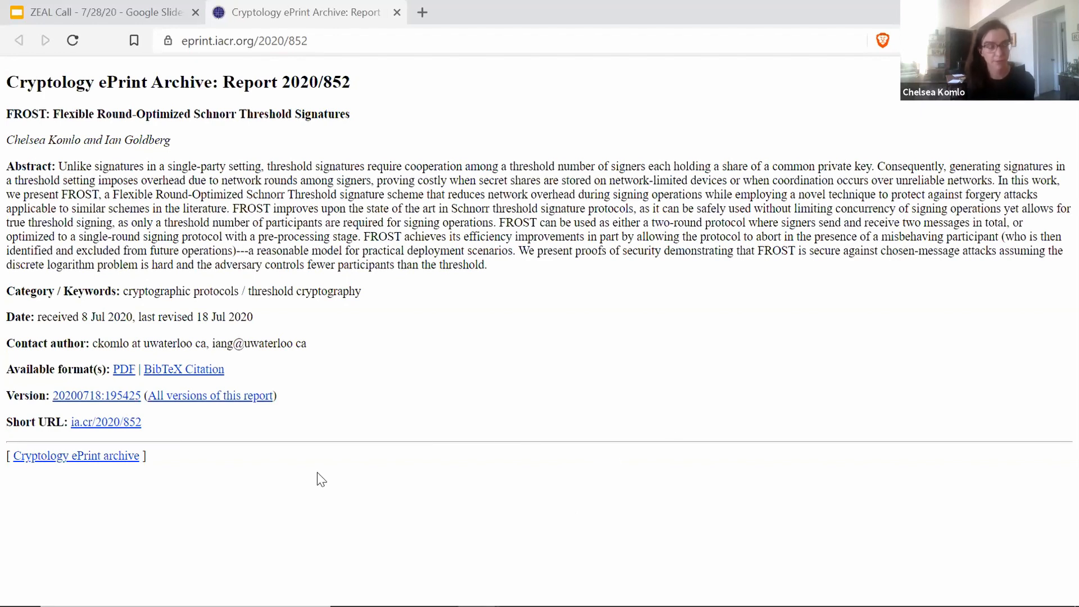
mouse_move(331, 489)
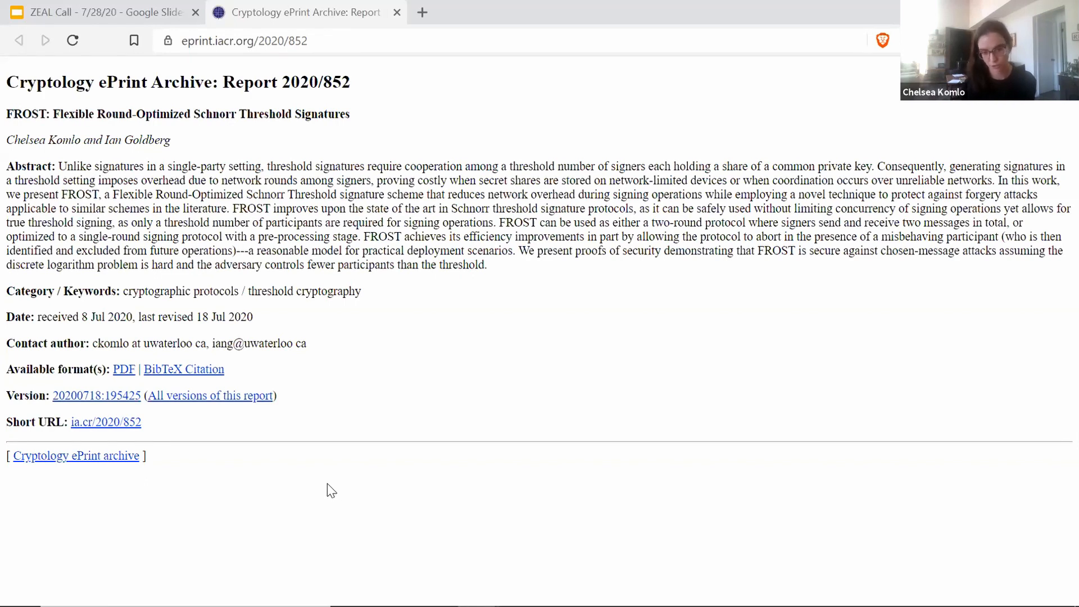
mouse_move(293, 447)
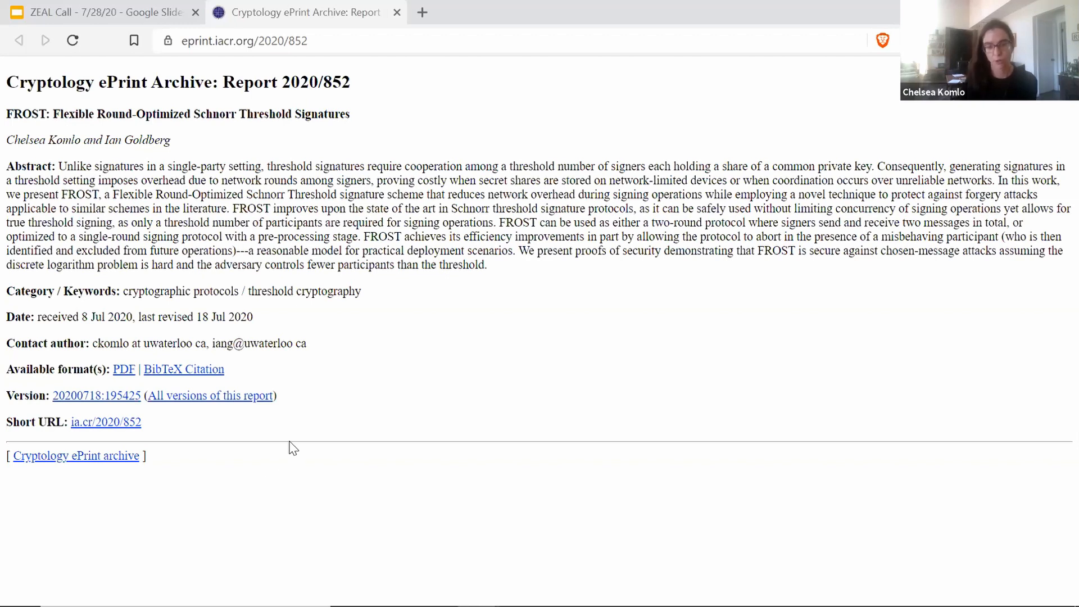
mouse_move(143, 344)
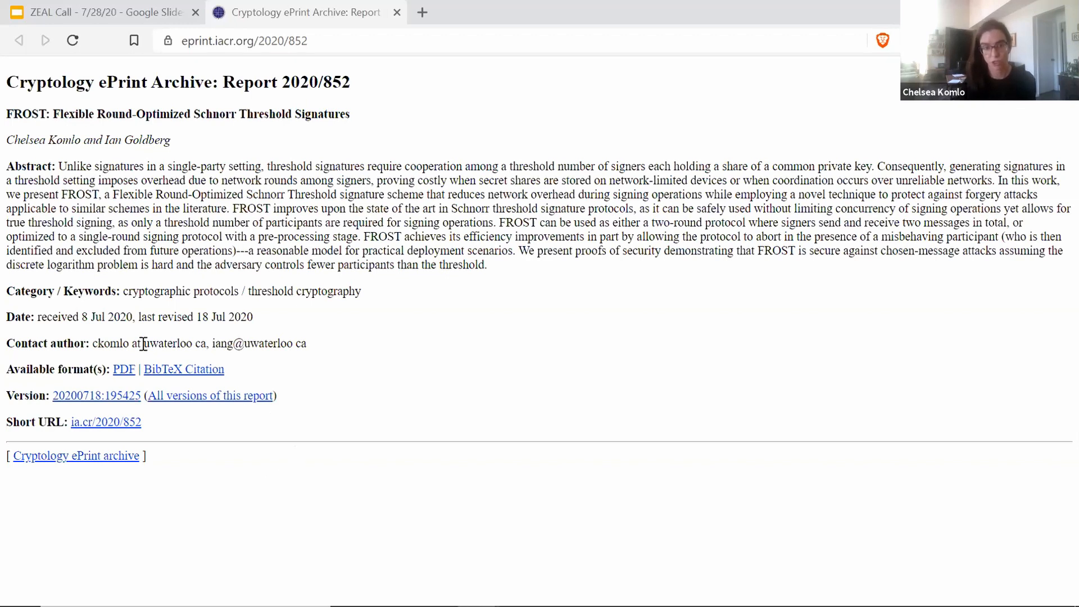
mouse_move(123, 375)
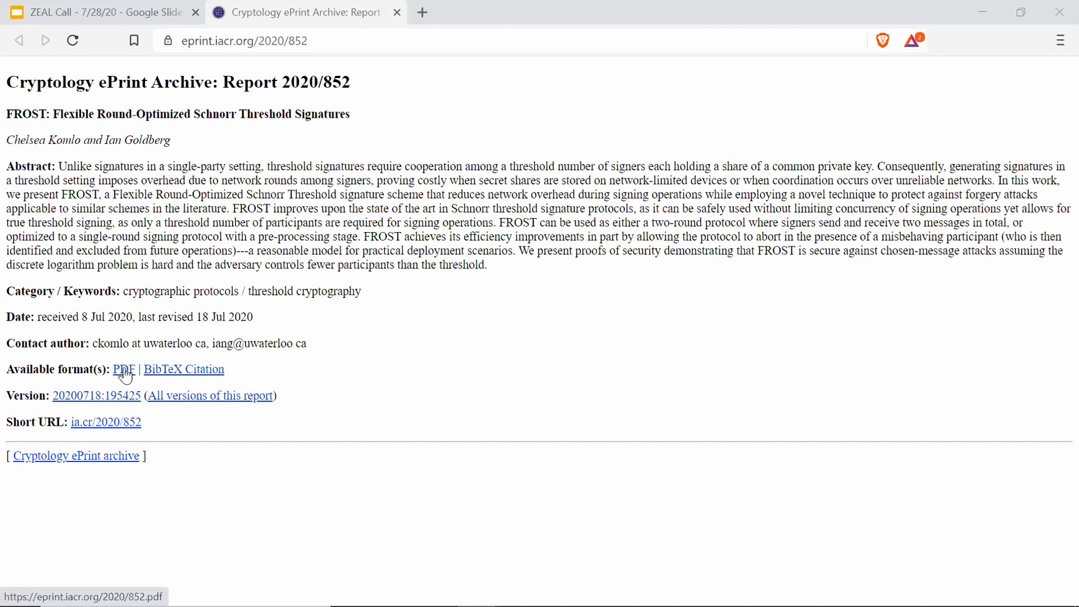
- Load the FROST paper PDF from the ePrint report page and skim its first page
click(124, 369)
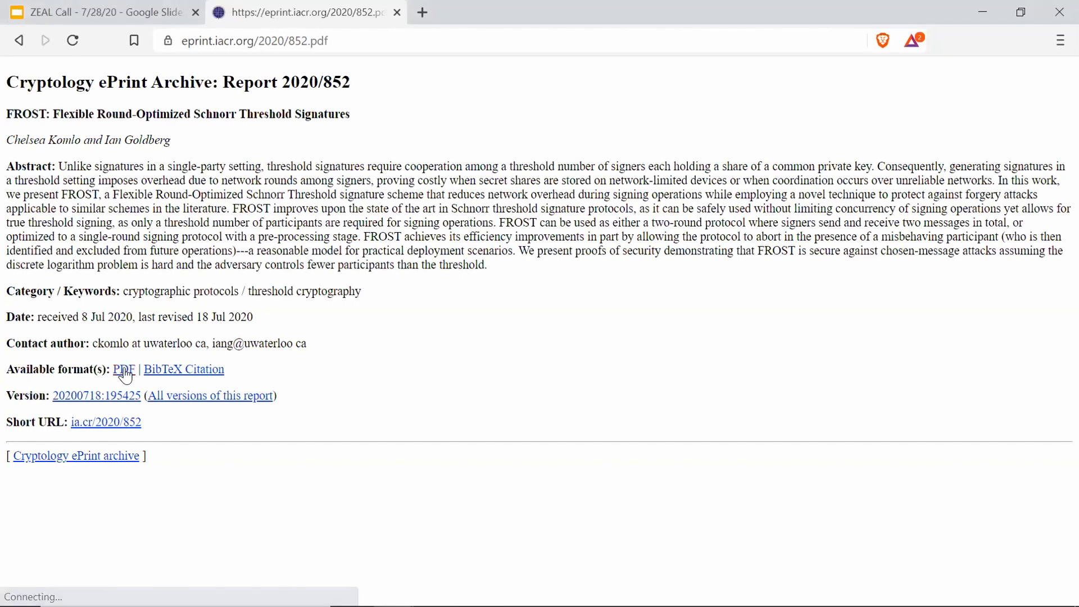
click(124, 368)
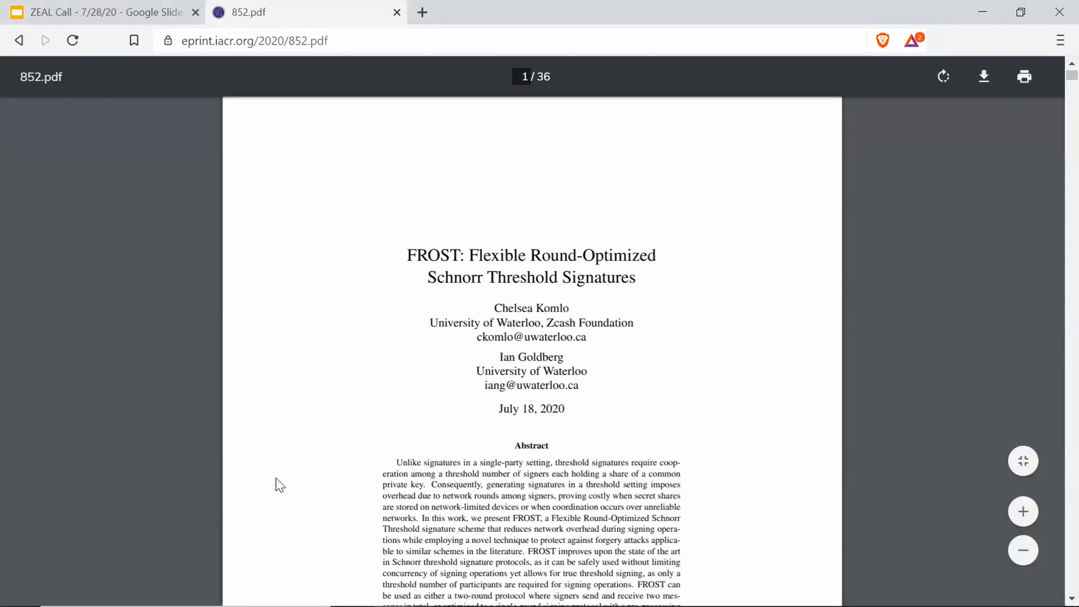
scroll(down, 3)
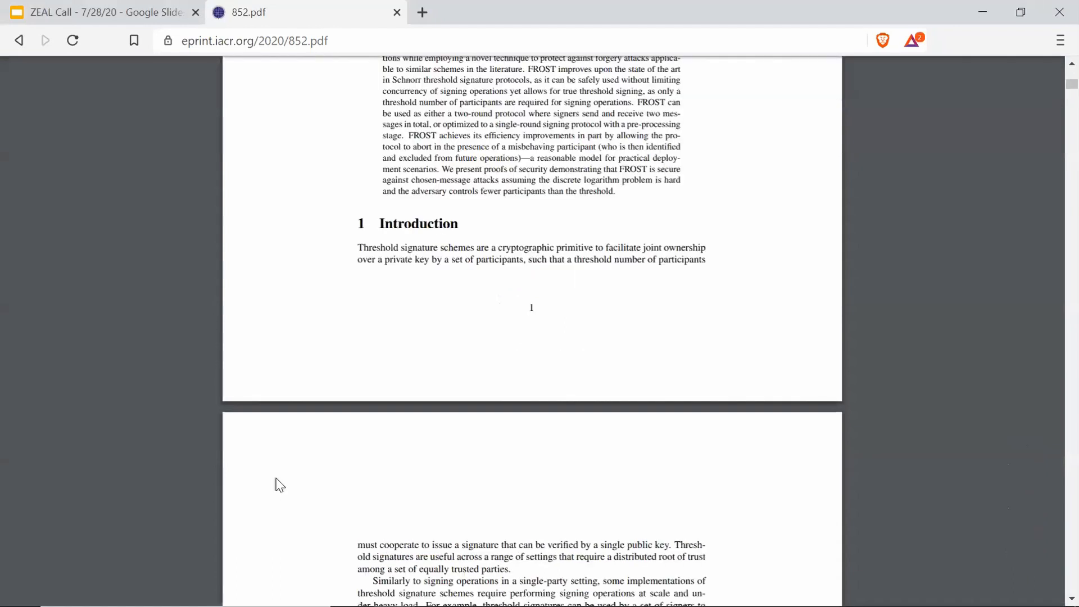
scroll(down, 3)
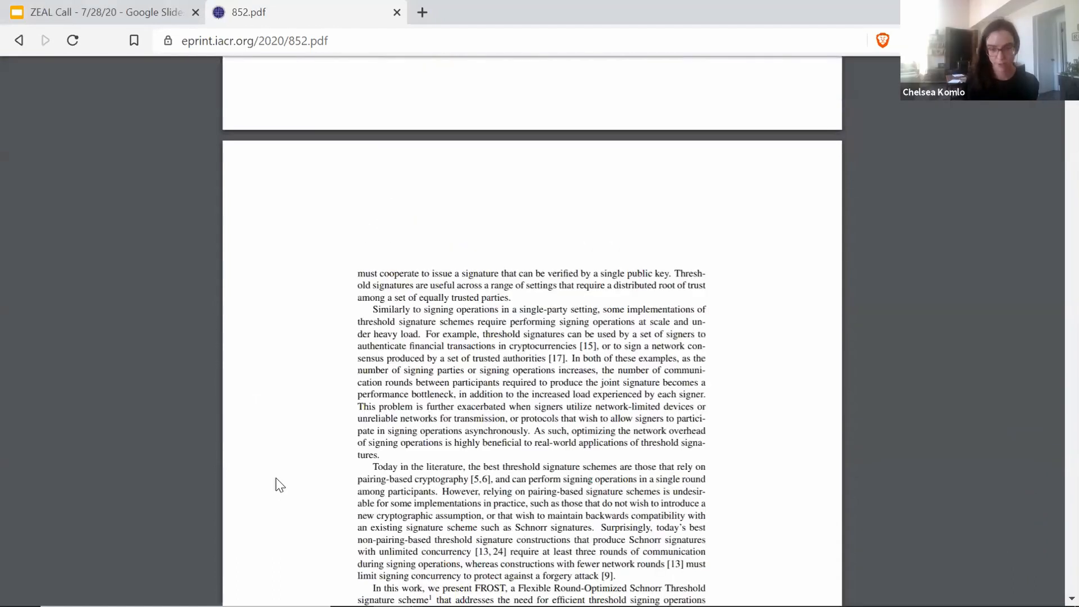
scroll(up, 3)
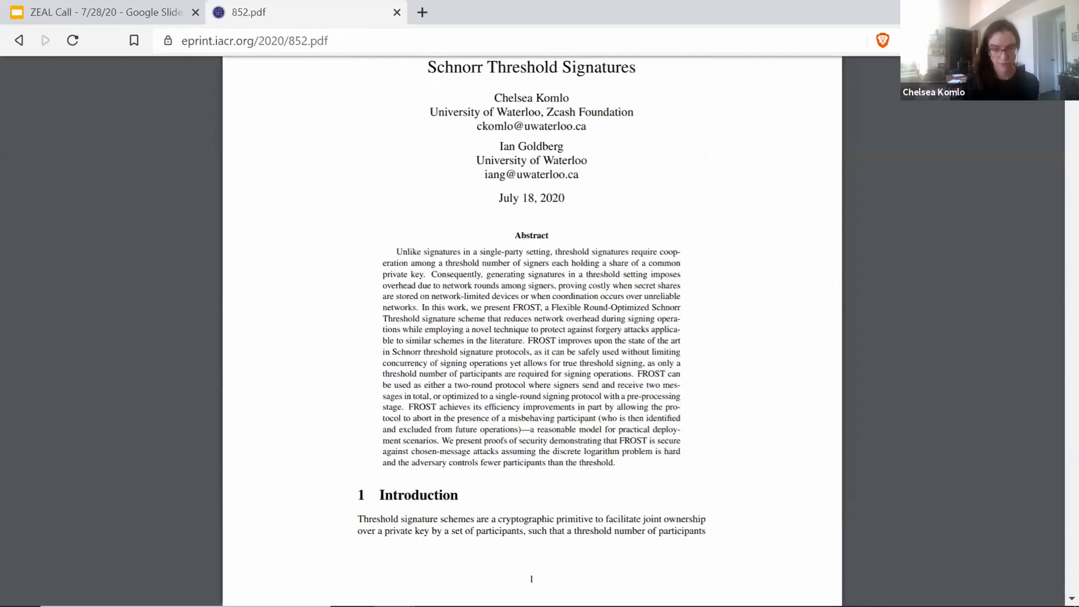
scroll(up, 3)
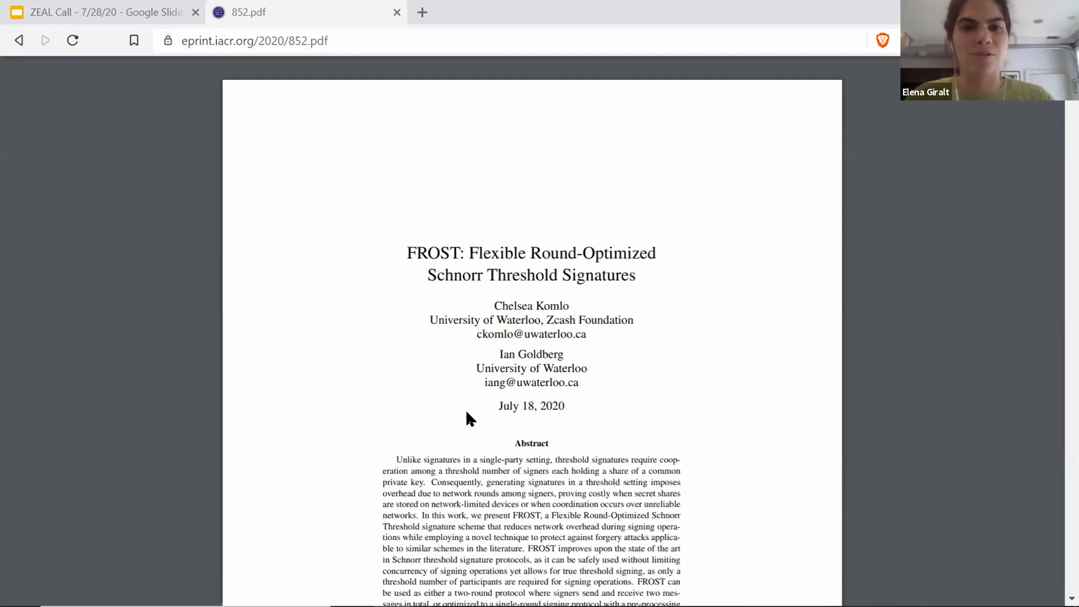
- Read down through the paper's abstract and introduction, then scroll back up
scroll(down, 3)
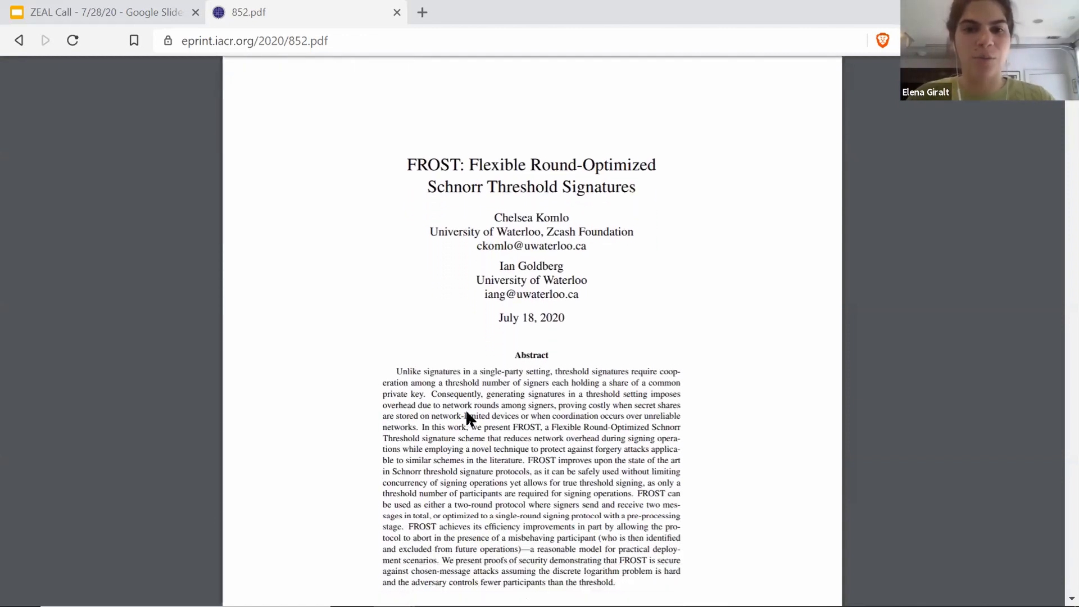
scroll(down, 3)
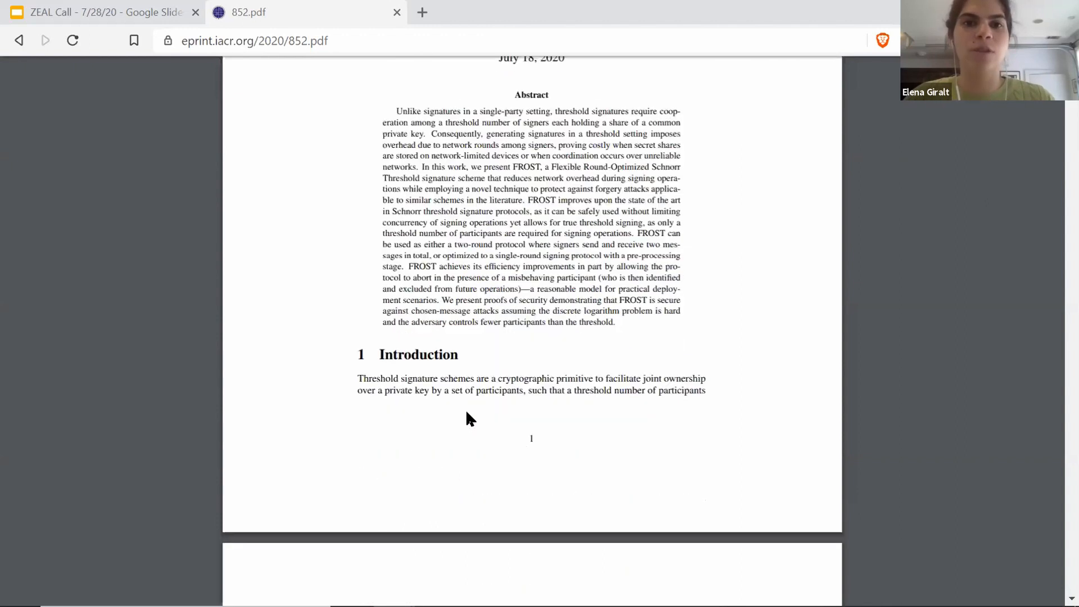
scroll(down, 3)
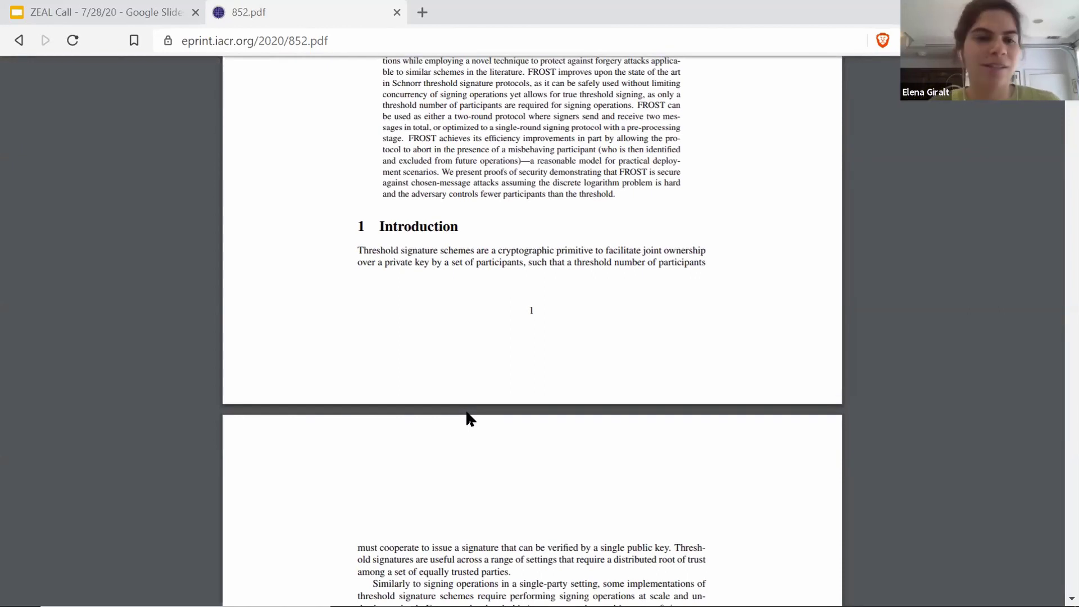
scroll(down, 3)
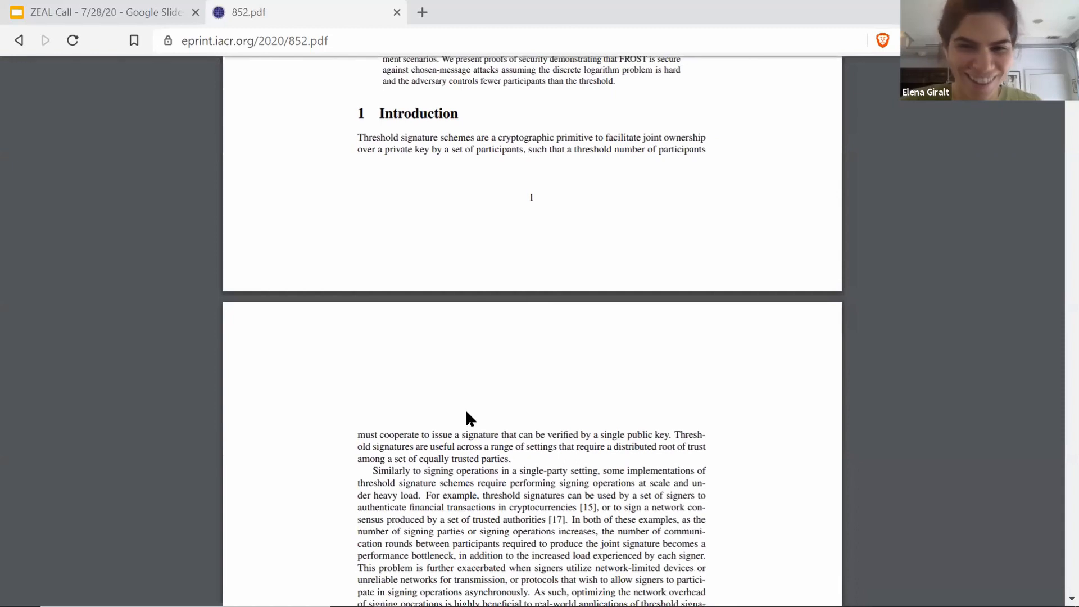
scroll(up, 3)
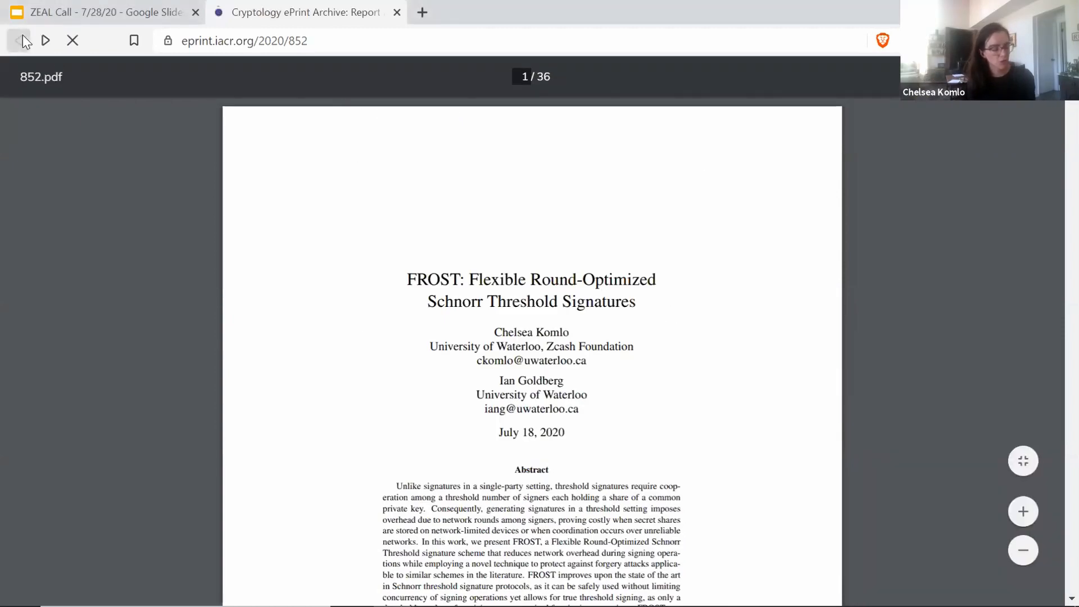
- Go back to the FROST report page, then return to the ZEAL Call 7/28/20 slide deck
click(18, 40)
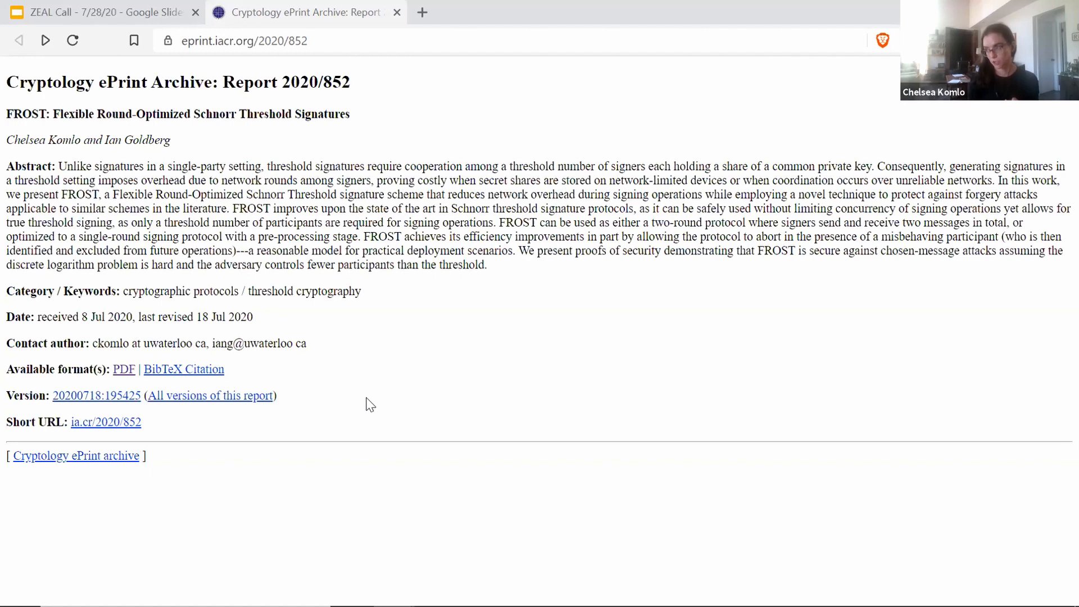
mouse_move(577, 82)
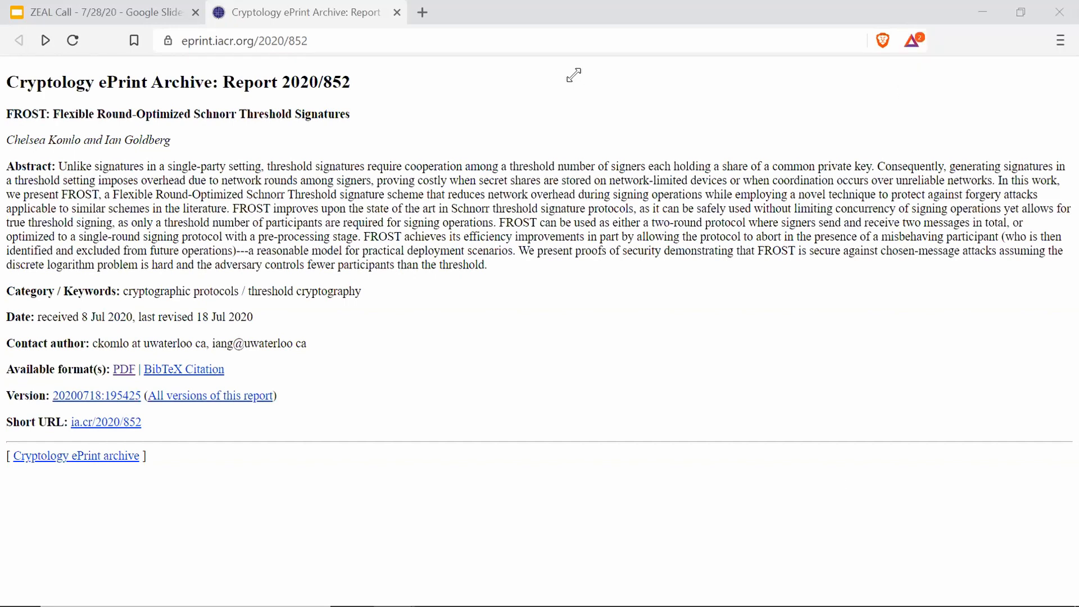
mouse_move(835, 489)
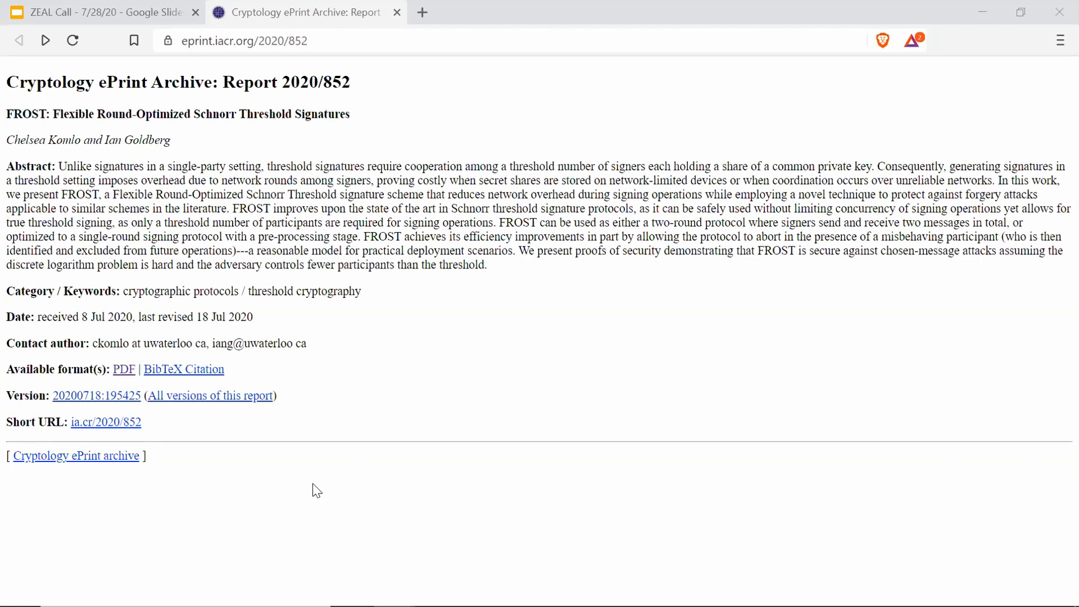
mouse_move(338, 510)
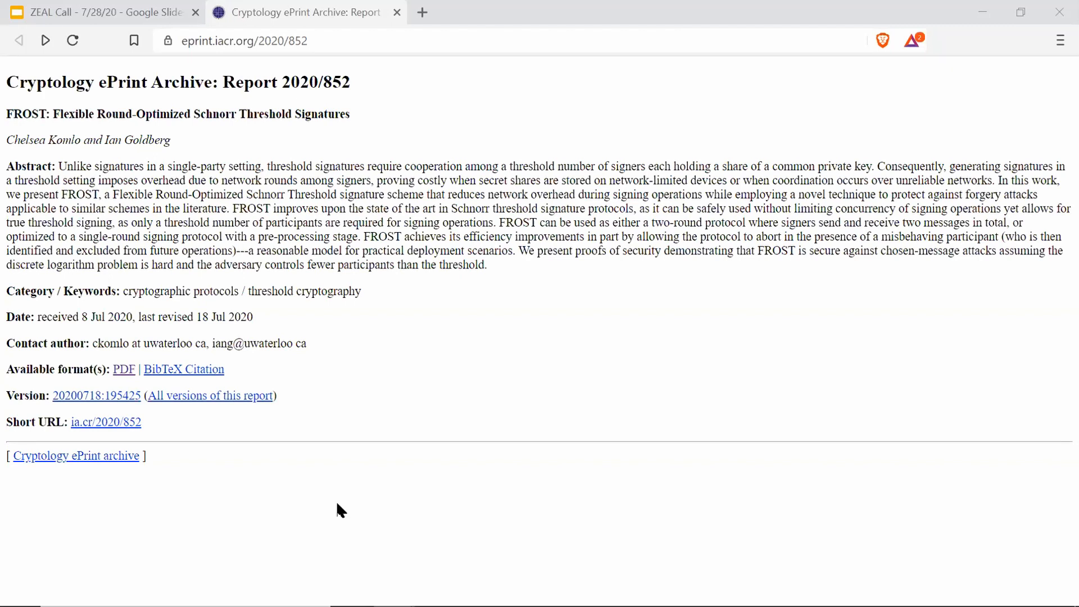
mouse_move(77, 455)
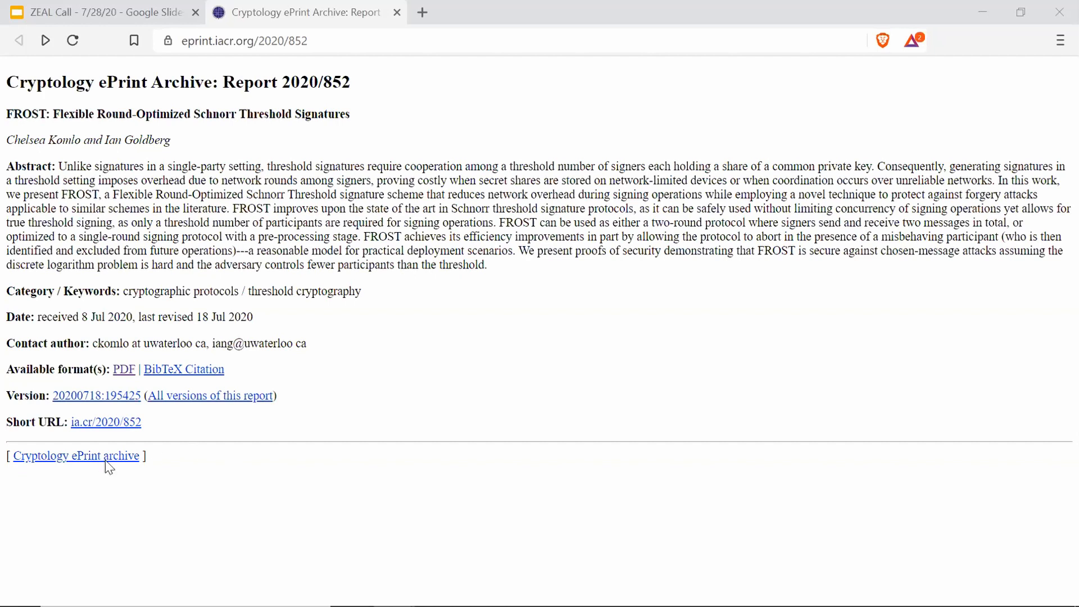
mouse_move(87, 504)
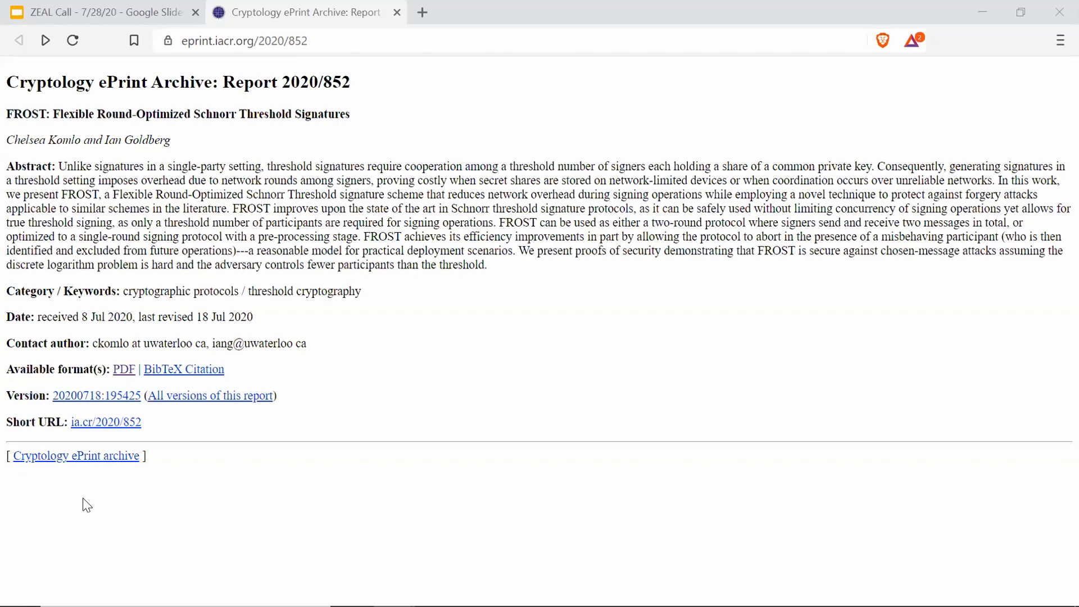
mouse_move(588, 276)
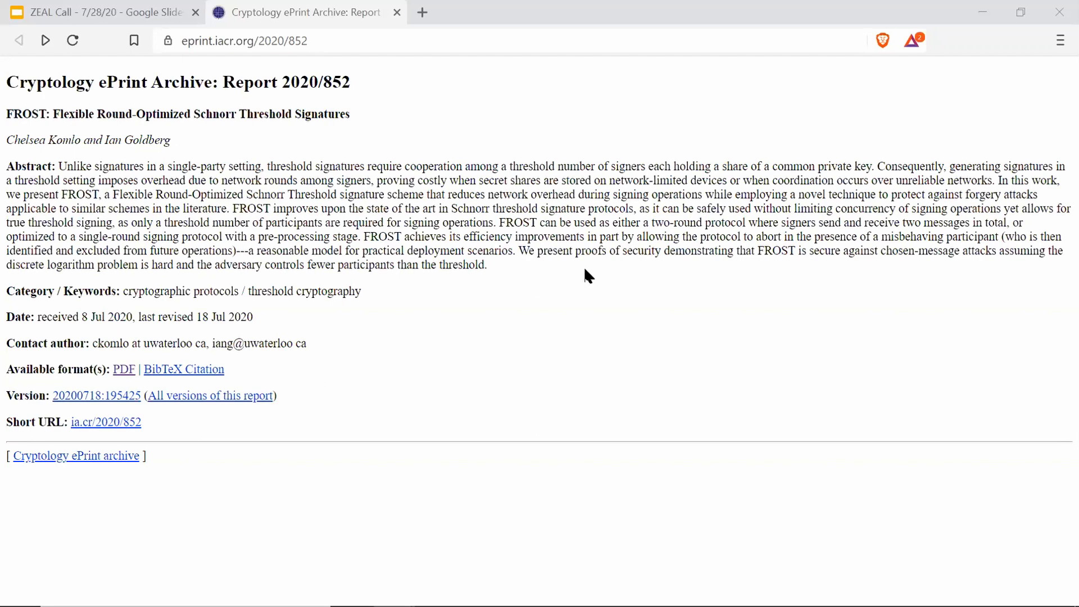
mouse_move(801, 291)
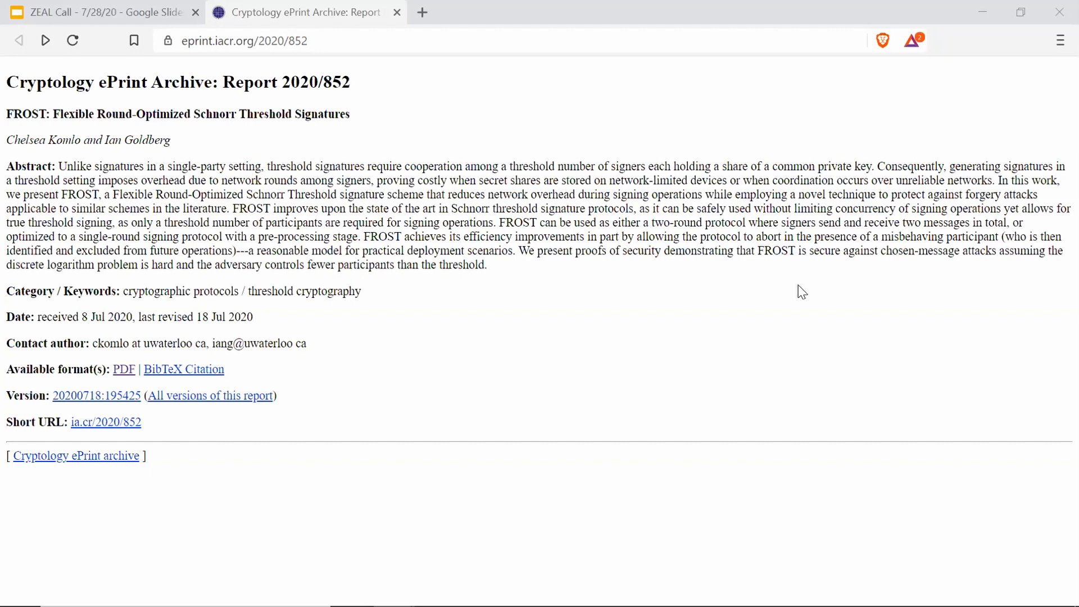
mouse_move(758, 478)
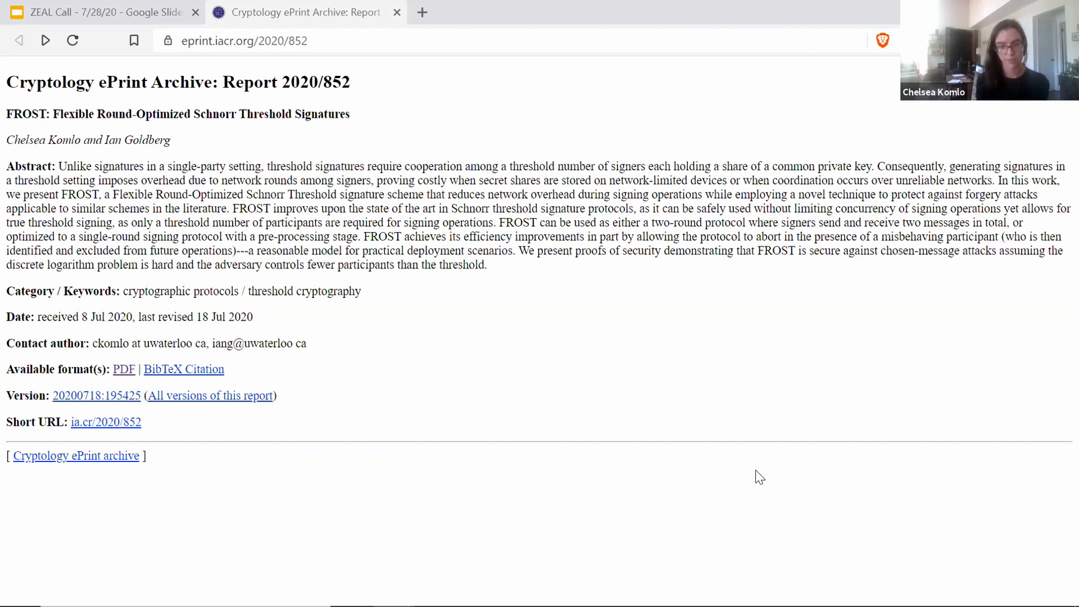
mouse_move(308, 512)
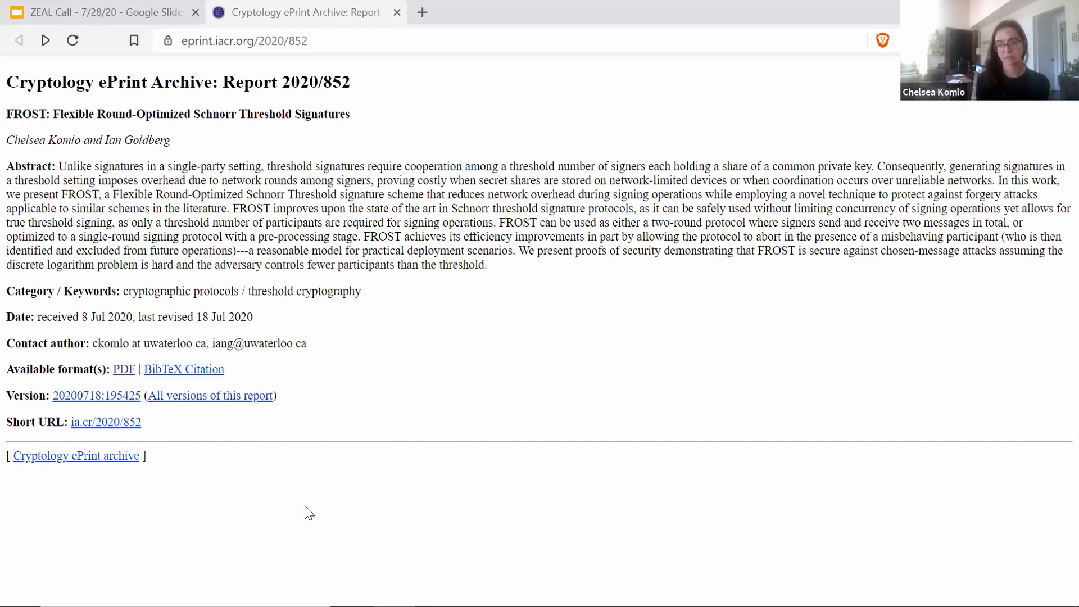
mouse_move(203, 460)
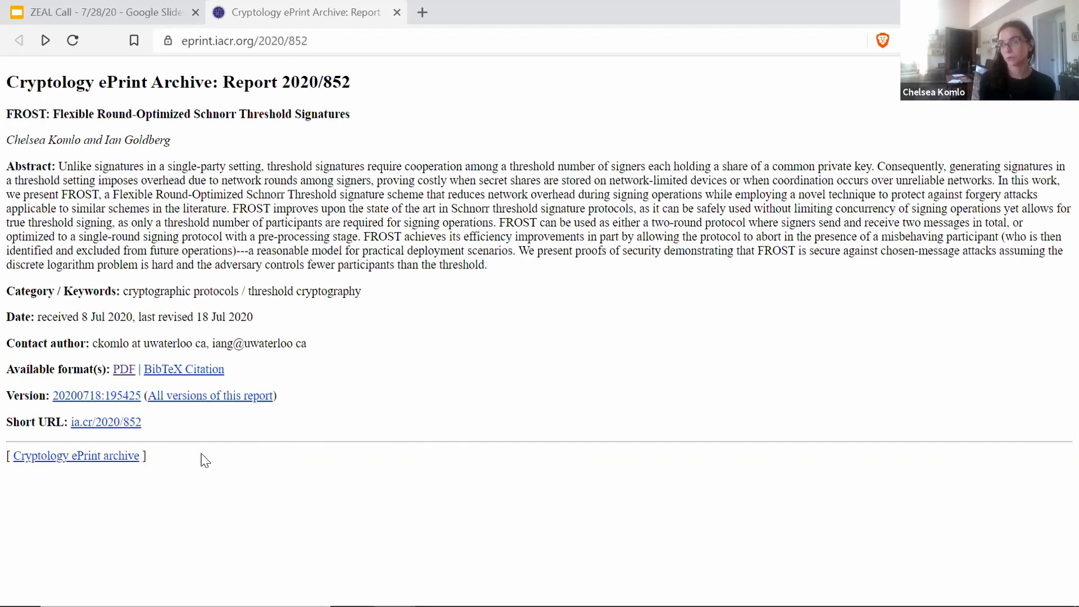
mouse_move(344, 507)
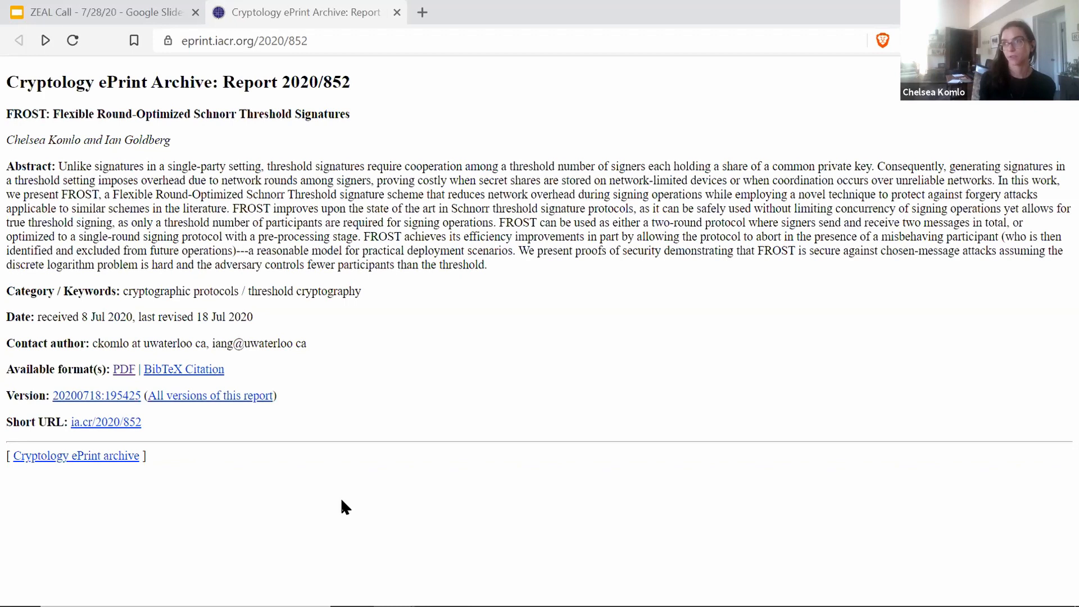
mouse_move(310, 514)
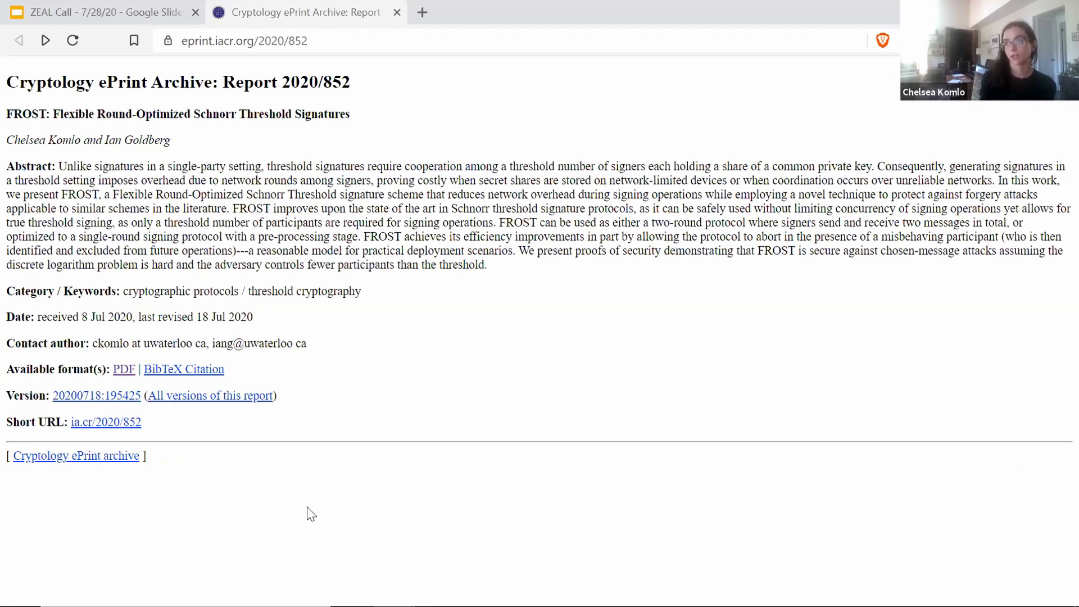
mouse_move(227, 496)
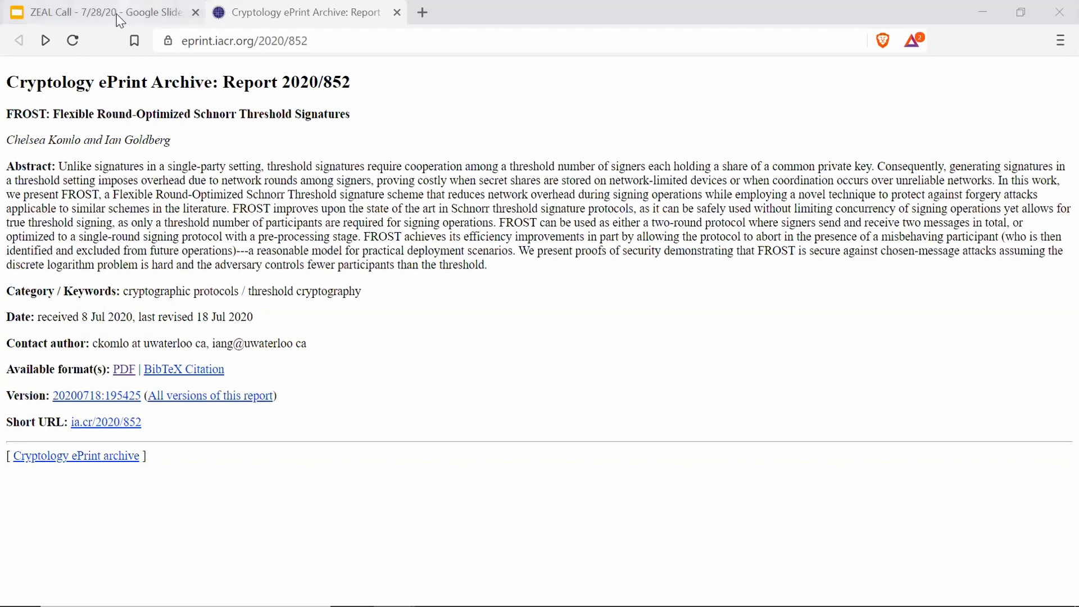
click(103, 12)
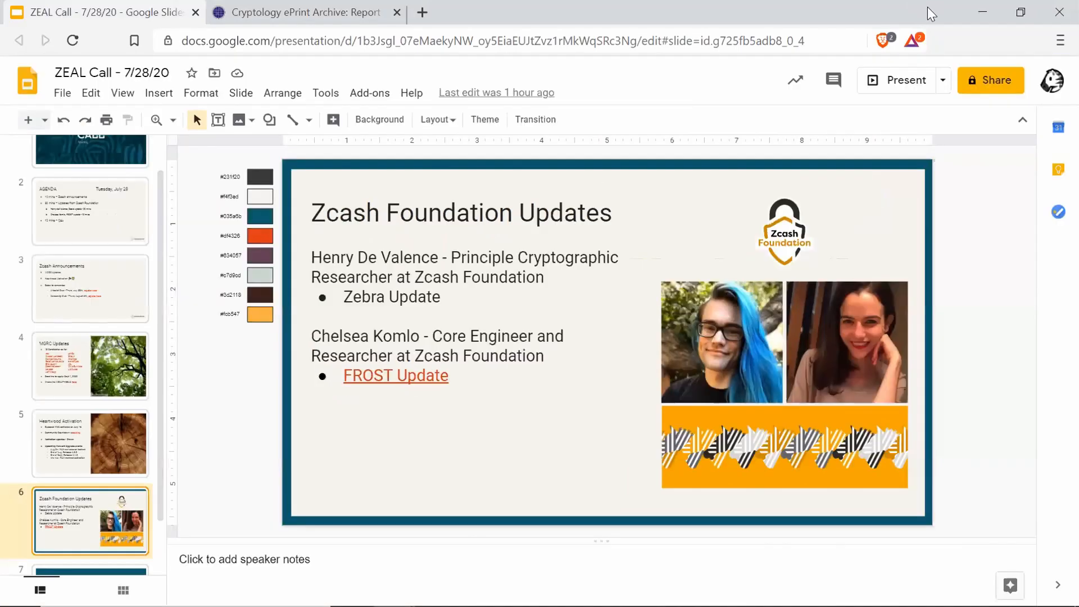
mouse_move(892, 96)
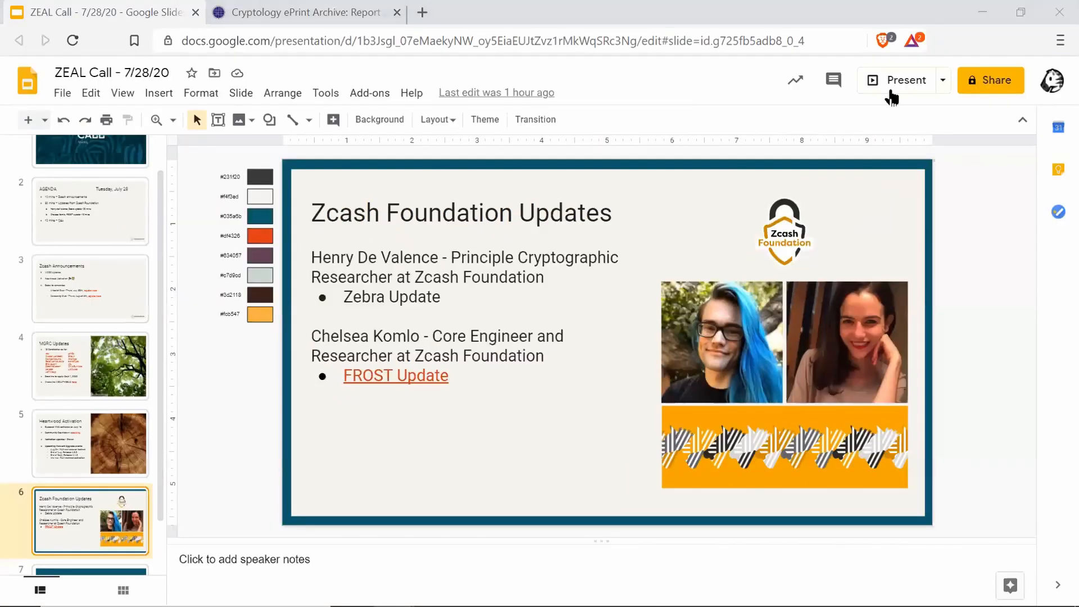
- Present the Zcash Foundation Updates slide full screen, then move to the Android phone
click(902, 80)
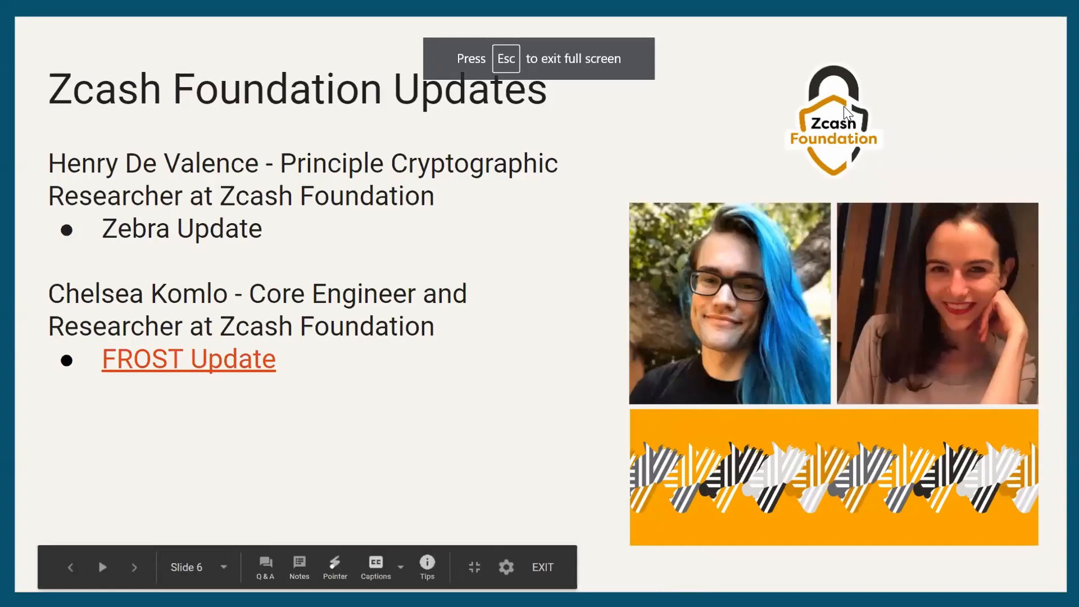
mouse_move(846, 110)
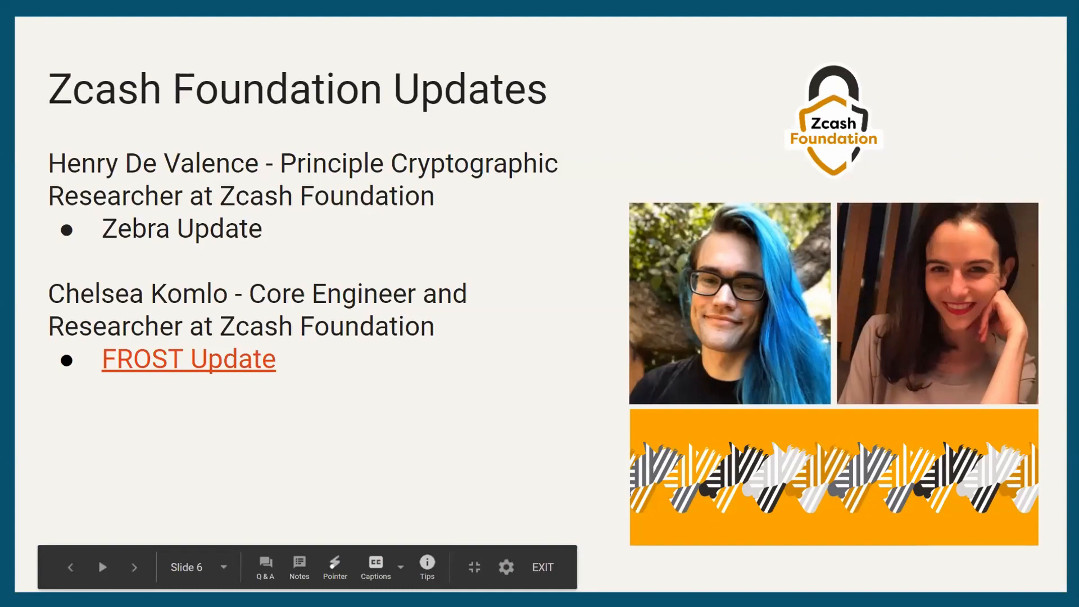
mouse_move(791, 512)
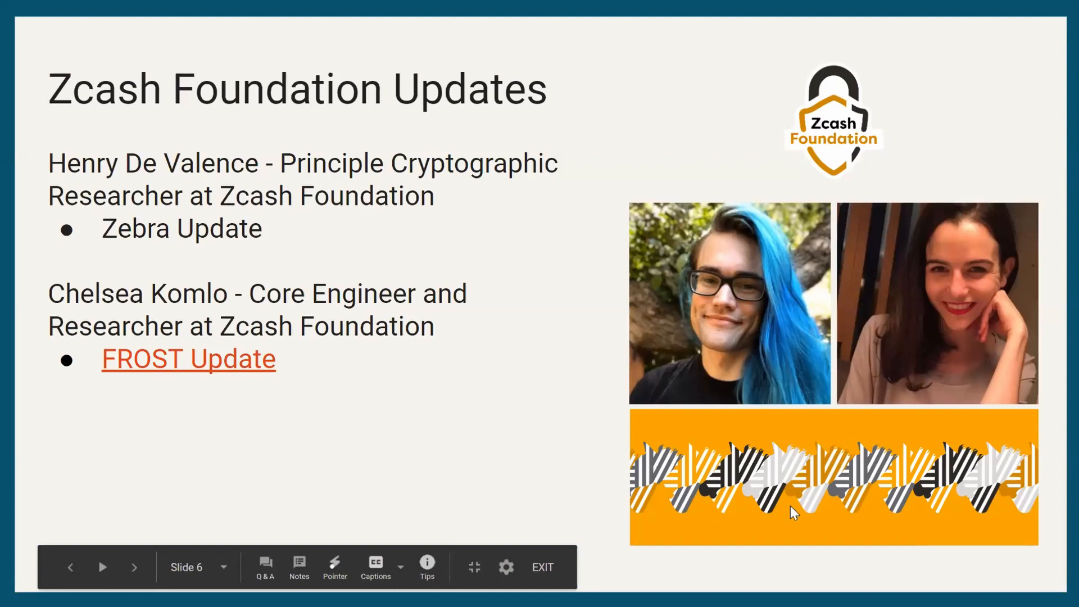
mouse_move(707, 470)
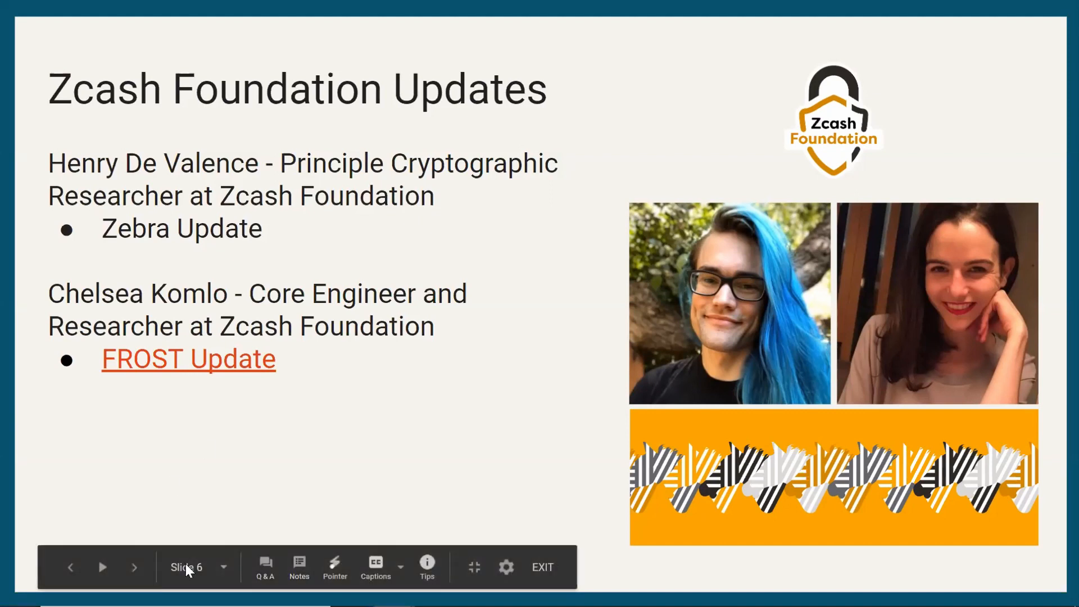
mouse_move(575, 488)
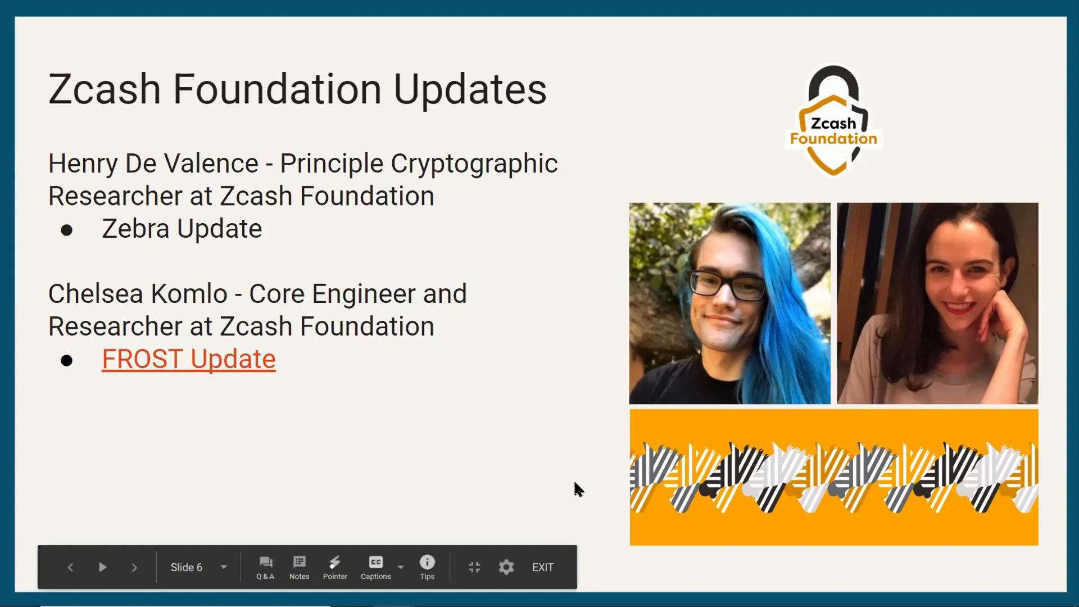
click(134, 566)
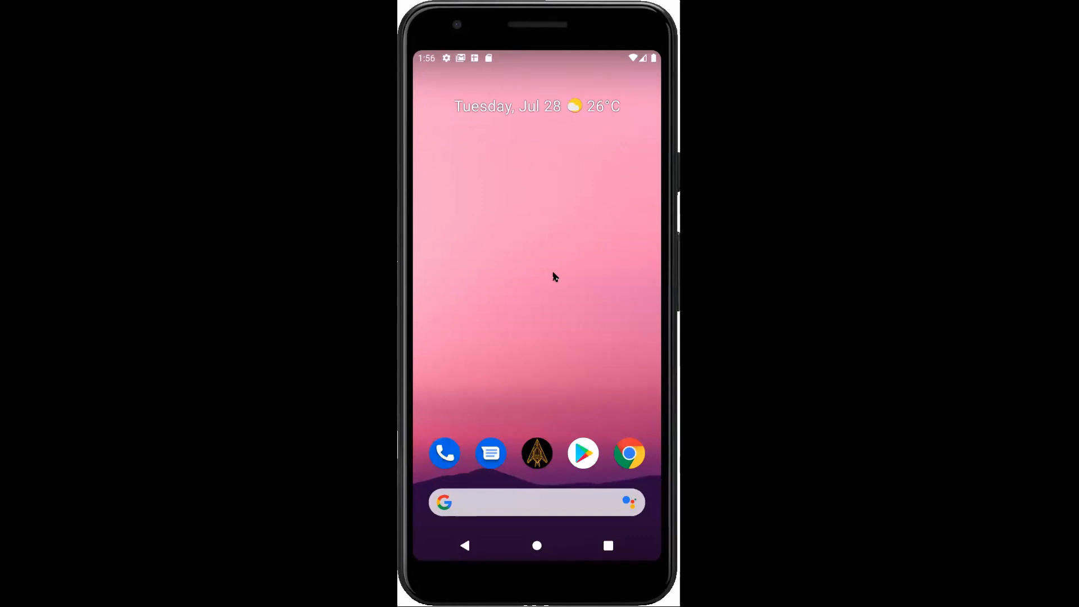
mouse_move(531, 277)
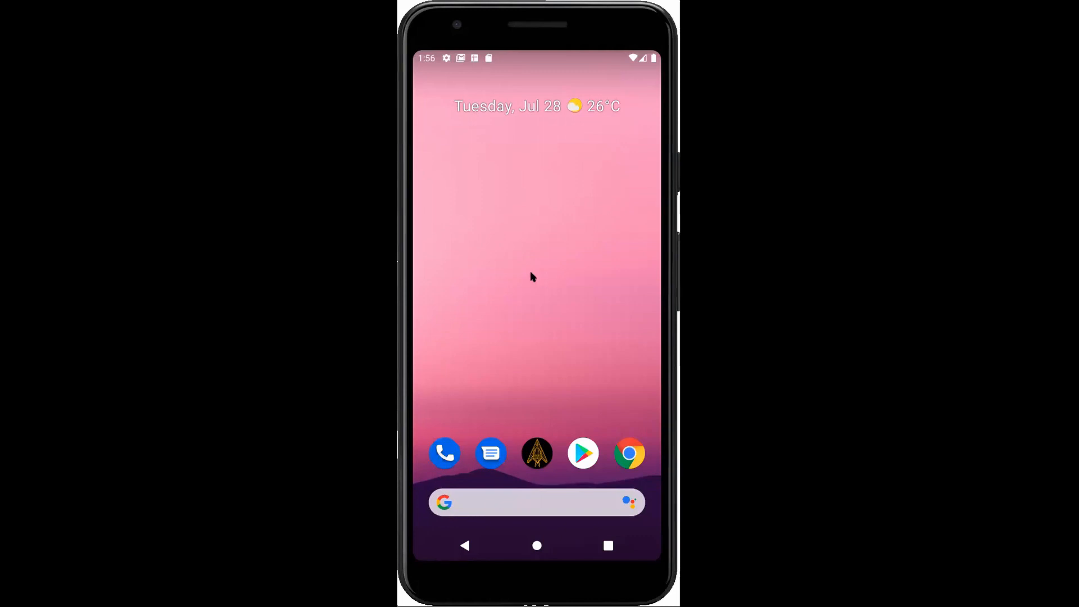
mouse_move(563, 193)
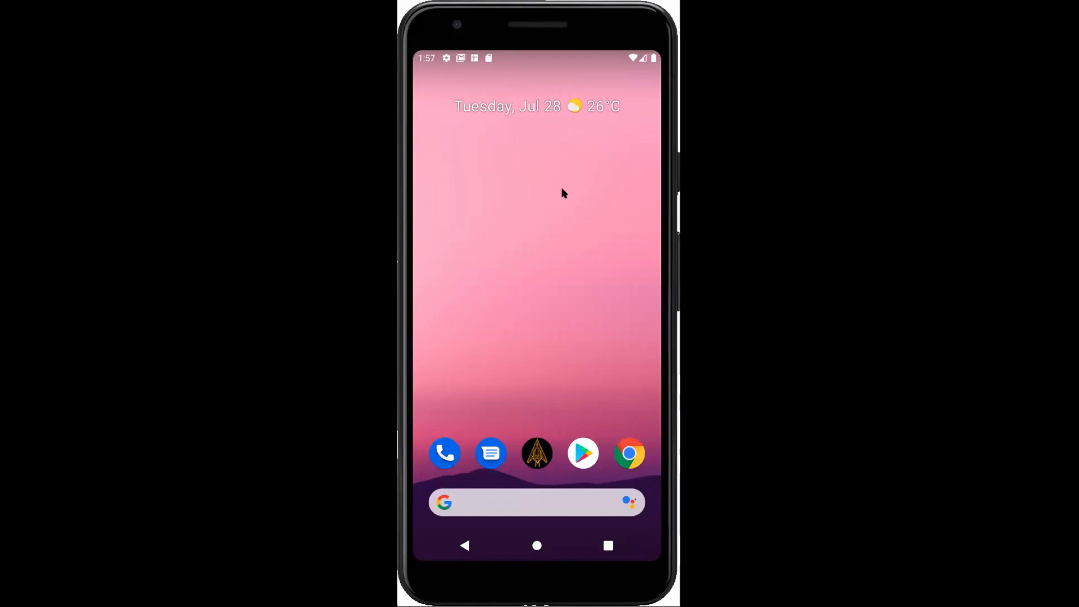
mouse_move(540, 346)
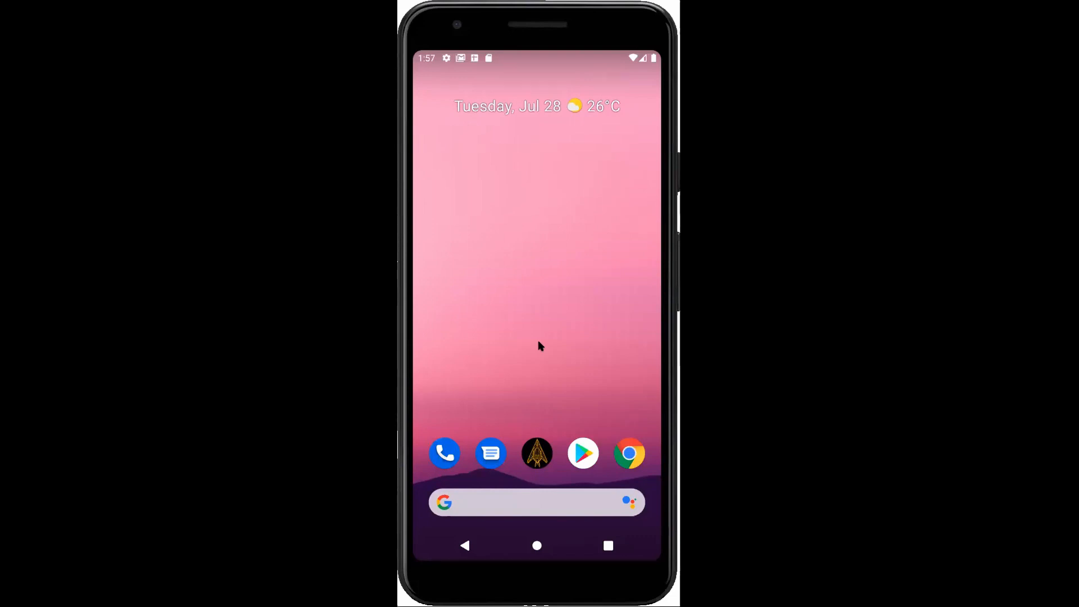
mouse_move(537, 453)
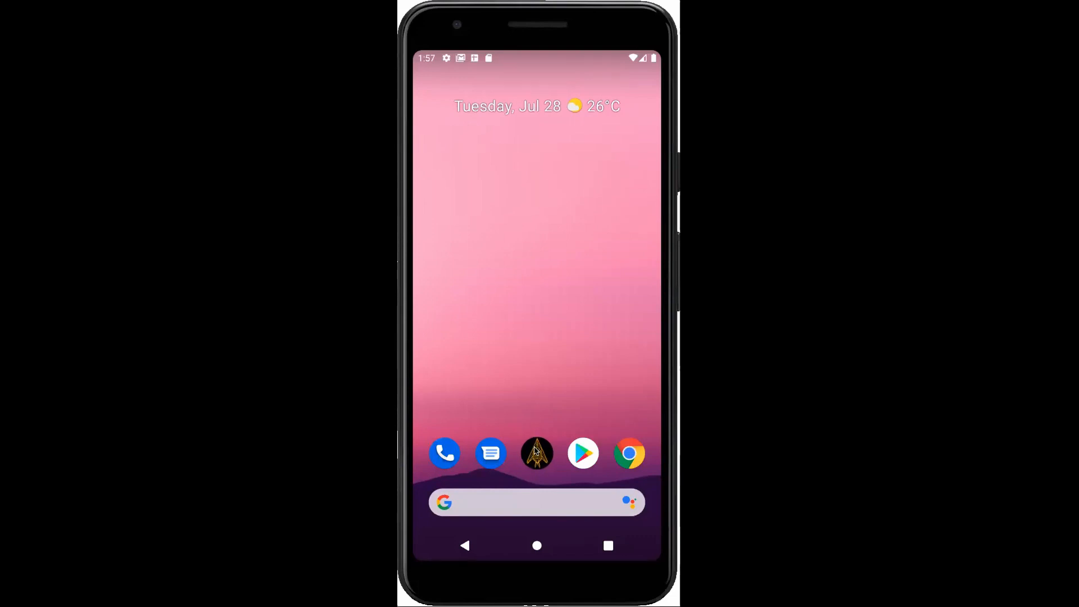
- Launch Nighthawk Wallet and show its receiving Zcash address QR code
click(536, 453)
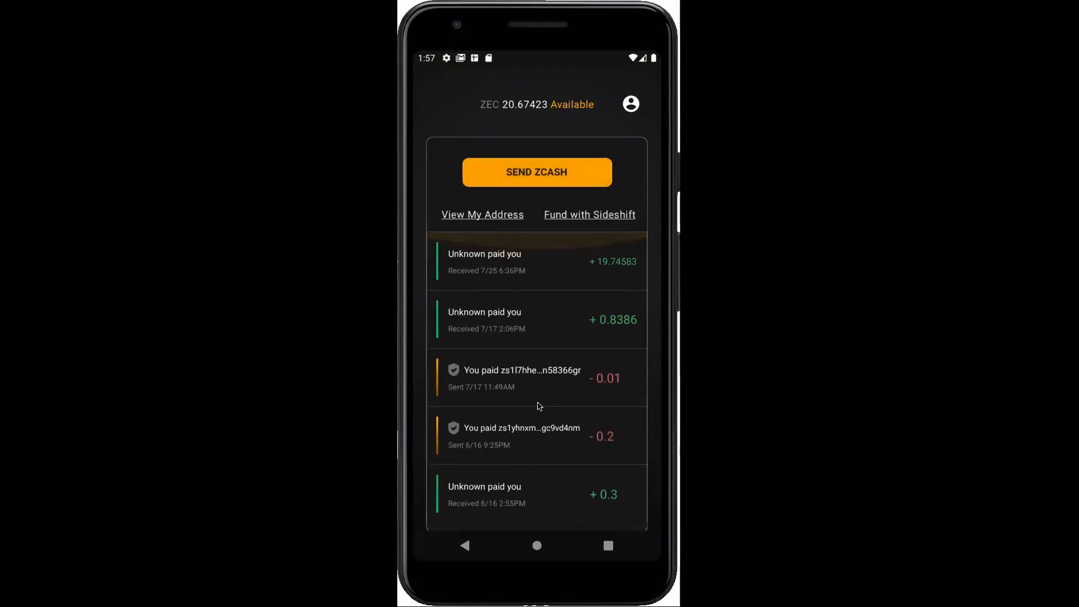
mouse_move(535, 119)
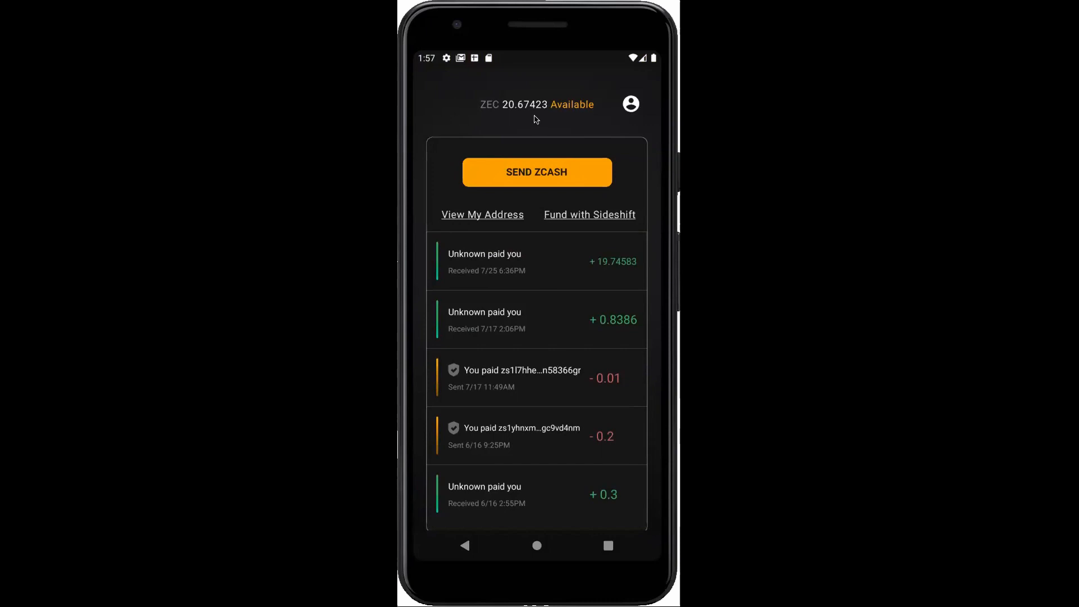
mouse_move(536, 172)
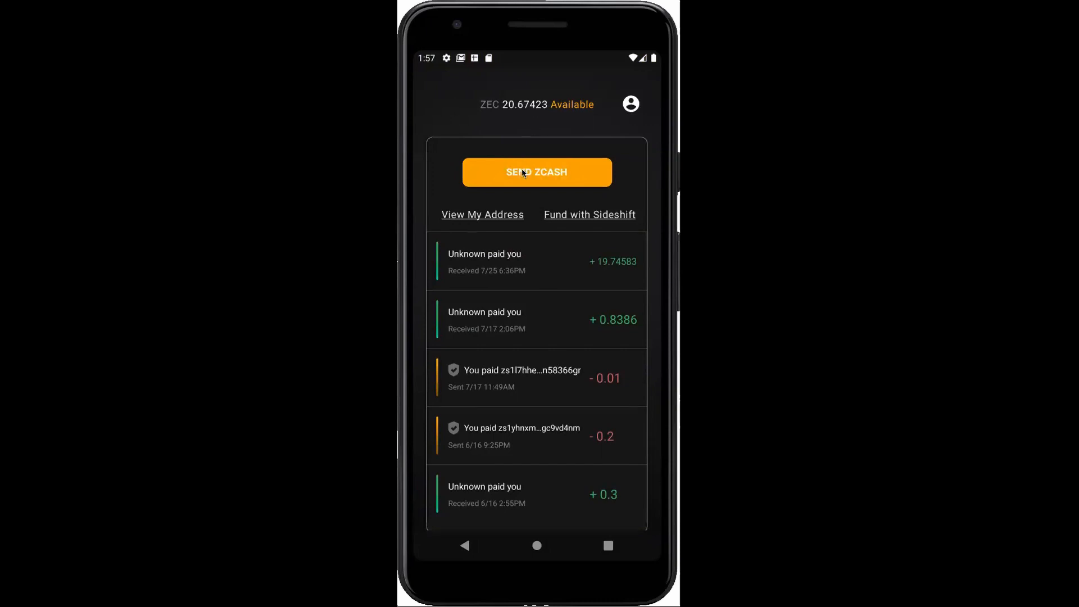
click(536, 172)
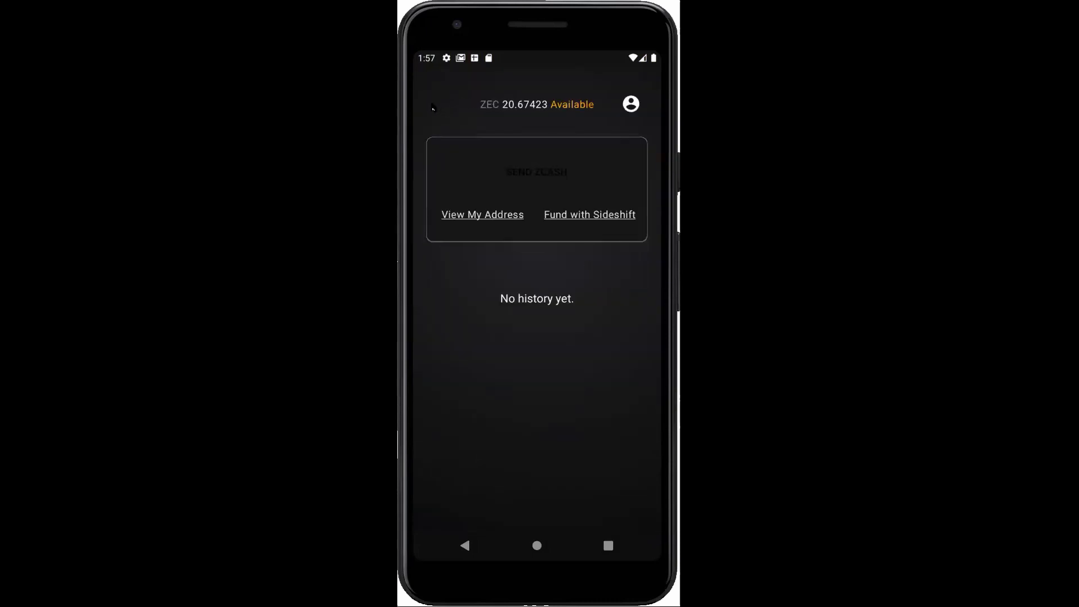
click(482, 214)
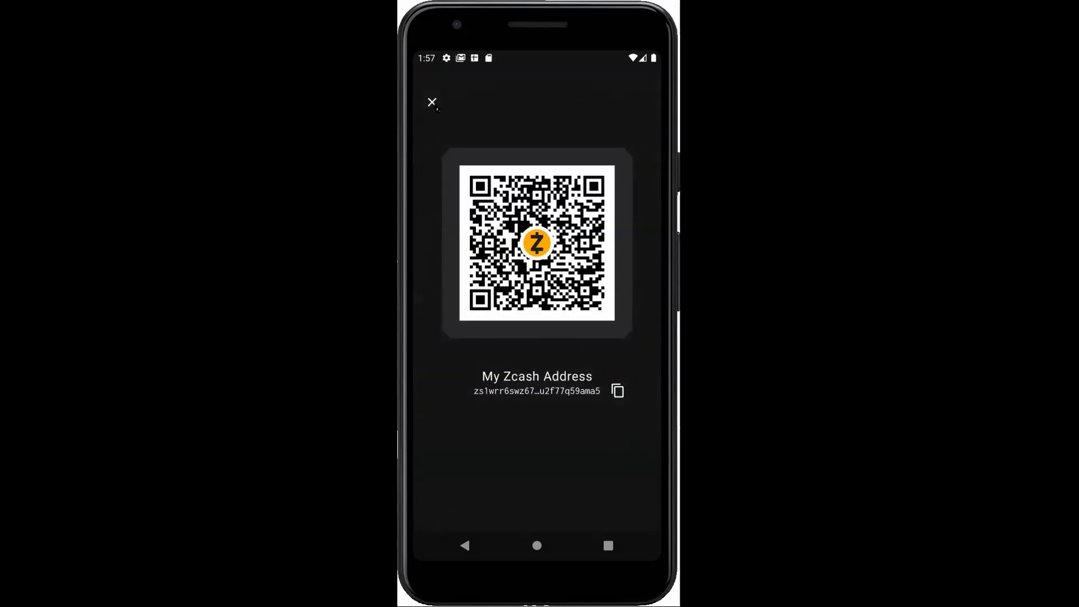
click(431, 102)
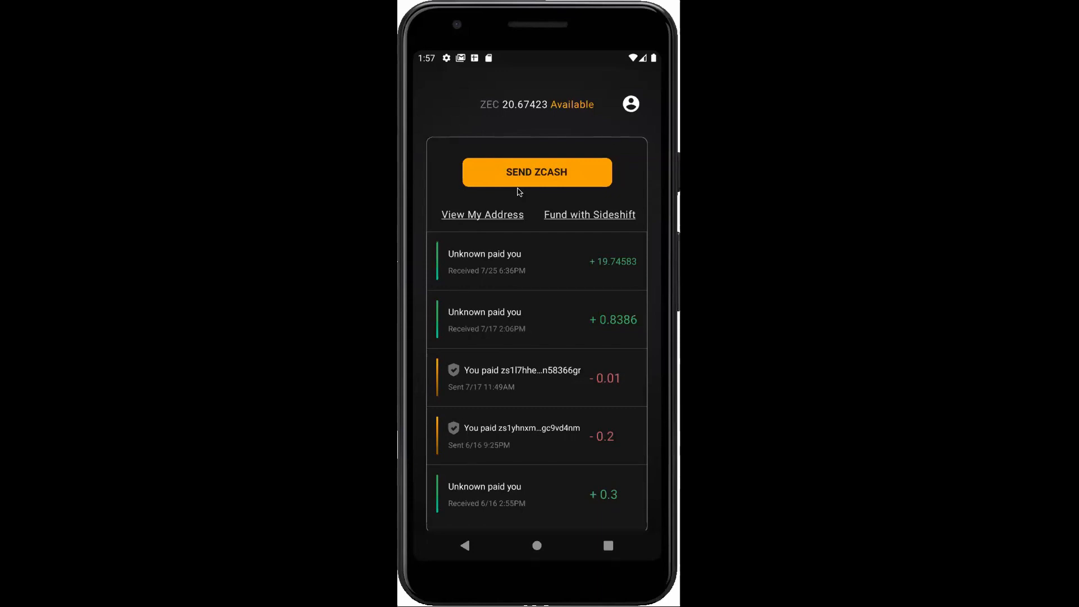
mouse_move(550, 201)
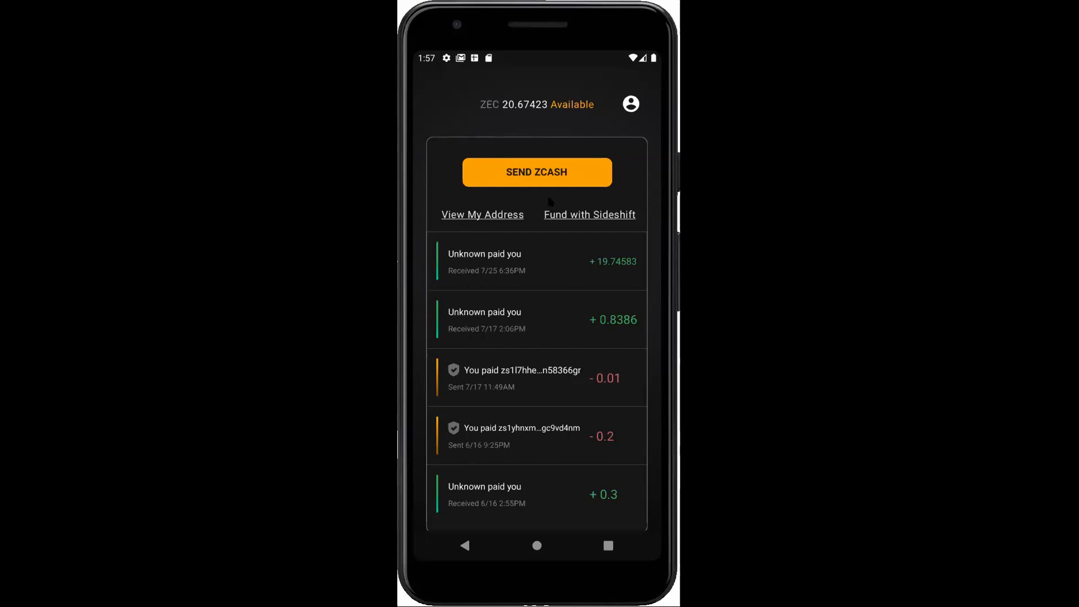
mouse_move(558, 218)
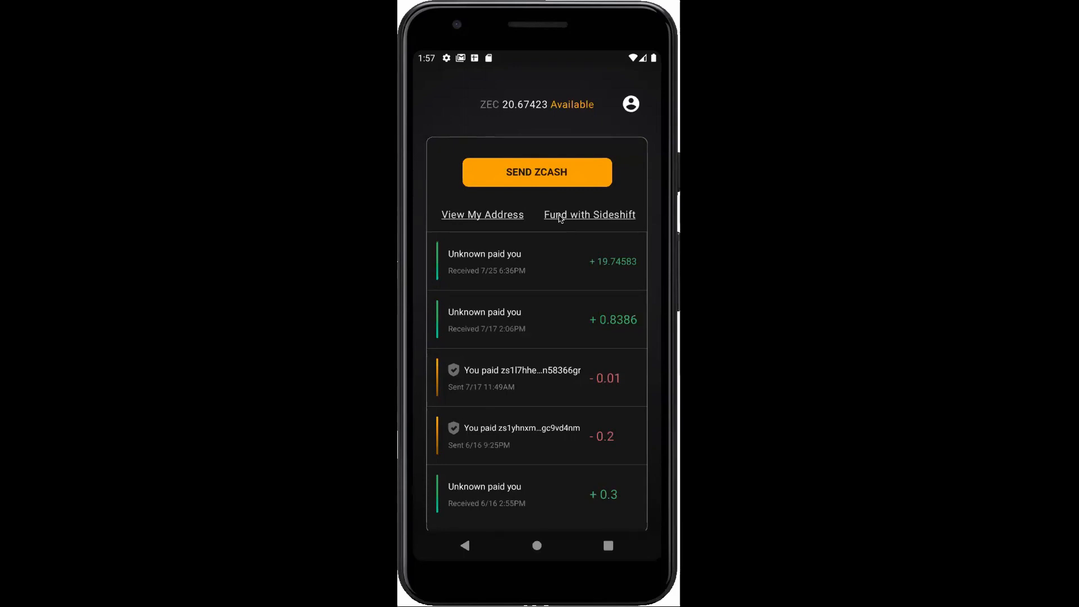
- Fund the wallet with SideShift.ai, opening the exchange page in the phone's browser
click(588, 214)
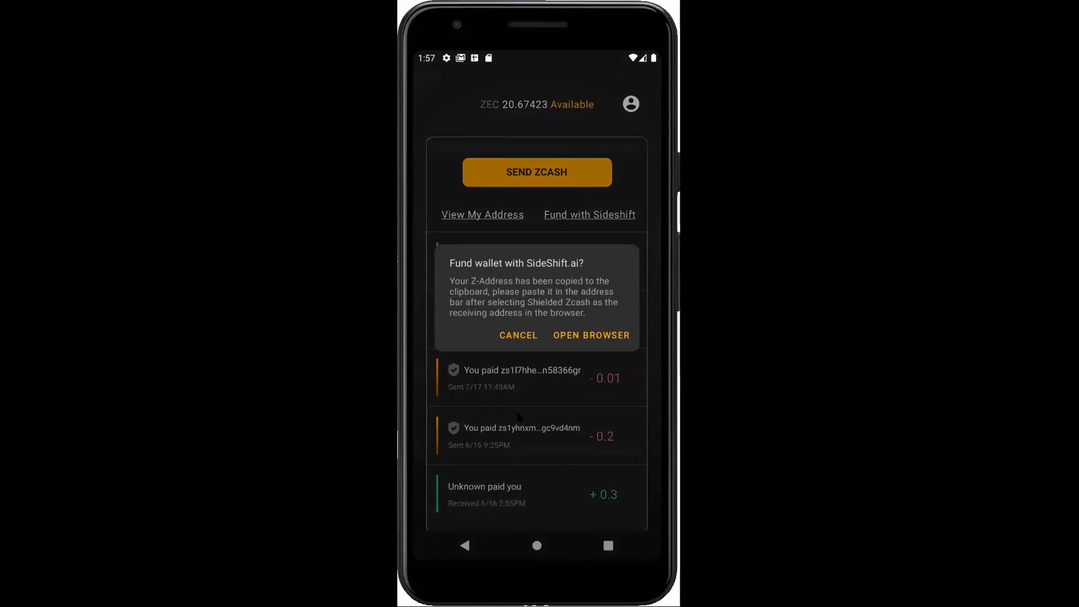
mouse_move(529, 379)
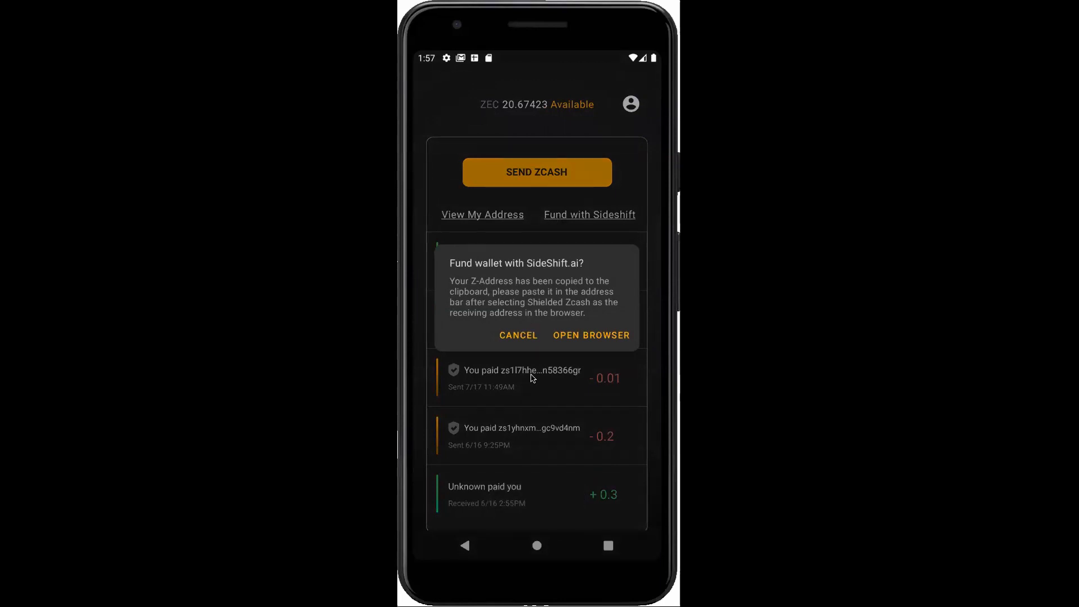
mouse_move(576, 337)
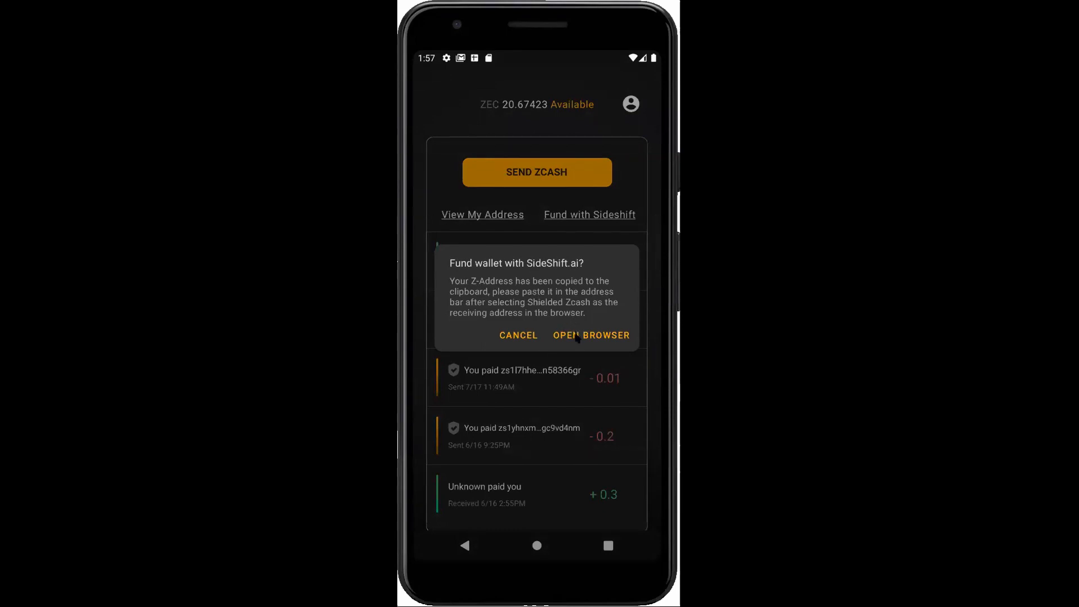
click(589, 335)
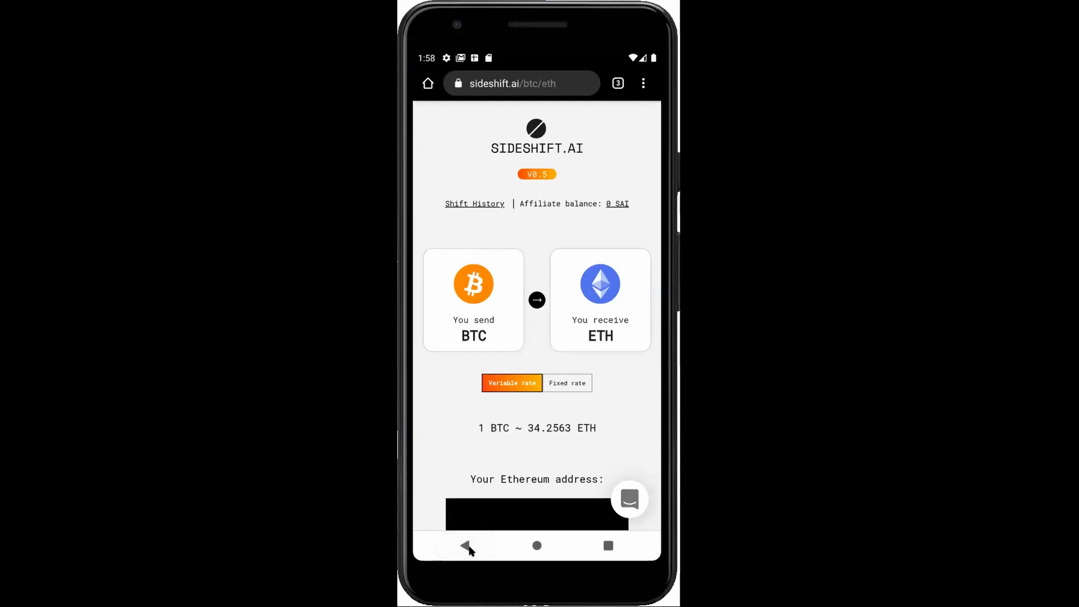
mouse_move(603, 553)
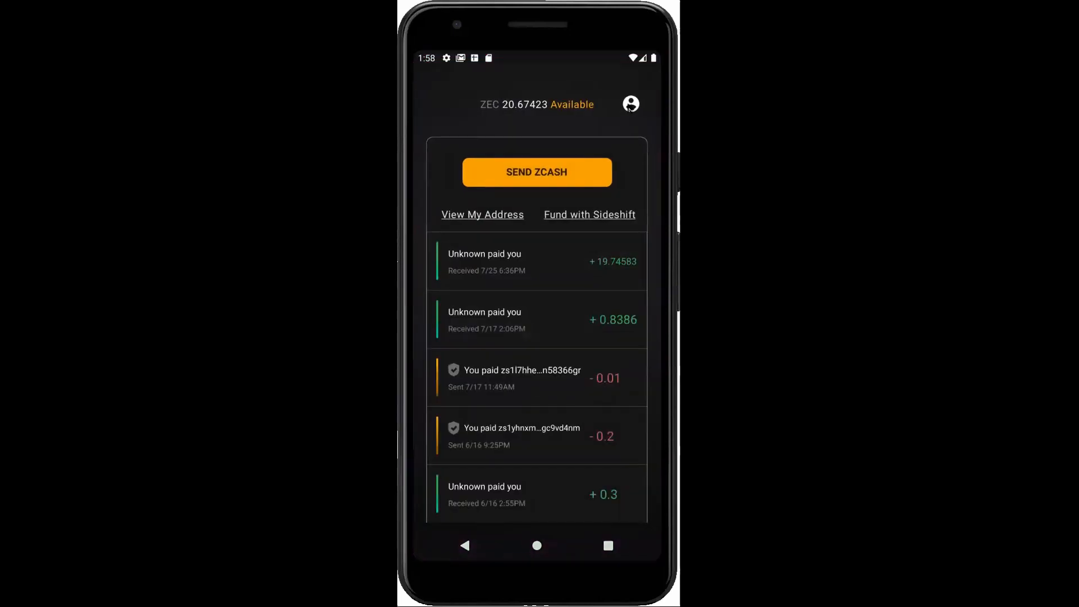
- View the lightwalletd server settings (lightd-main.zecwallet.co, port 443) and close back to the profile
click(630, 104)
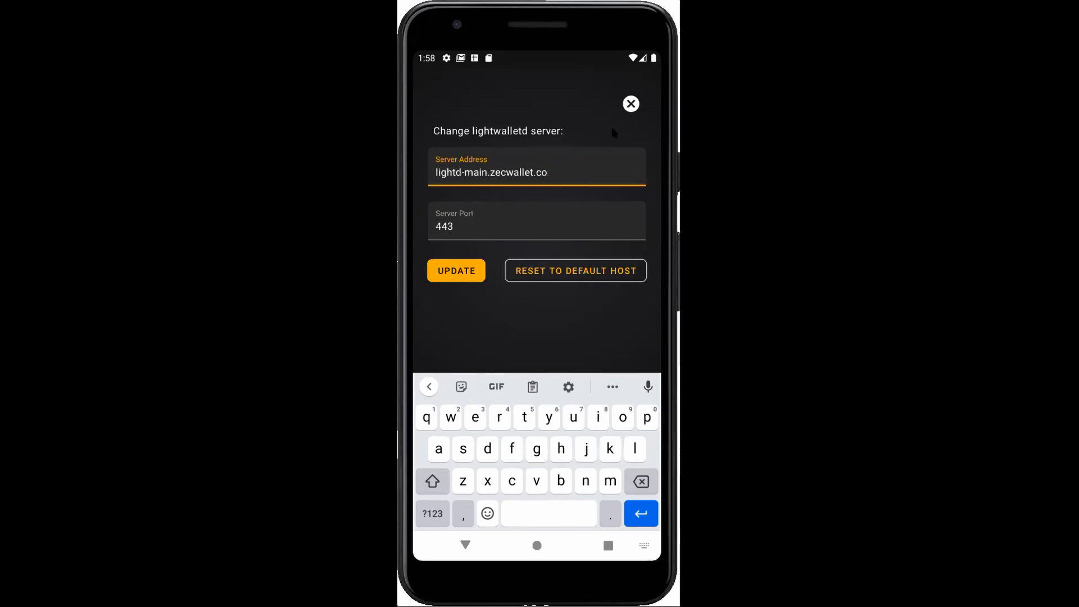
click(629, 103)
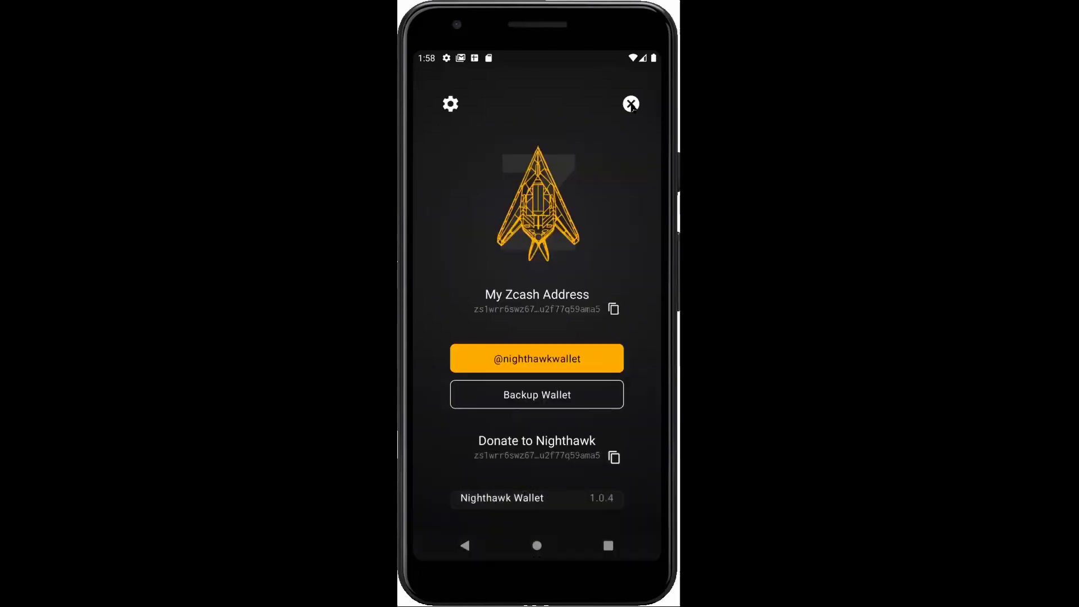
- Close the profile to show the ZEC 20.67423 balance and recent transactions
click(629, 103)
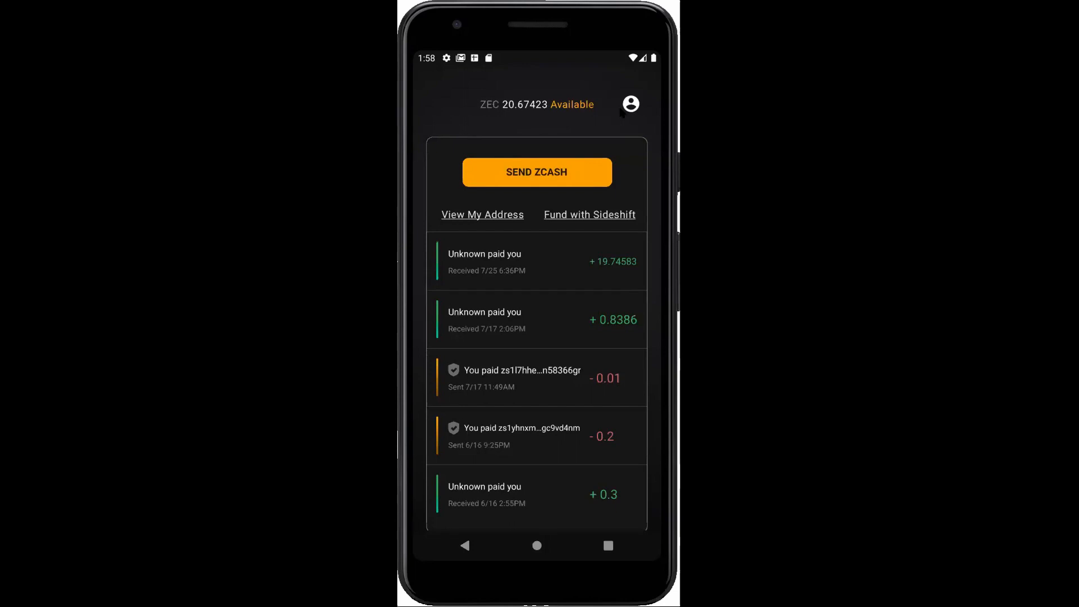
mouse_move(605, 116)
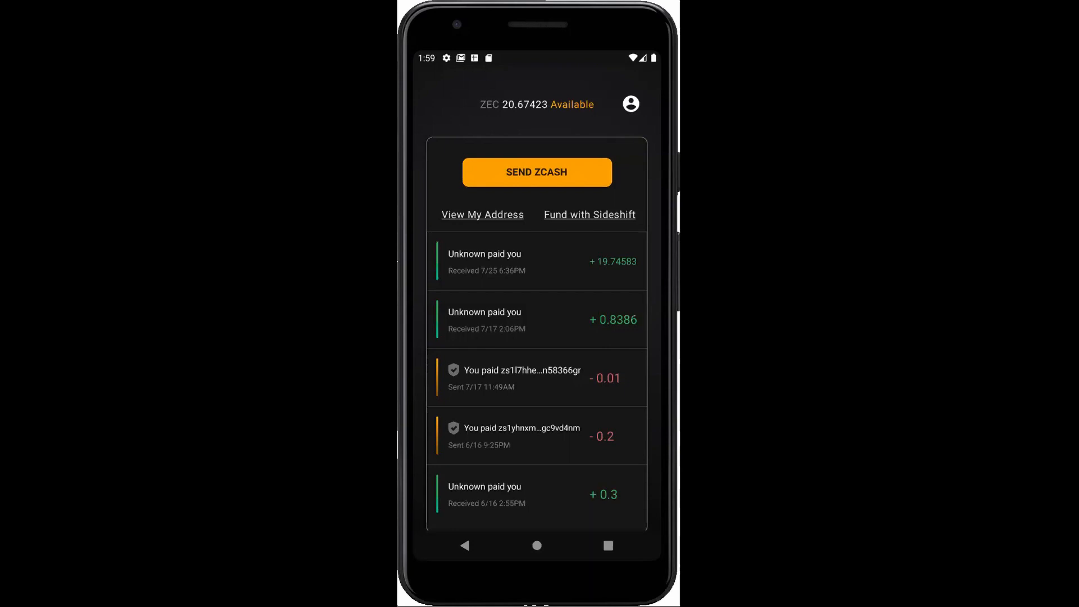
mouse_move(431, 566)
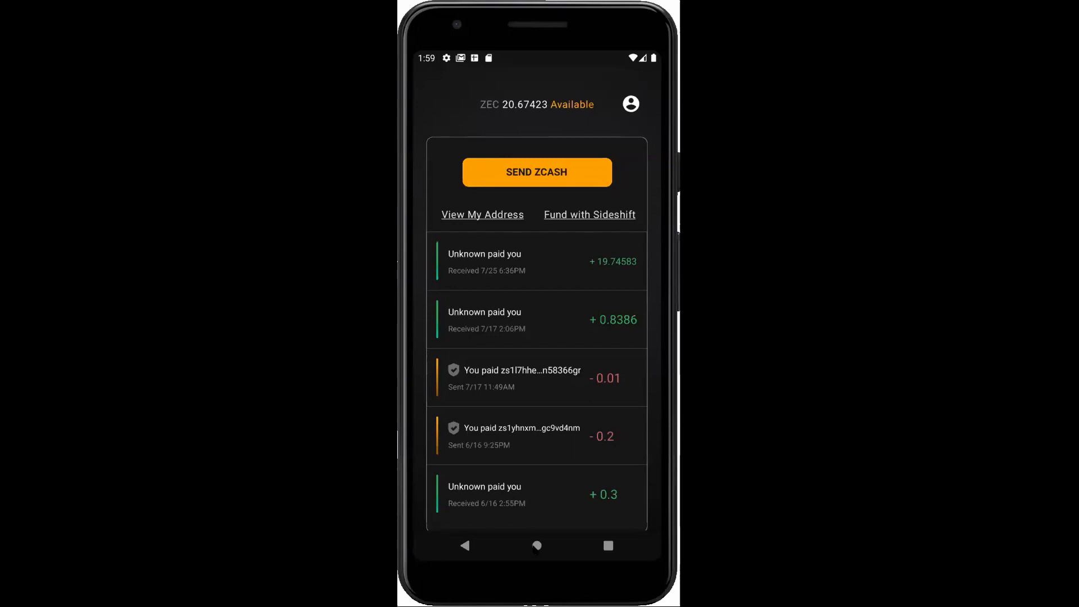
mouse_move(535, 548)
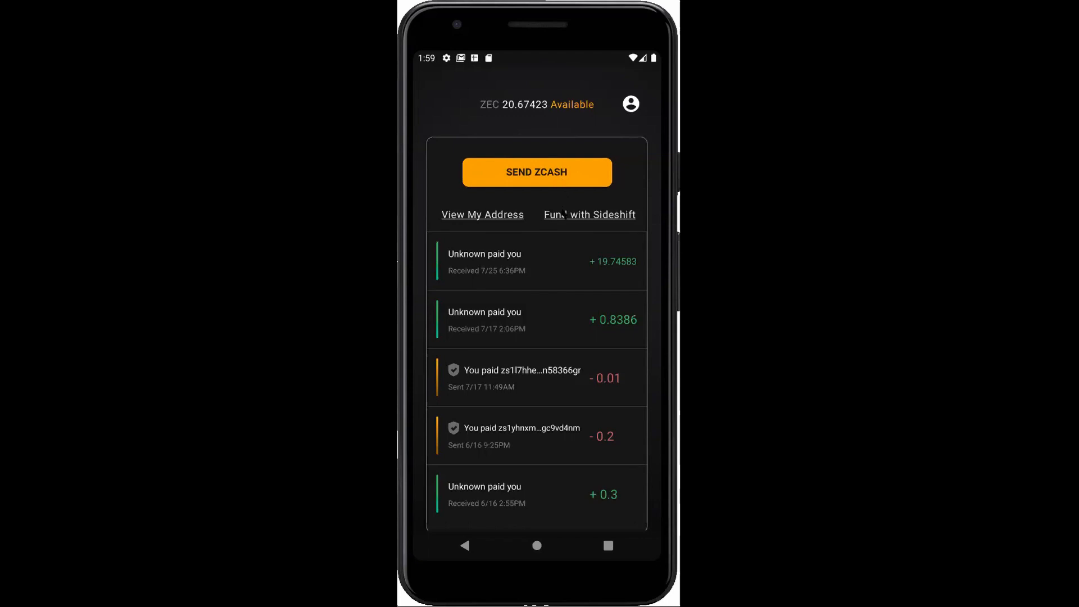
mouse_move(562, 217)
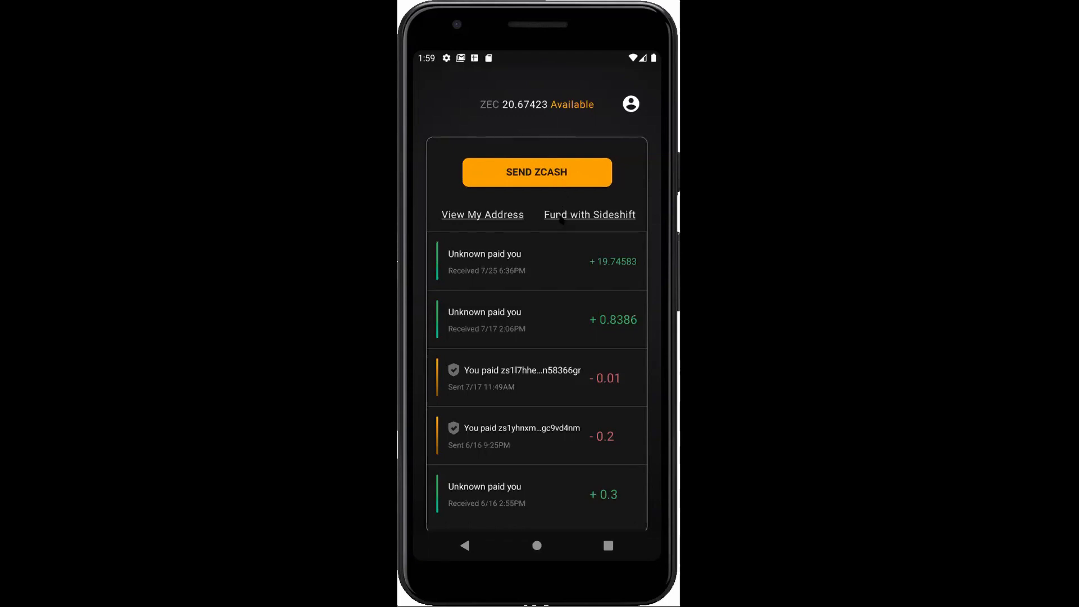
- Fund with SideShift again, copying the Z-address and opening the exchange page in the browser
click(587, 214)
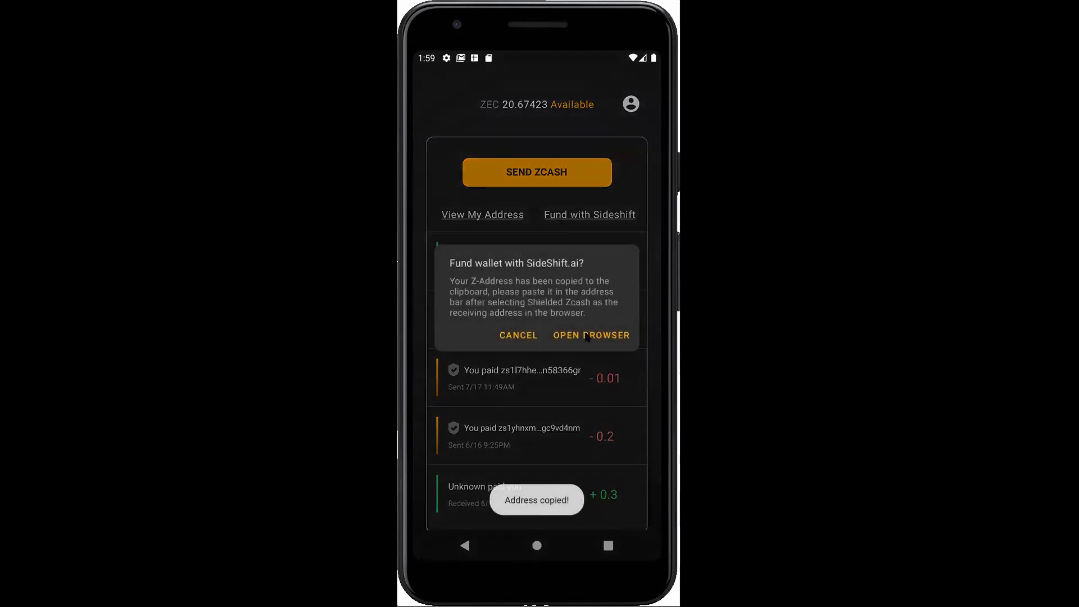
click(590, 335)
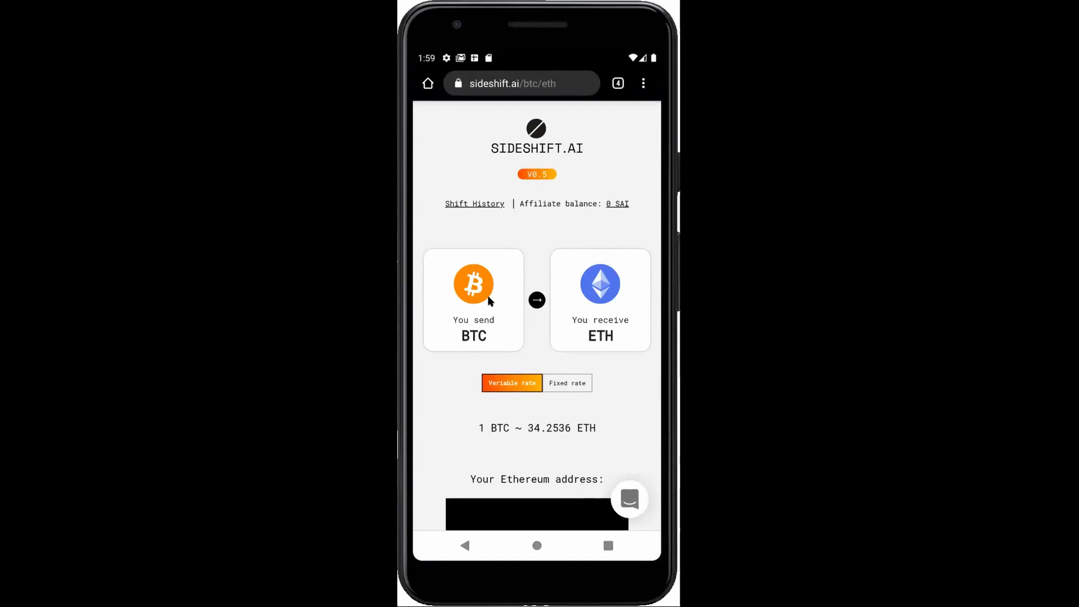
mouse_move(459, 247)
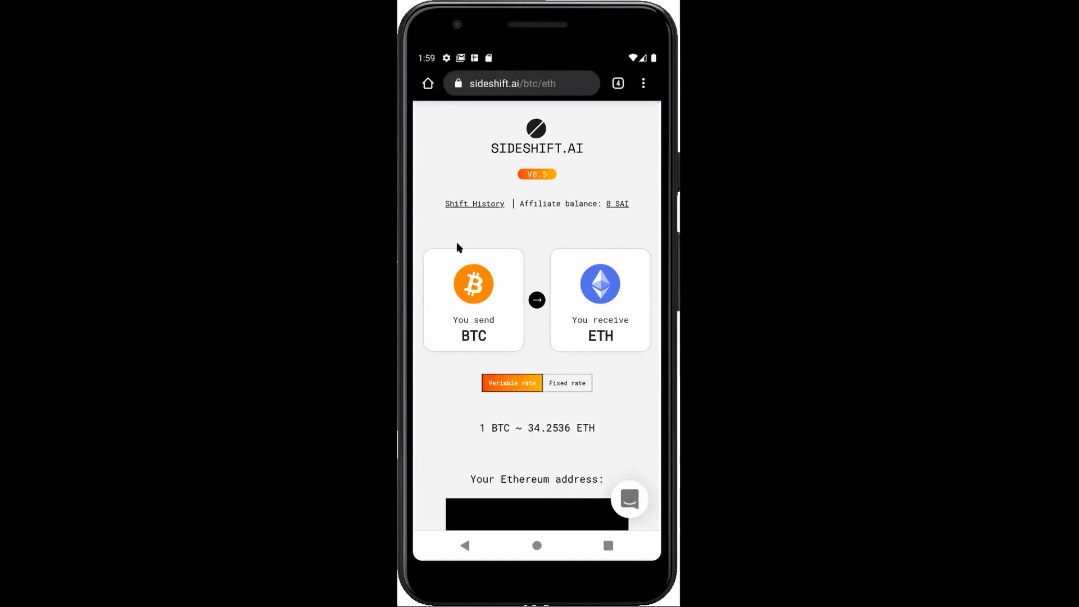
mouse_move(529, 222)
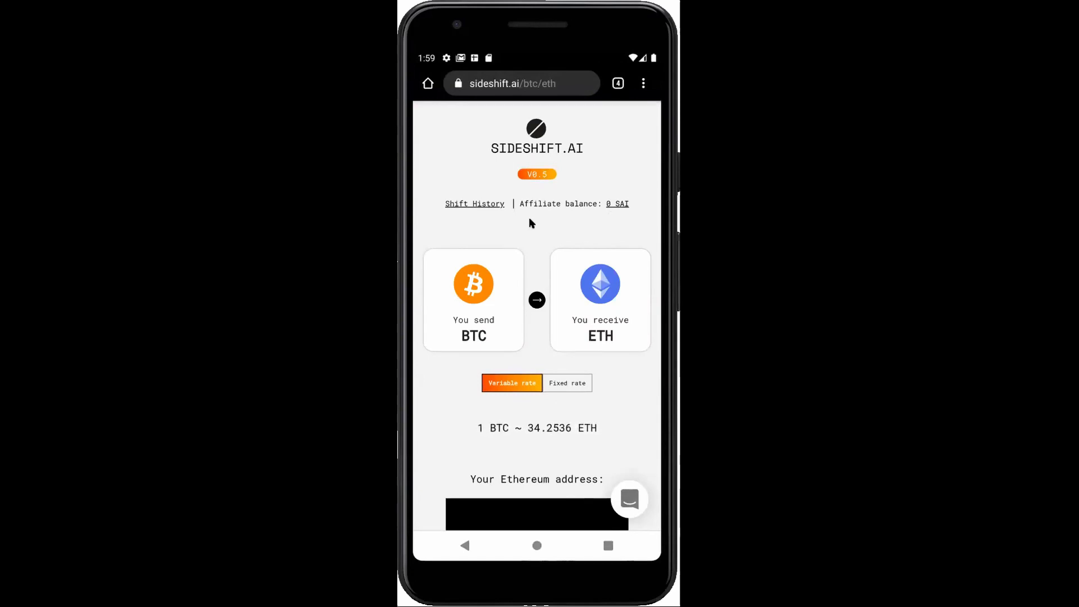
mouse_move(606, 546)
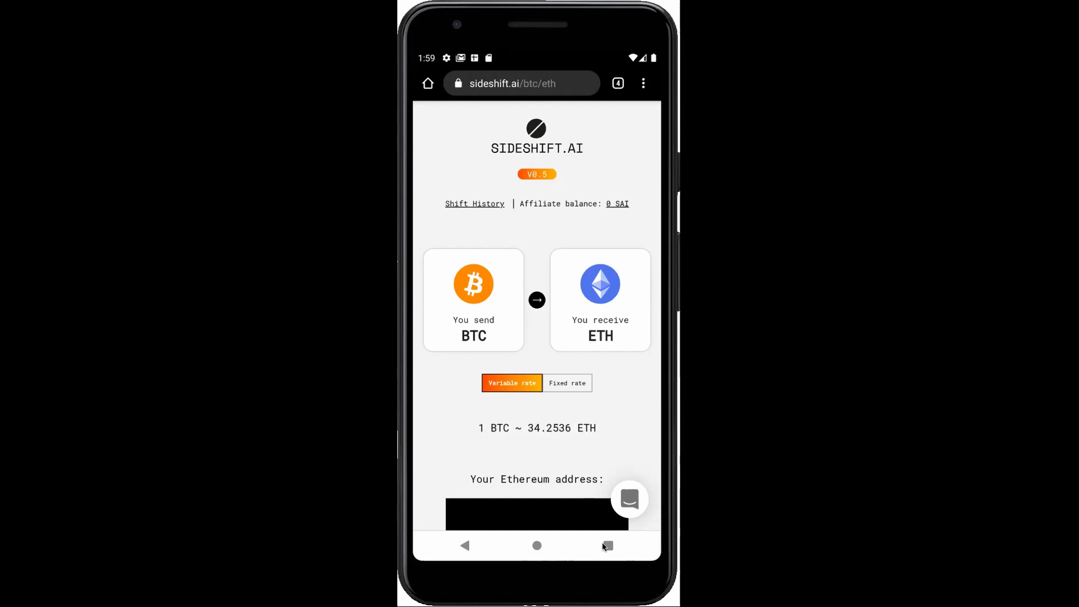
- Return from the SideShift page to the Nighthawk wallet
click(608, 545)
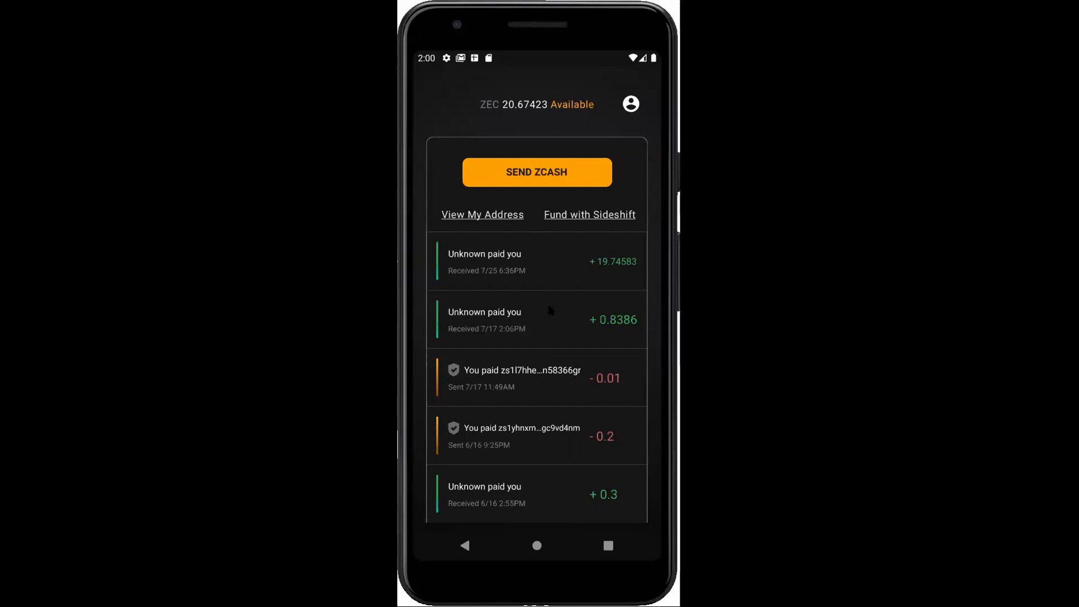
mouse_move(552, 269)
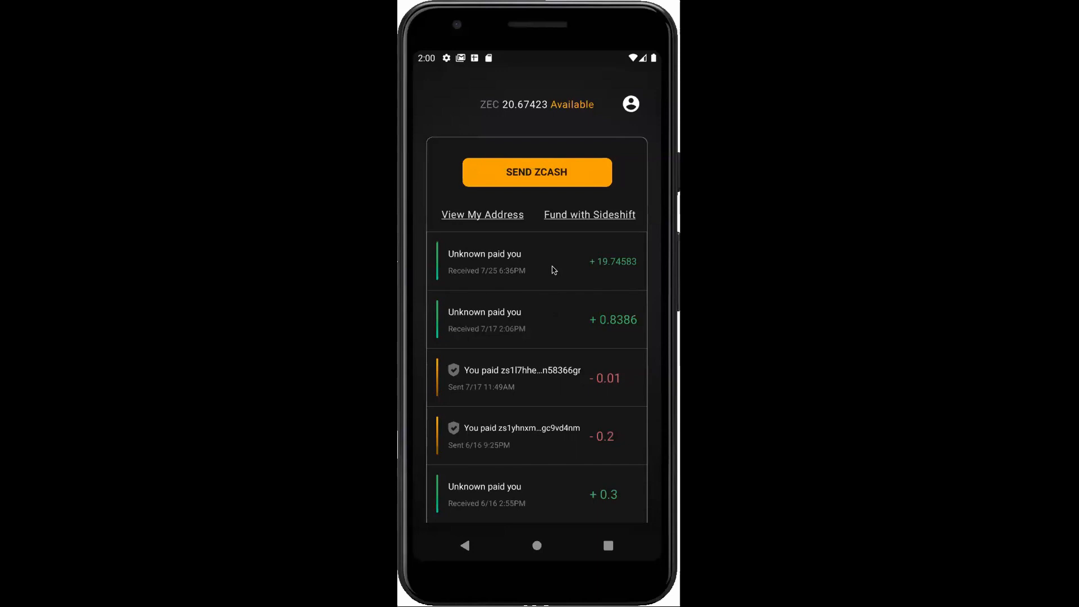
mouse_move(547, 302)
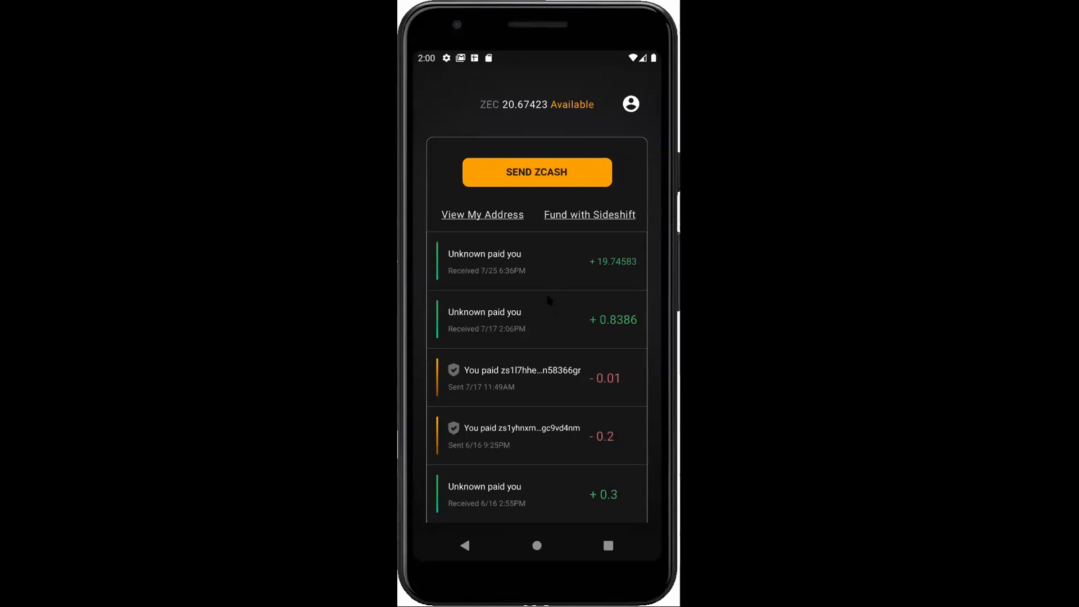
mouse_move(551, 328)
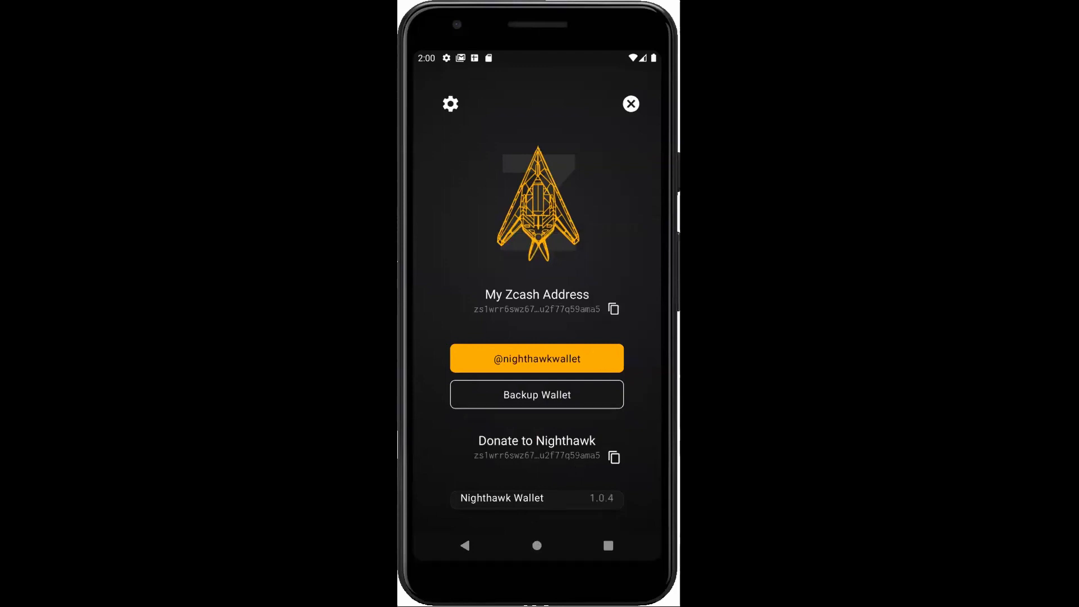
mouse_move(629, 271)
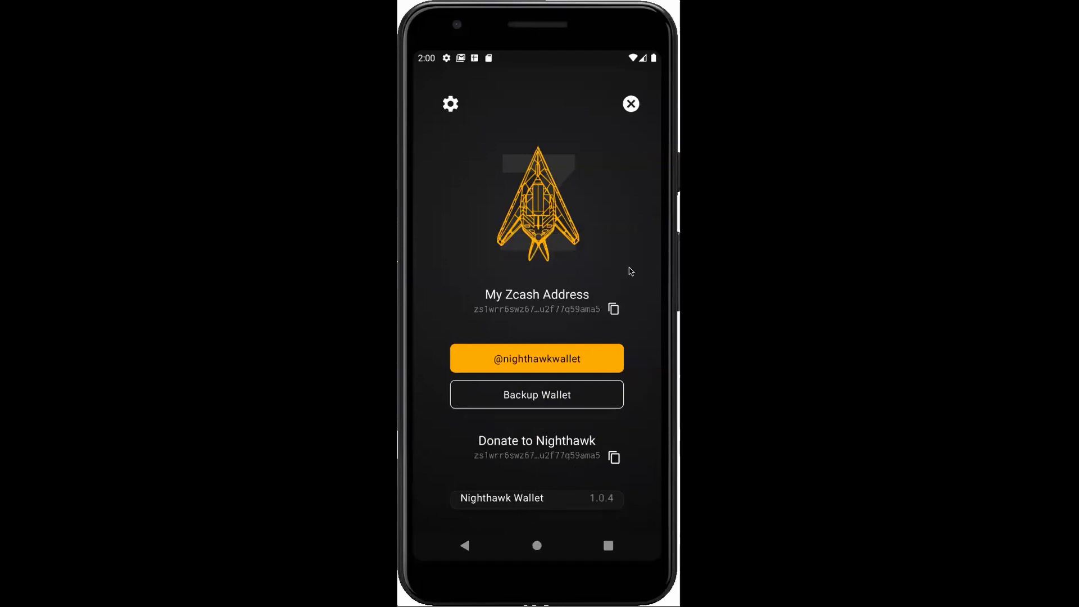
mouse_move(461, 77)
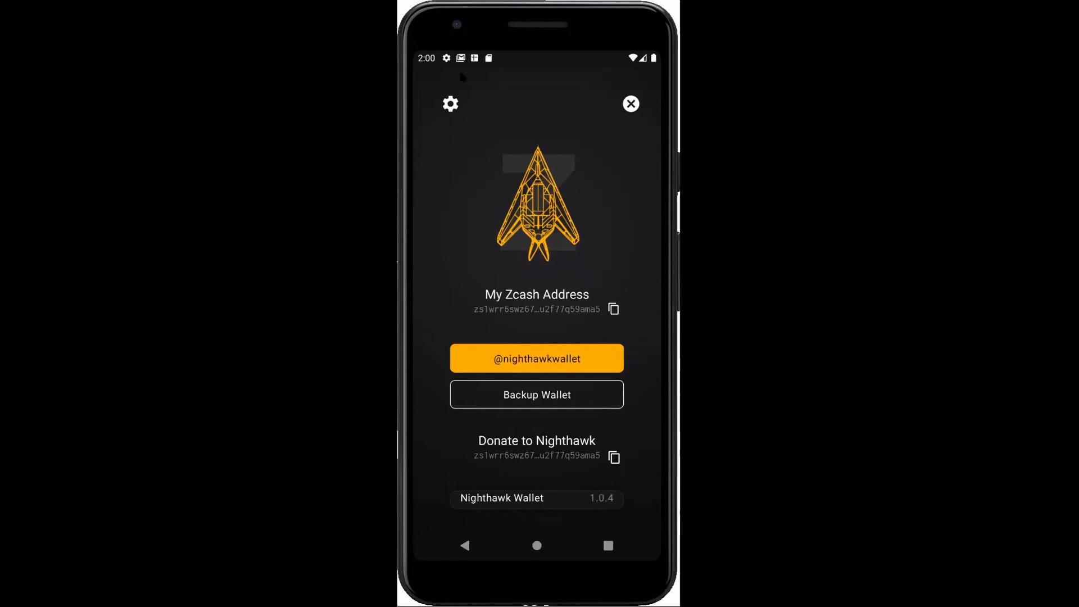